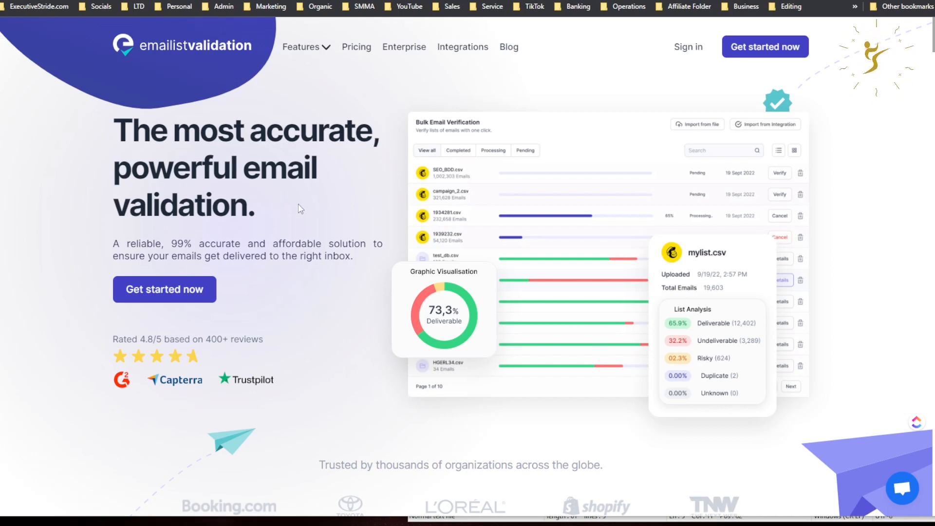
{"action": "mouse_move", "coordinate": [167, 241]}
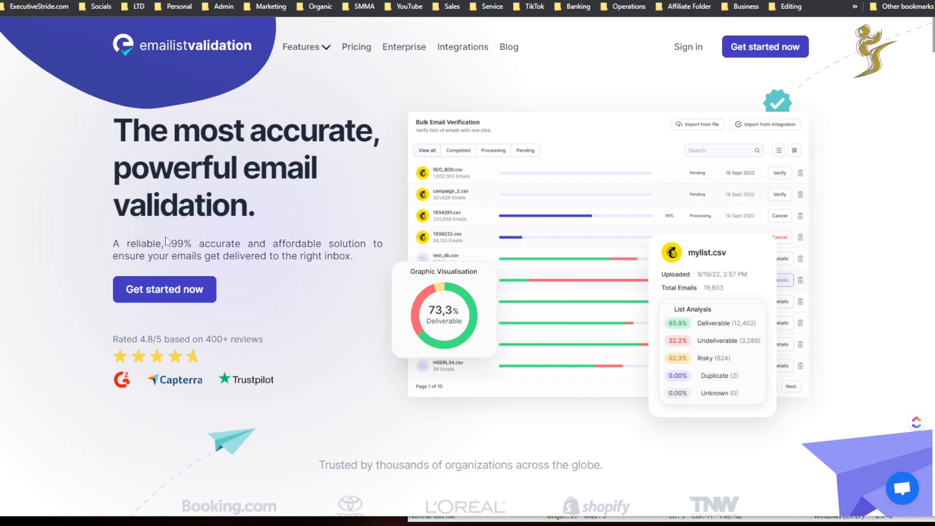
{"action": "mouse_move", "coordinate": [294, 257]}
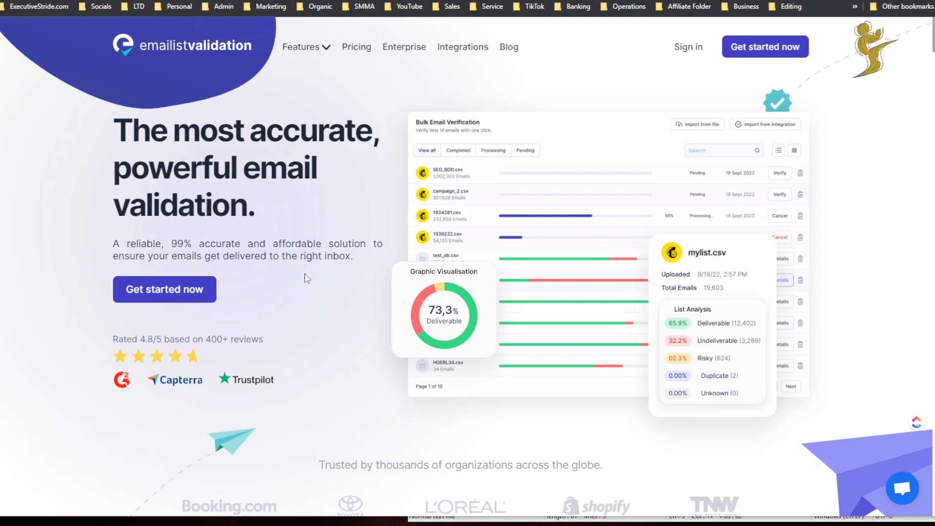
{"action": "mouse_move", "coordinate": [321, 274]}
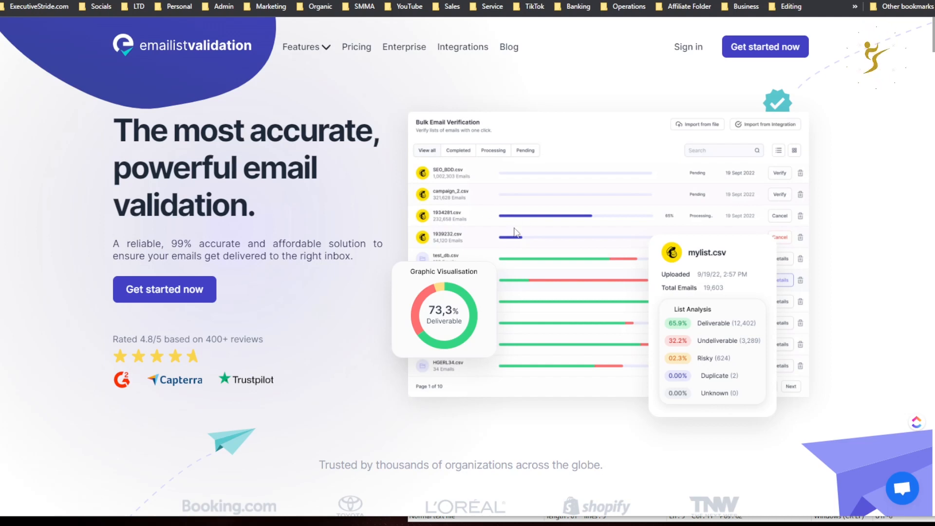
Scroll past the email tester to the cards for list cleaning, real-time verification, disposable blocking and blocklist monitoring.
{"action": "scroll", "scroll_direction": "down", "scroll_amount": 3}
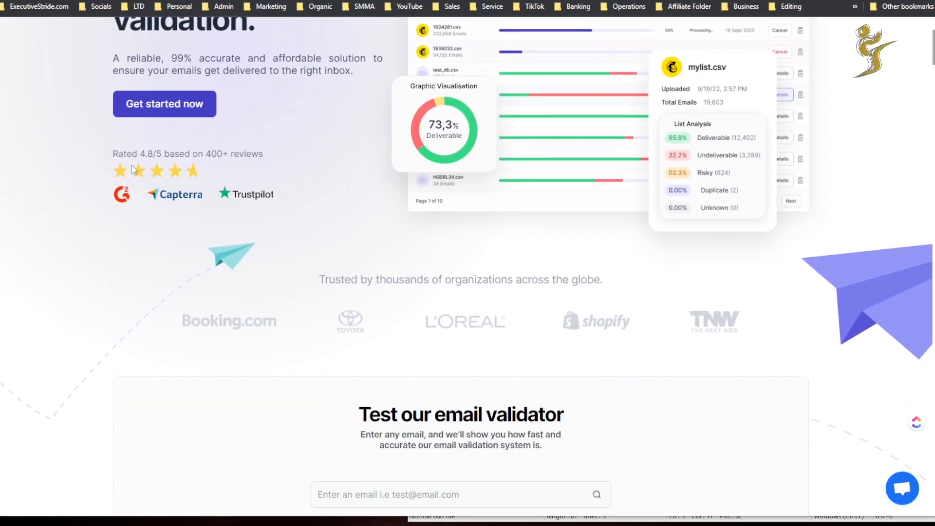
{"action": "scroll", "scroll_direction": "down", "scroll_amount": 3}
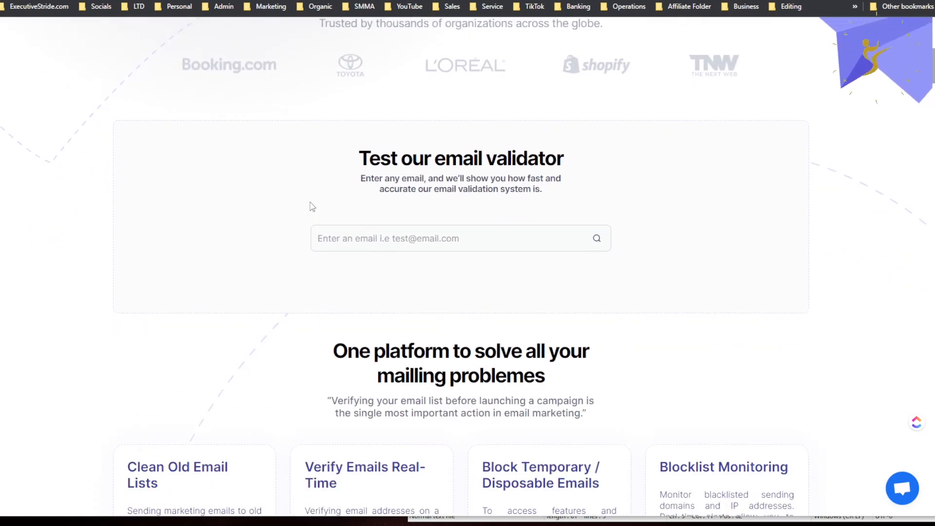
{"action": "scroll", "scroll_direction": "down", "scroll_amount": 3}
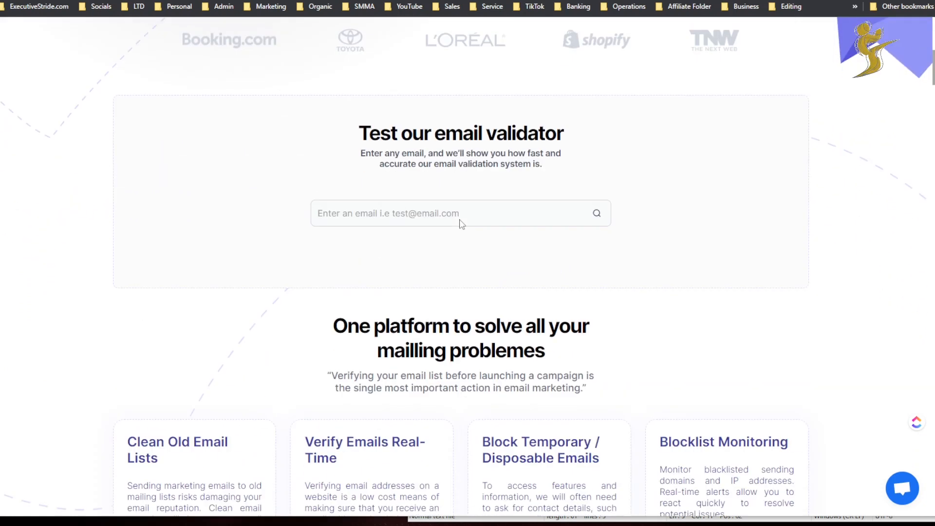
{"action": "scroll", "scroll_direction": "down", "scroll_amount": 3}
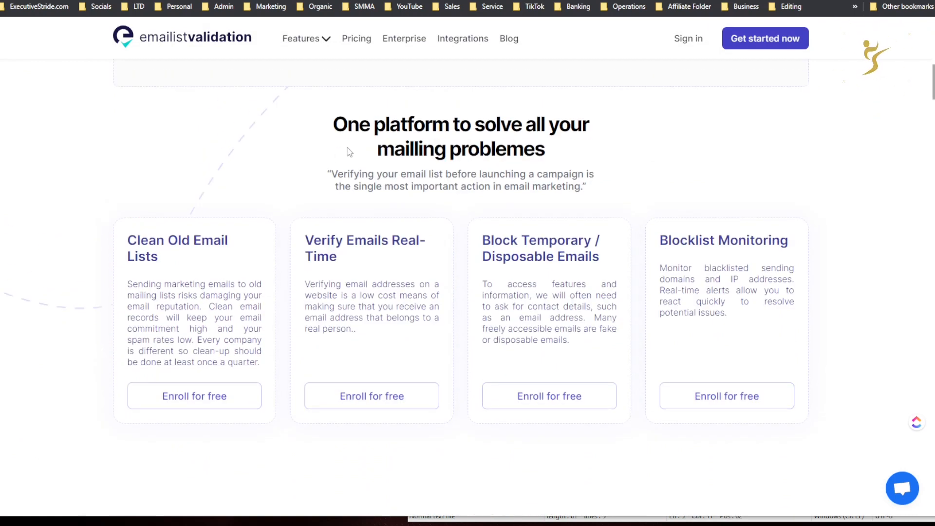
{"action": "mouse_move", "coordinate": [232, 267]}
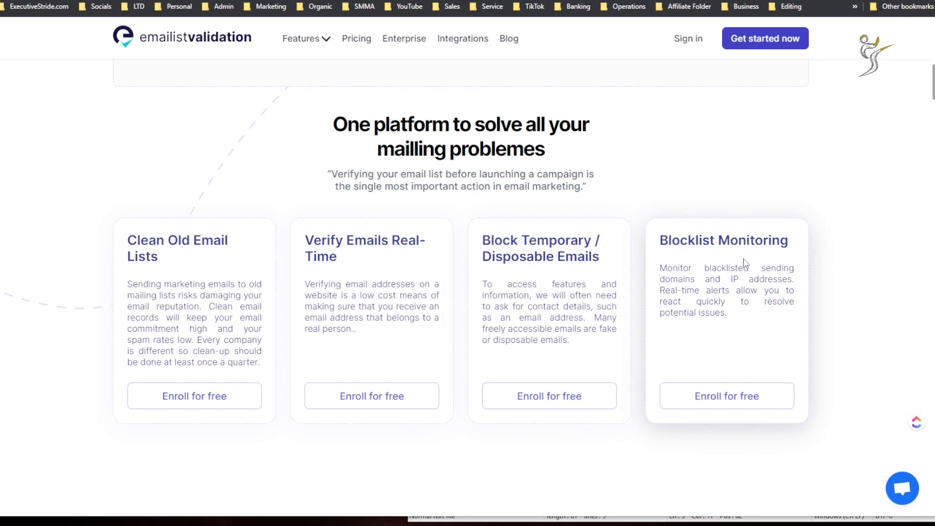
Scroll through 'Four solutions, one goal' down to Inbox Placement results for Gmail, Aol, Outlook, Yahoo and iCloud.
{"action": "scroll", "scroll_direction": "down", "scroll_amount": 3}
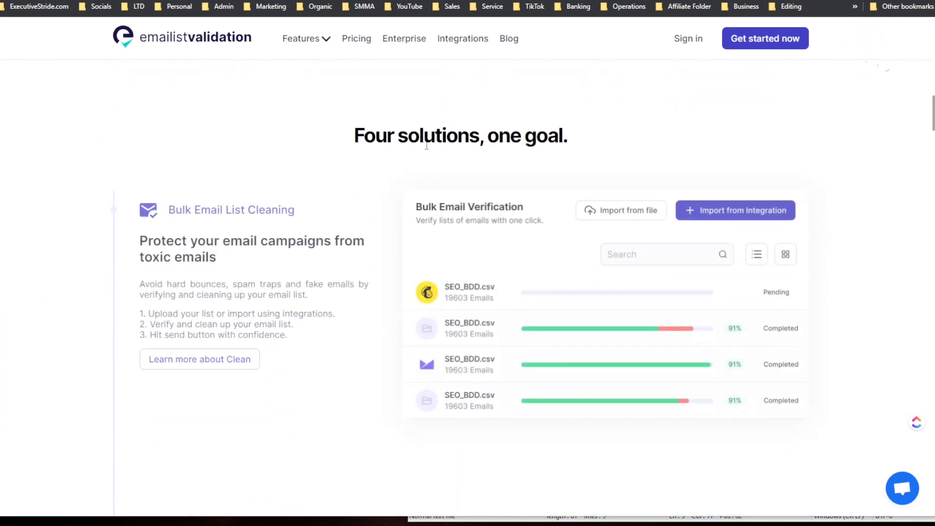
{"action": "scroll", "scroll_direction": "down", "scroll_amount": 3}
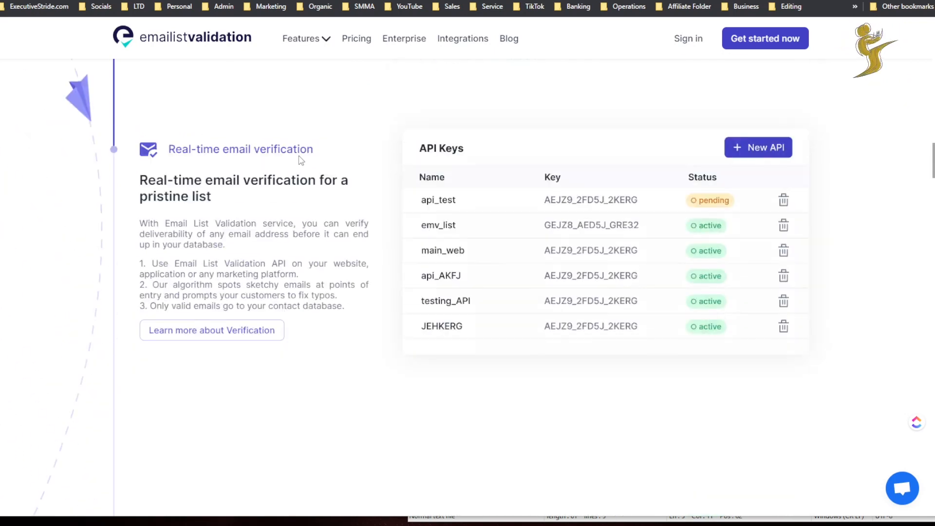
{"action": "scroll", "scroll_direction": "down", "scroll_amount": 3}
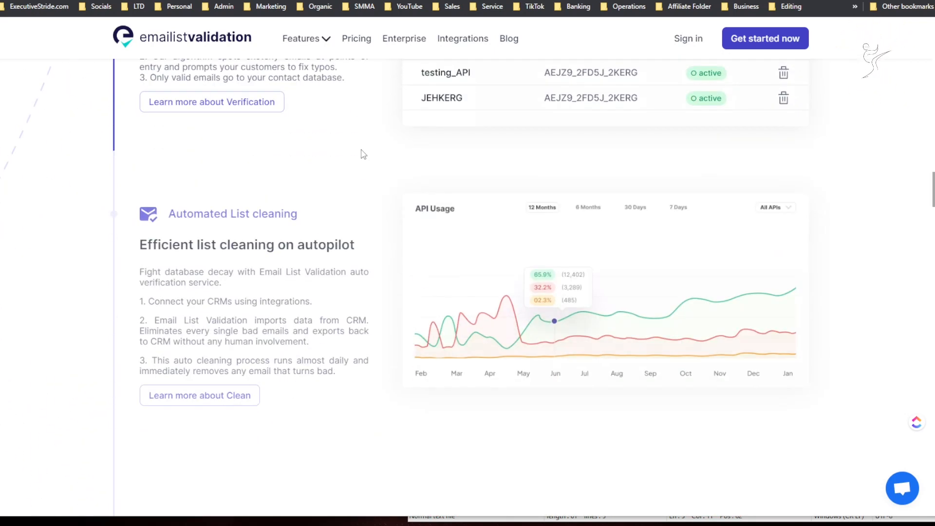
{"action": "scroll", "scroll_direction": "down", "scroll_amount": 3}
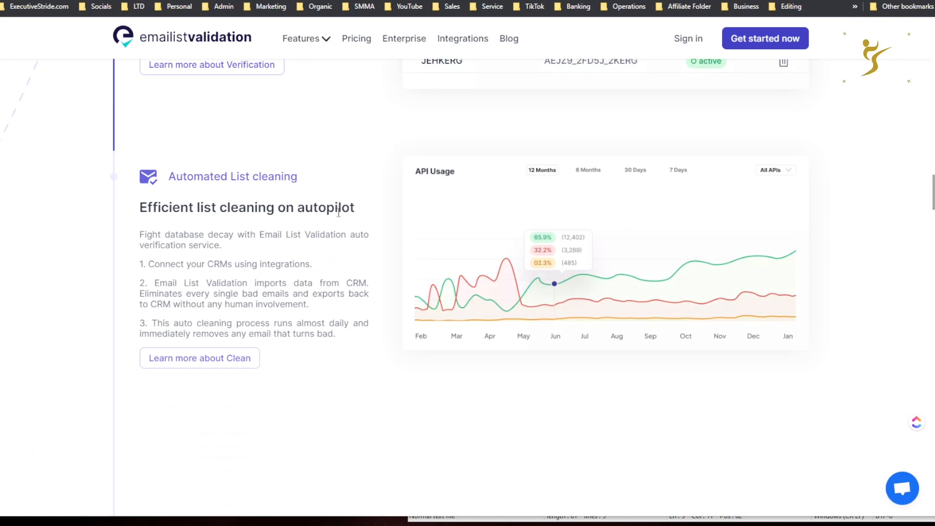
{"action": "scroll", "scroll_direction": "down", "scroll_amount": 3}
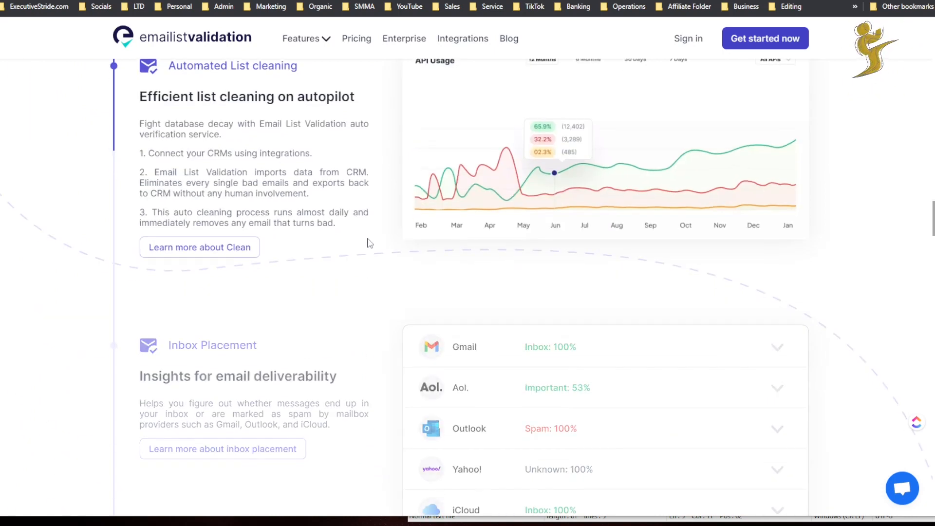
{"action": "scroll", "scroll_direction": "down", "scroll_amount": 3}
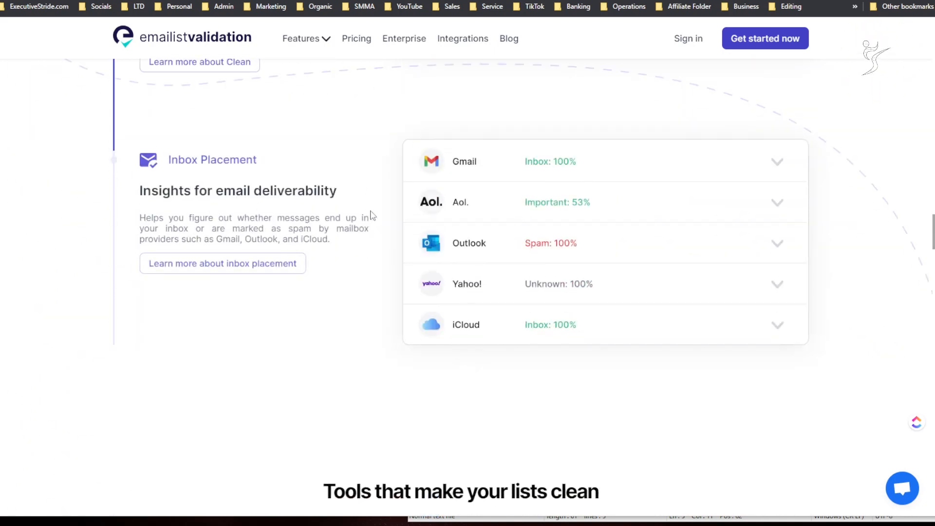
{"action": "scroll", "scroll_direction": "down", "scroll_amount": 3}
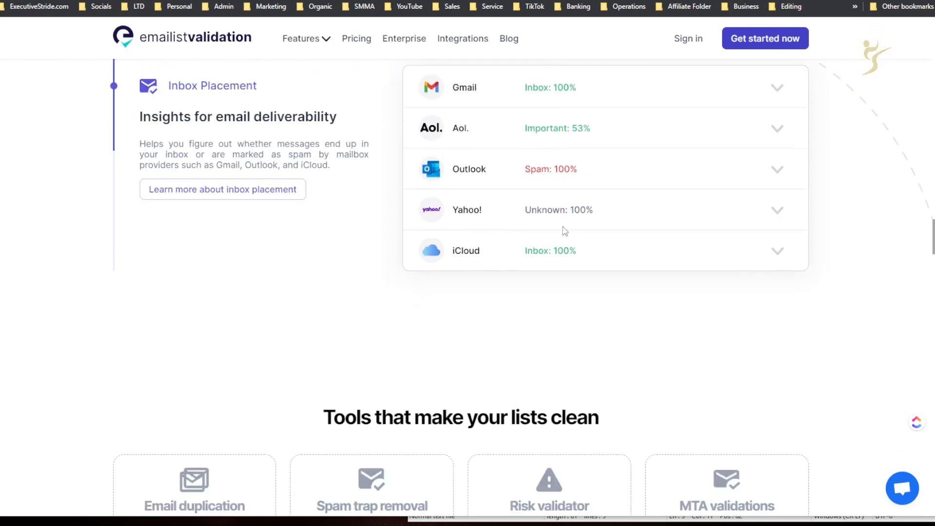
Scroll through the twelve list-cleaning tool cards down to 'Why should you choose us'.
{"action": "scroll", "scroll_direction": "down", "scroll_amount": 3}
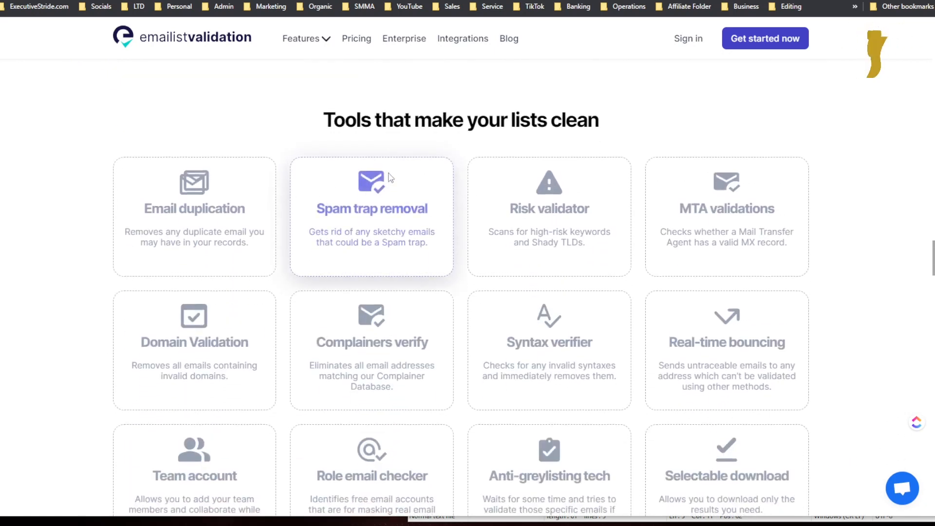
{"action": "mouse_move", "coordinate": [233, 198]}
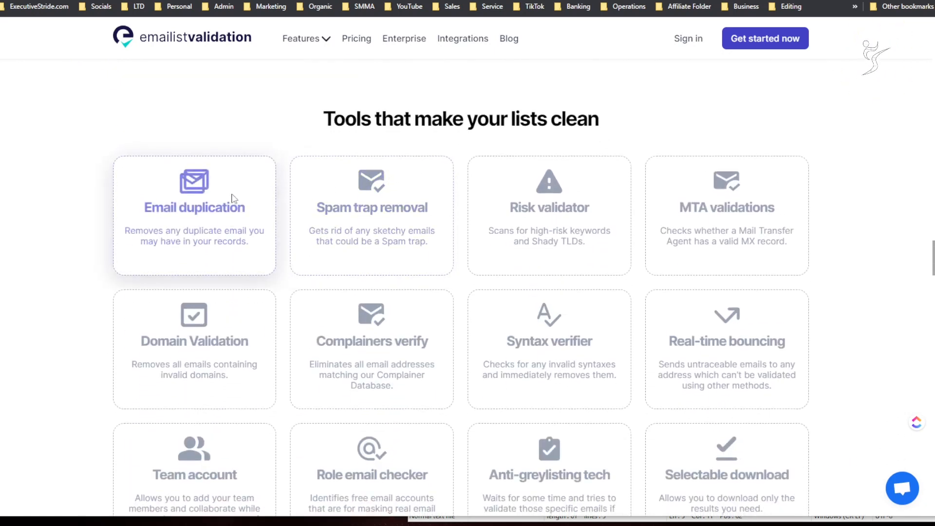
{"action": "scroll", "scroll_direction": "down", "scroll_amount": 3}
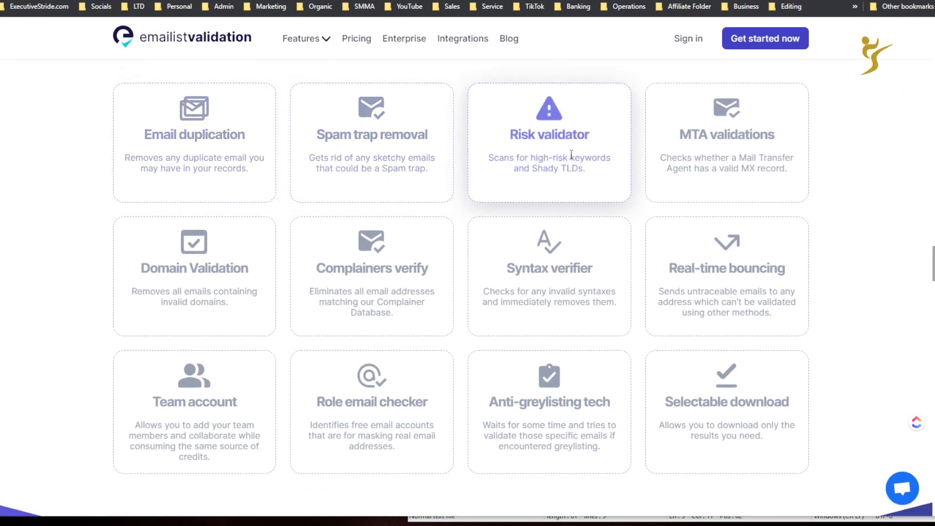
{"action": "mouse_move", "coordinate": [743, 149]}
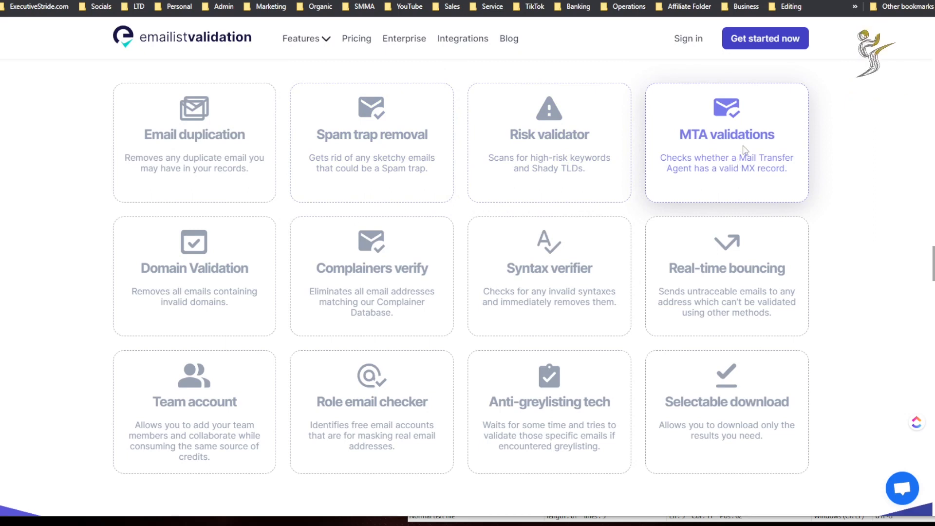
{"action": "mouse_move", "coordinate": [194, 276]}
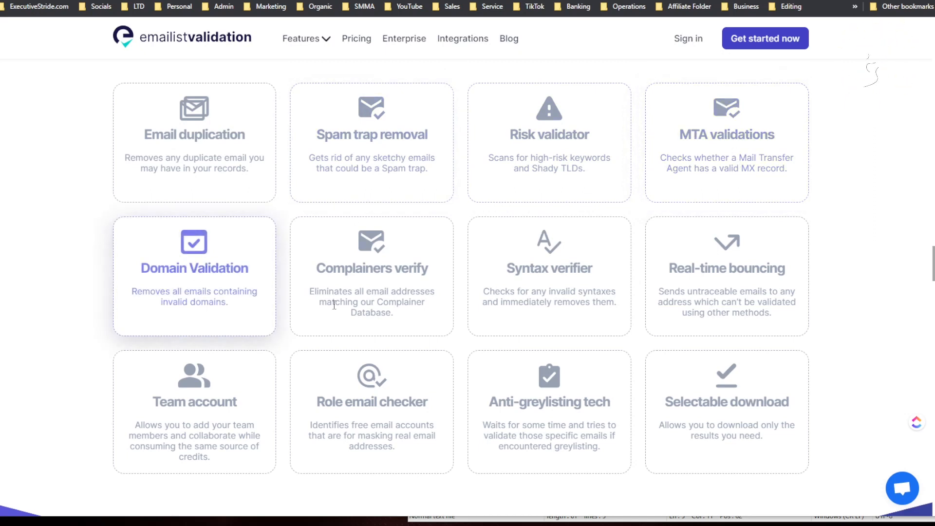
{"action": "mouse_move", "coordinate": [372, 268]}
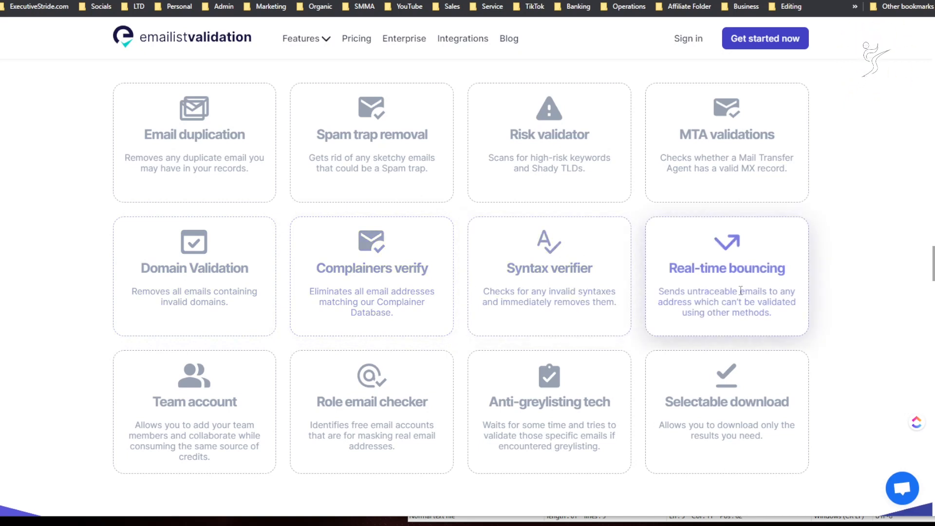
{"action": "scroll", "scroll_direction": "down", "scroll_amount": 3}
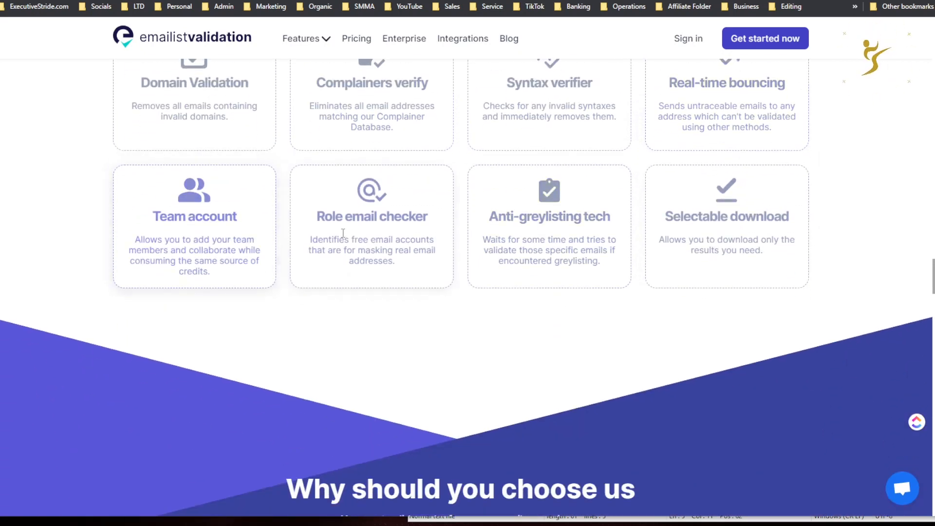
{"action": "mouse_move", "coordinate": [549, 240]}
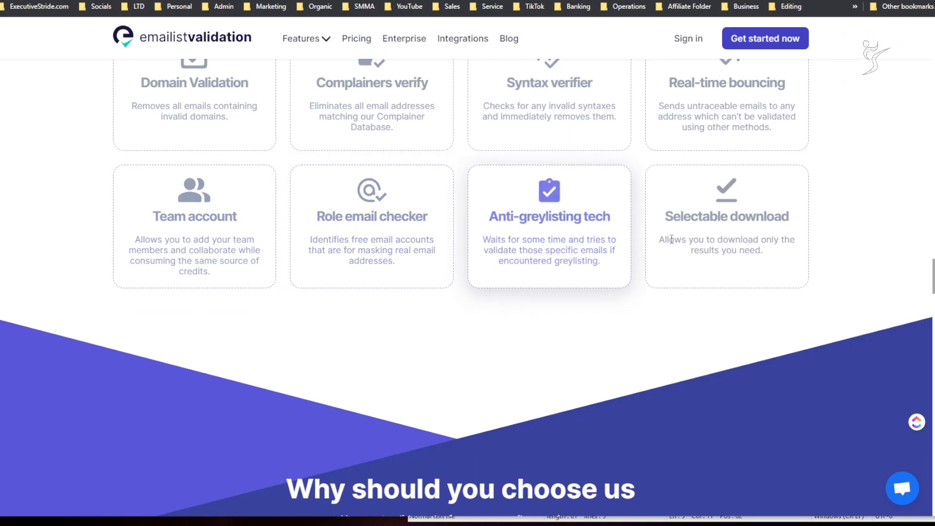
{"action": "scroll", "scroll_direction": "down", "scroll_amount": 3}
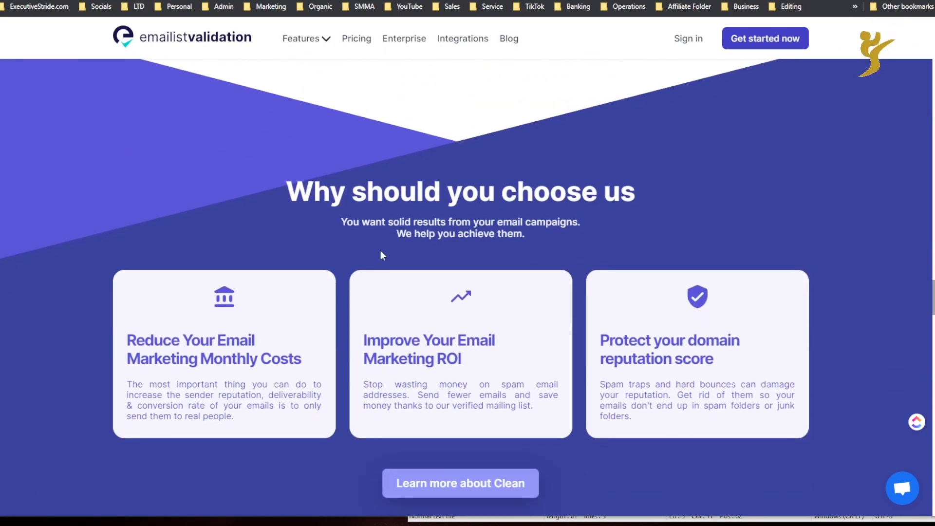
Scroll past the deliverability tools and marketing-app integrations to the Simple & Flexible pricing heading.
{"action": "scroll", "scroll_direction": "down", "scroll_amount": 3}
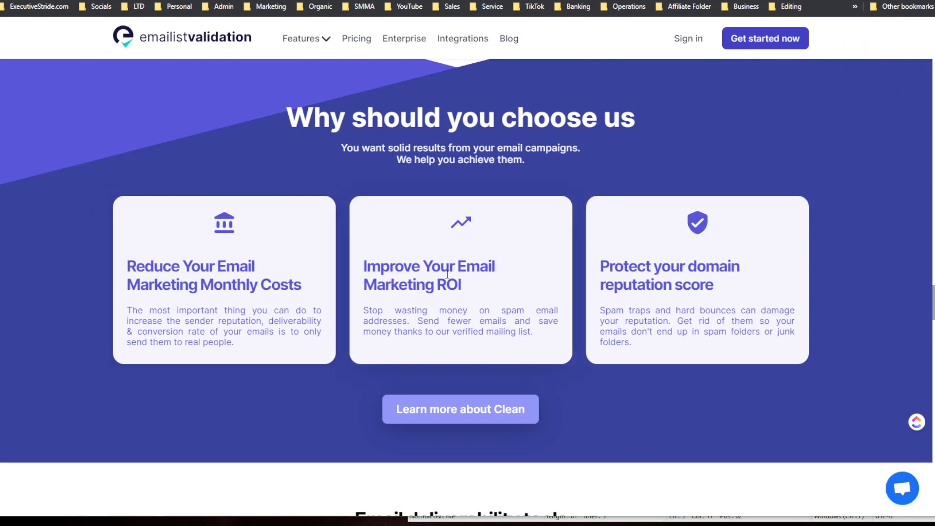
{"action": "scroll", "scroll_direction": "down", "scroll_amount": 3}
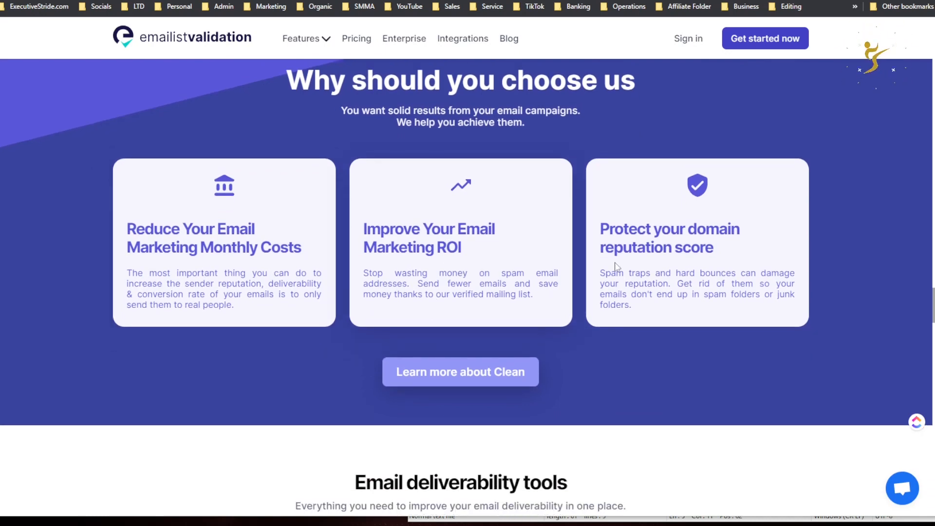
{"action": "scroll", "scroll_direction": "down", "scroll_amount": 3}
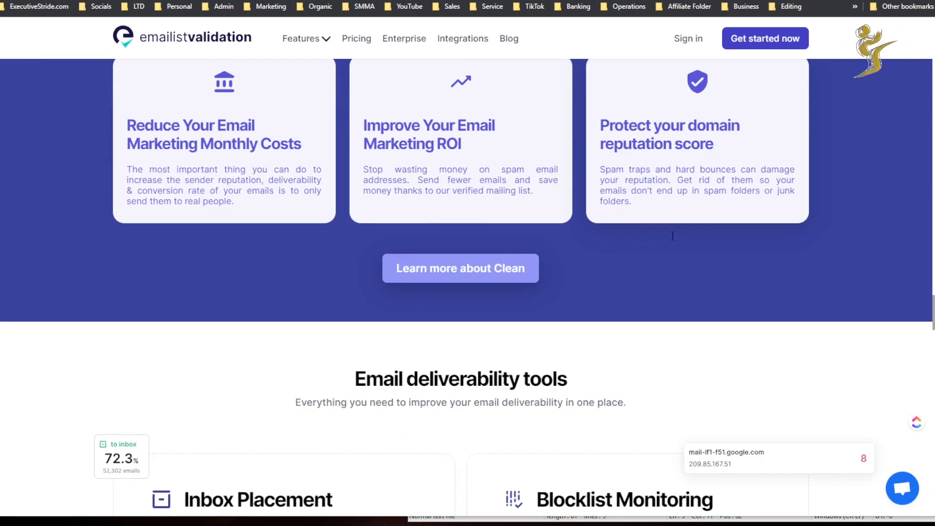
{"action": "scroll", "scroll_direction": "down", "scroll_amount": 3}
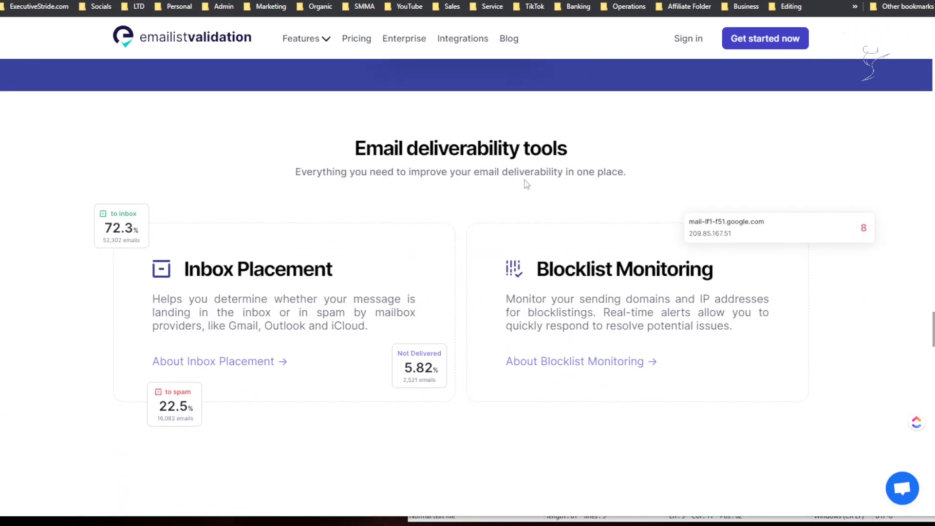
{"action": "scroll", "scroll_direction": "down", "scroll_amount": 3}
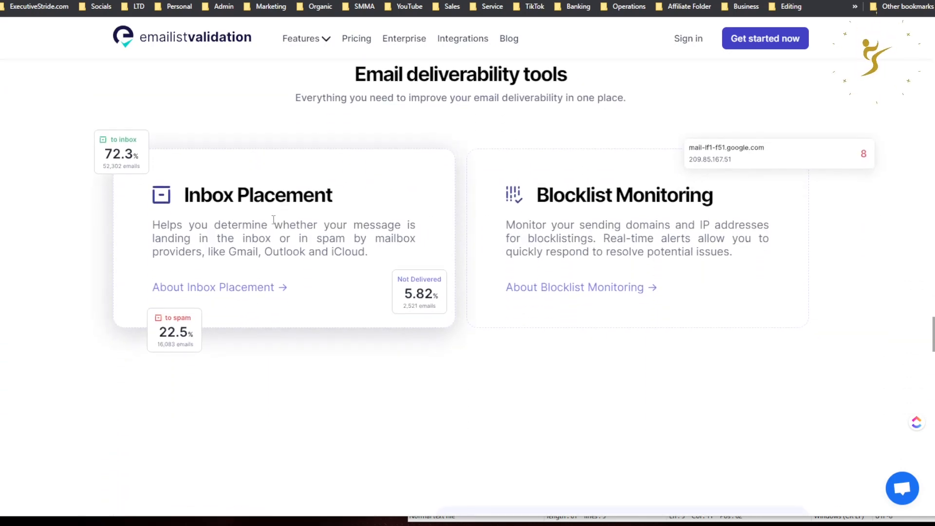
{"action": "scroll", "scroll_direction": "down", "scroll_amount": 3}
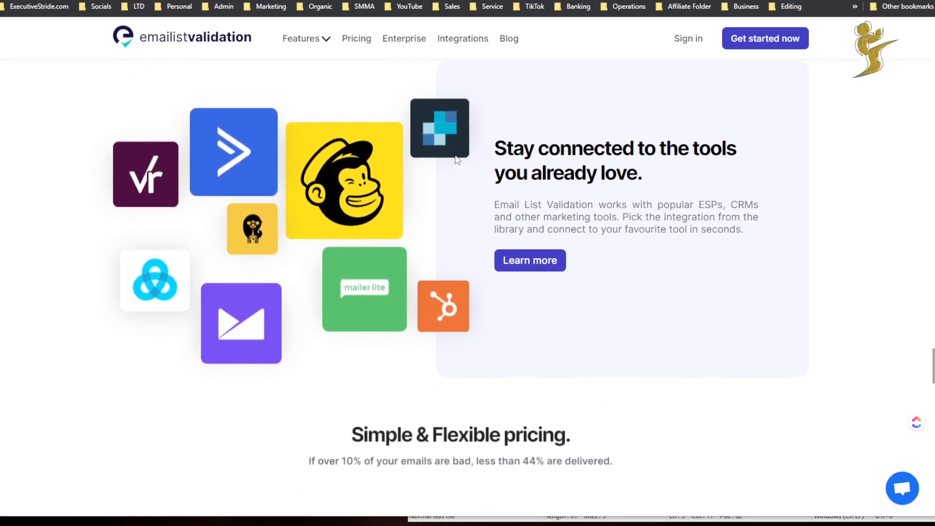
{"action": "scroll", "scroll_direction": "down", "scroll_amount": 3}
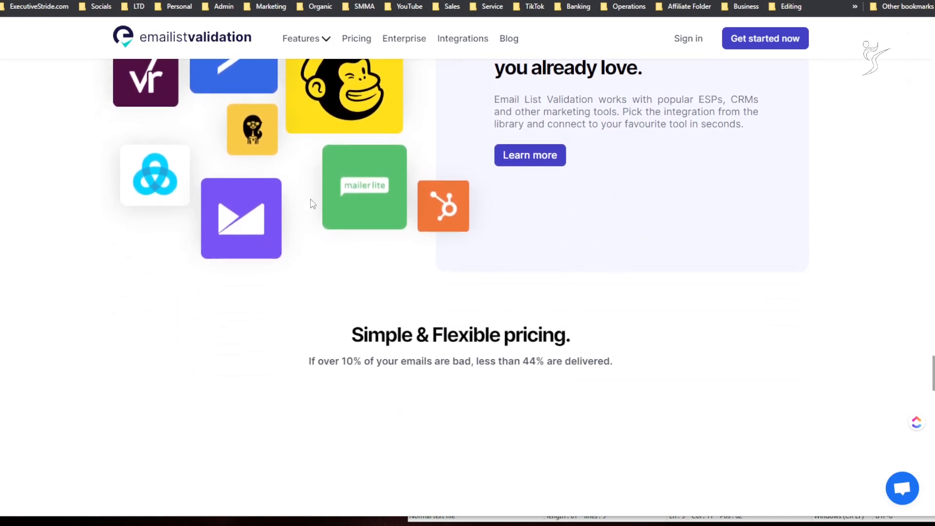
Compare pay-as-you-go prices by sliding between 2,500 and 5,000 emails and choosing the 10,000 tier.
{"action": "scroll", "scroll_direction": "down", "scroll_amount": 3}
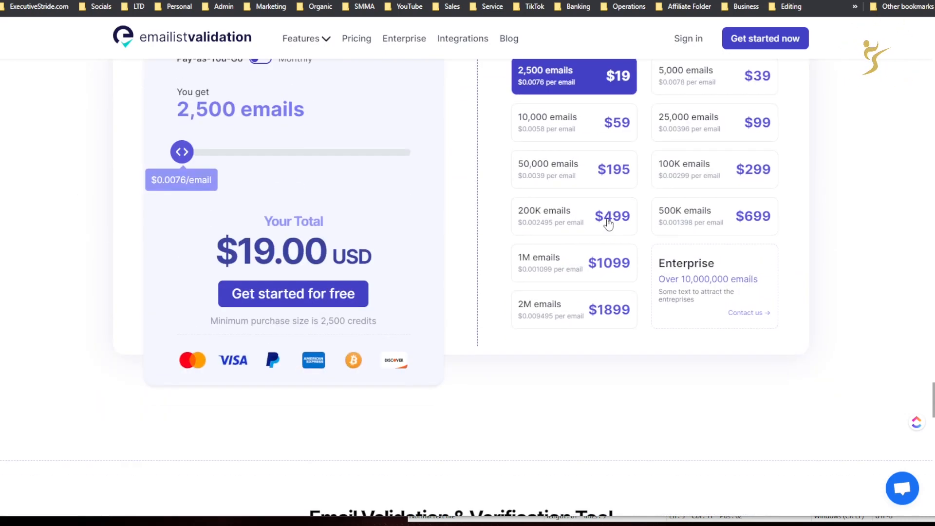
{"action": "scroll", "scroll_direction": "up", "scroll_amount": 3}
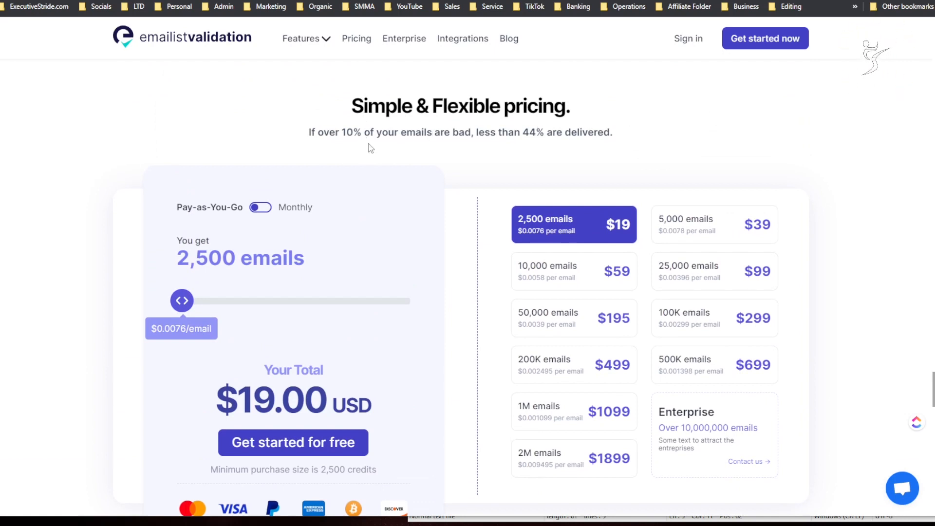
{"action": "mouse_move", "coordinate": [499, 159]}
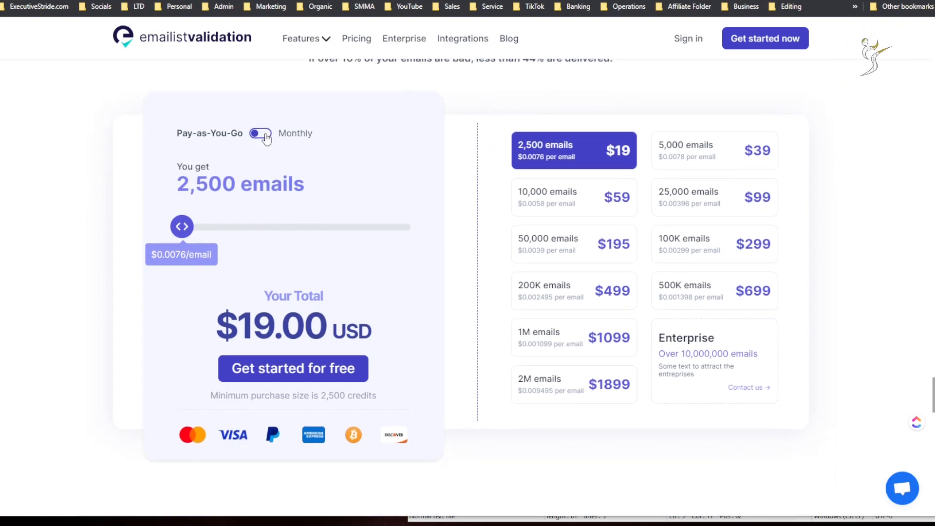
{"action": "left_click", "coordinate": [260, 133]}
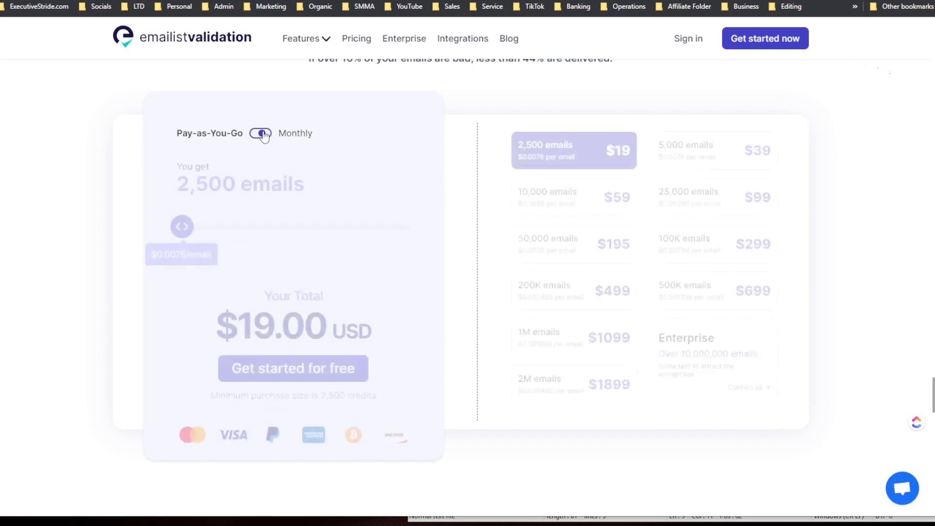
{"action": "left_click_drag", "start_coordinate": [182, 226], "coordinate": [204, 226]}
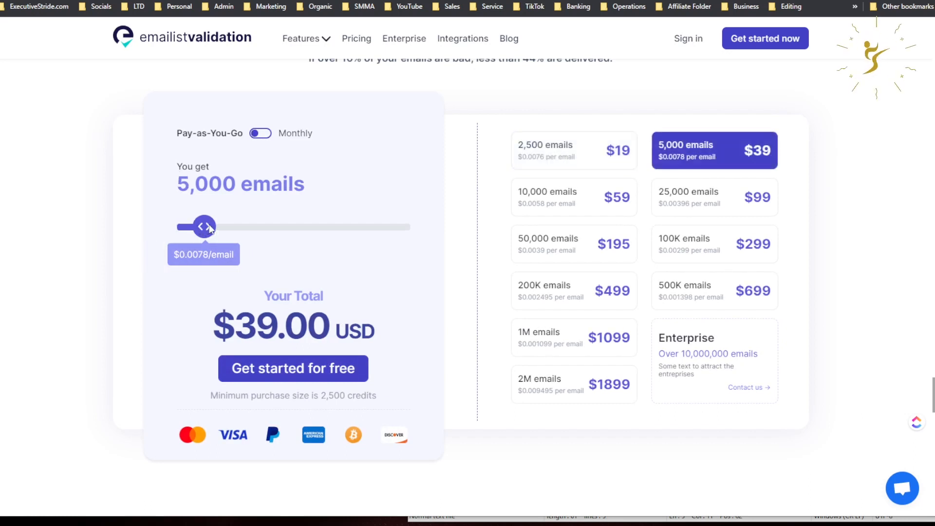
{"action": "left_click_drag", "start_coordinate": [204, 226], "coordinate": [183, 226]}
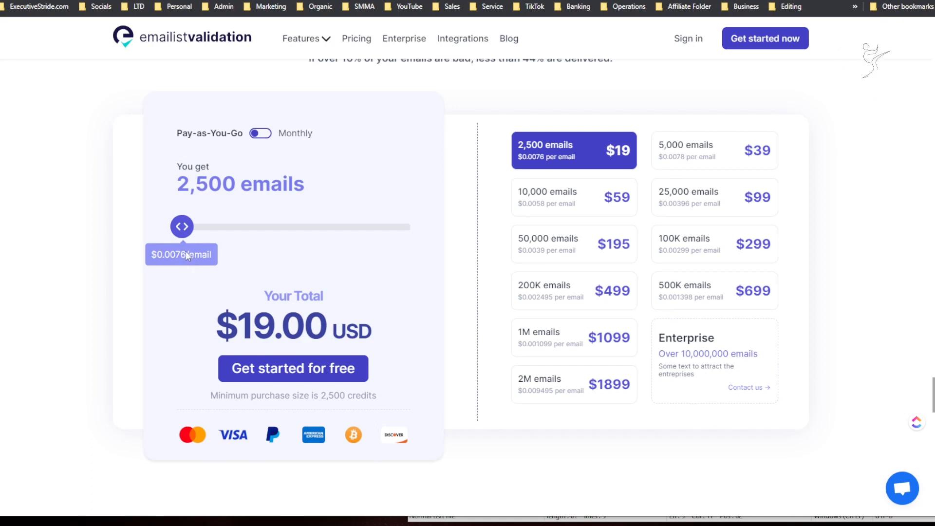
{"action": "mouse_move", "coordinate": [197, 280]}
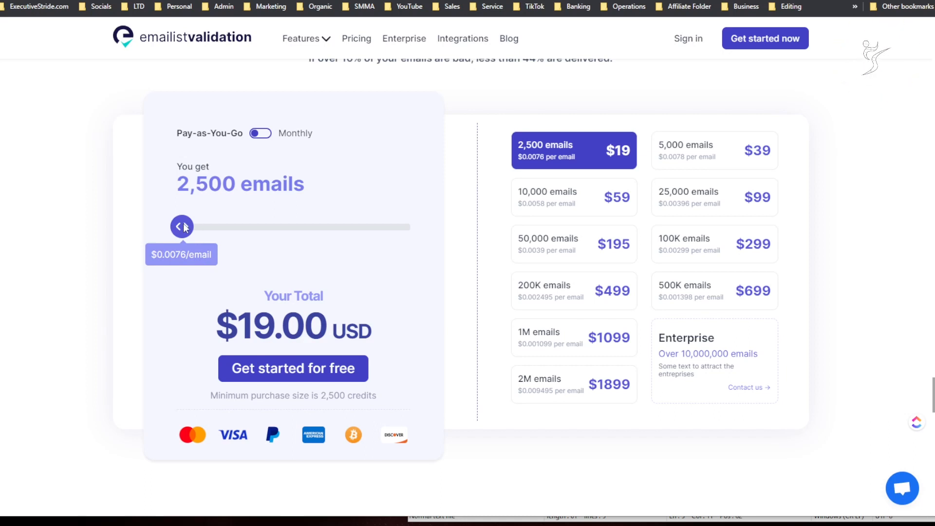
{"action": "left_click_drag", "start_coordinate": [182, 227], "coordinate": [205, 227]}
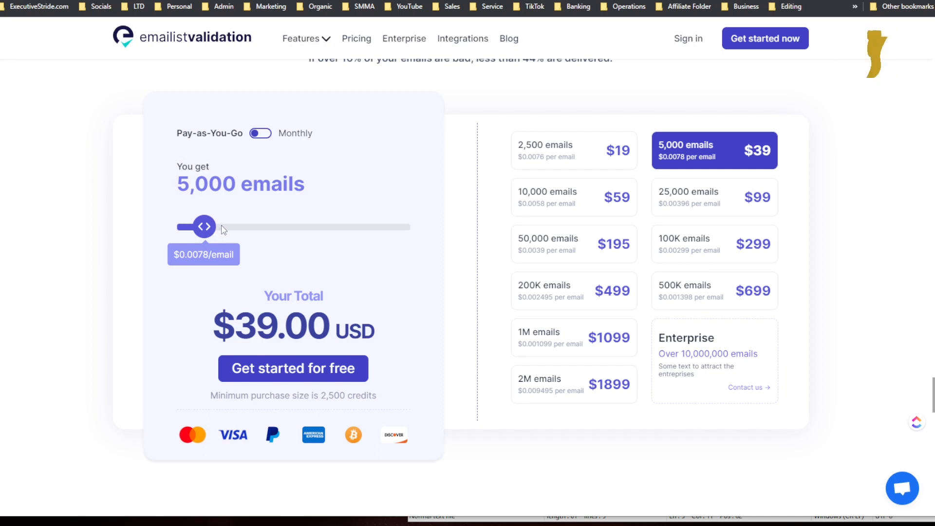
{"action": "left_click", "coordinate": [574, 197]}
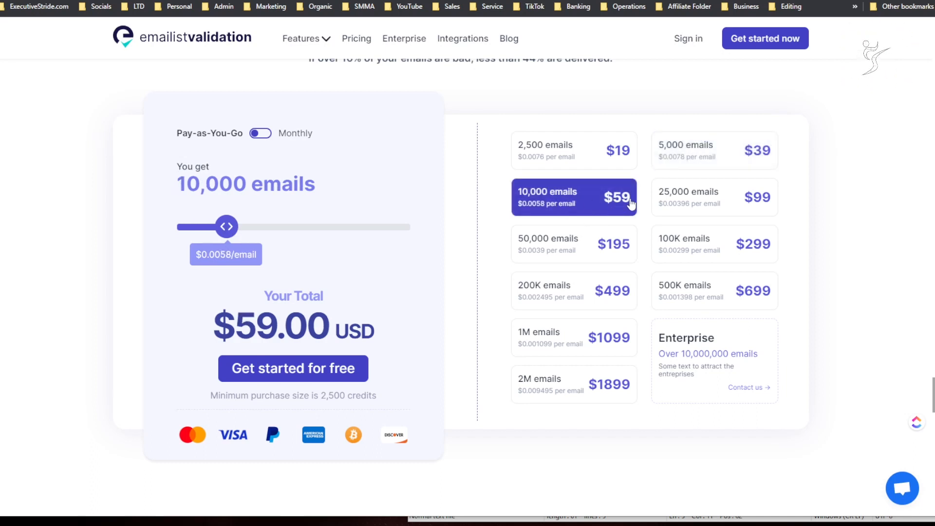
{"action": "mouse_move", "coordinate": [734, 240]}
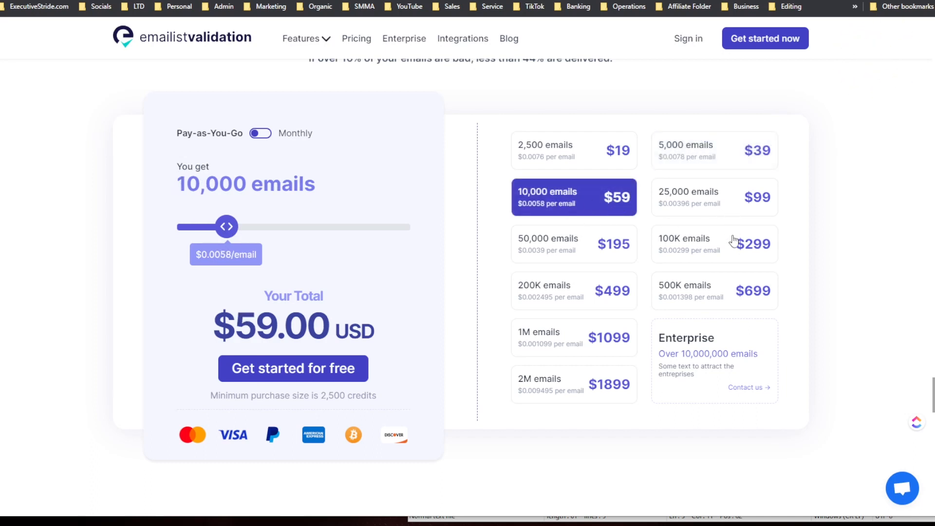
{"action": "mouse_move", "coordinate": [641, 260]}
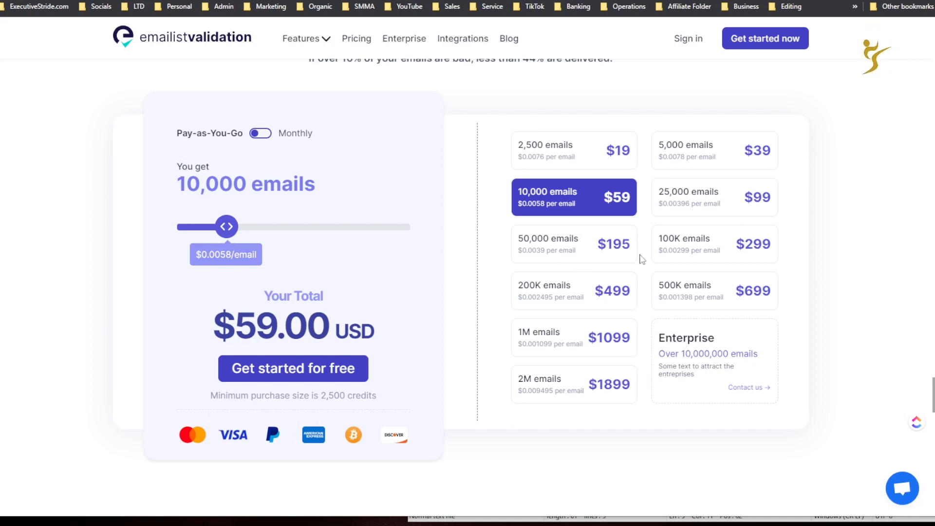
{"action": "mouse_move", "coordinate": [697, 235]}
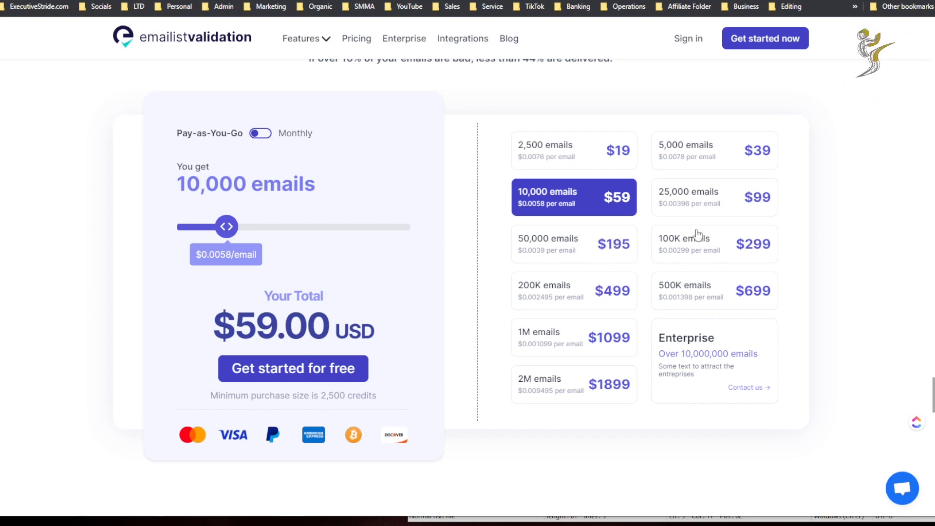
{"action": "mouse_move", "coordinate": [662, 284]}
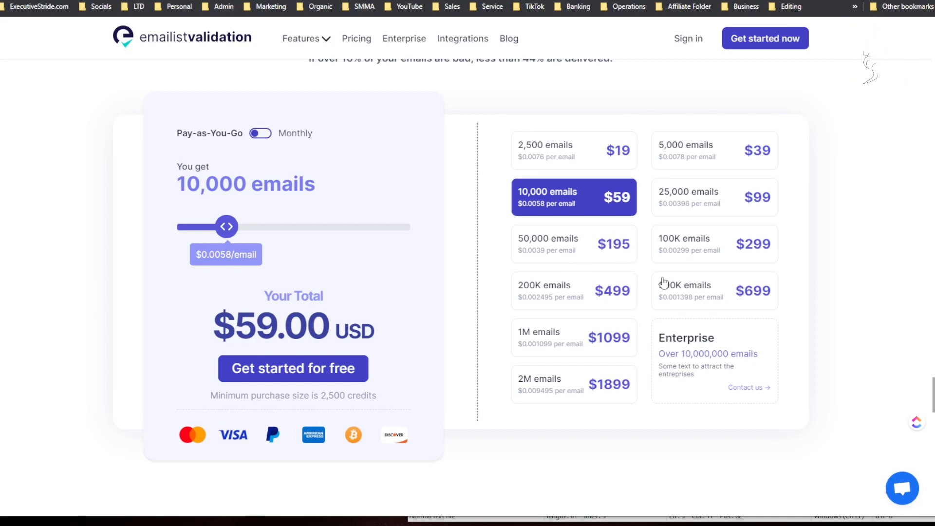
{"action": "mouse_move", "coordinate": [631, 327]}
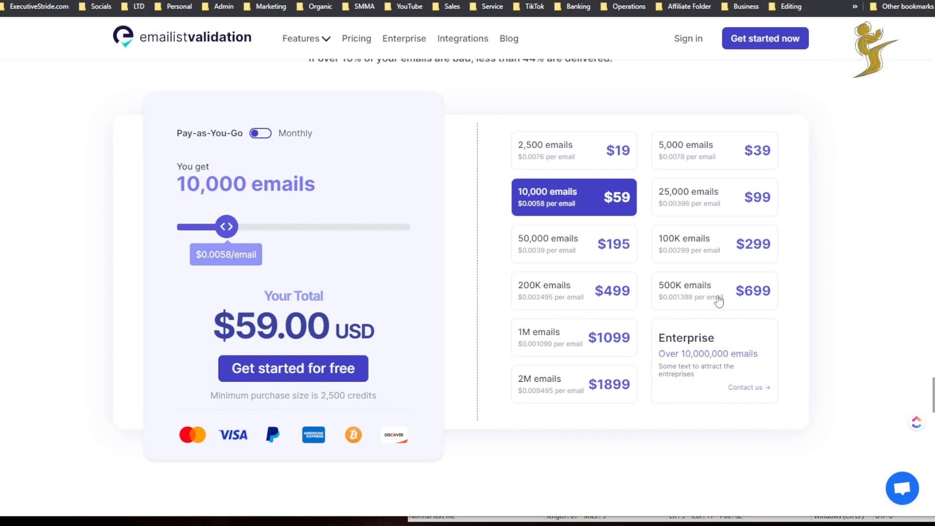
{"action": "mouse_move", "coordinate": [595, 364]}
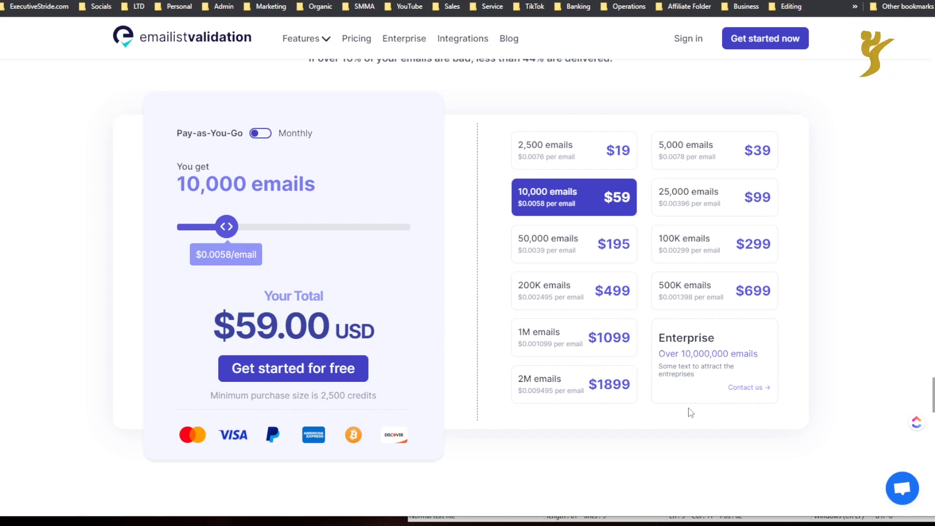
Check the 100,000 and 50,000 tiers, then switch to Monthly with 2,500 emails at $19.00.
{"action": "left_click_drag", "start_coordinate": [227, 227], "coordinate": [295, 227]}
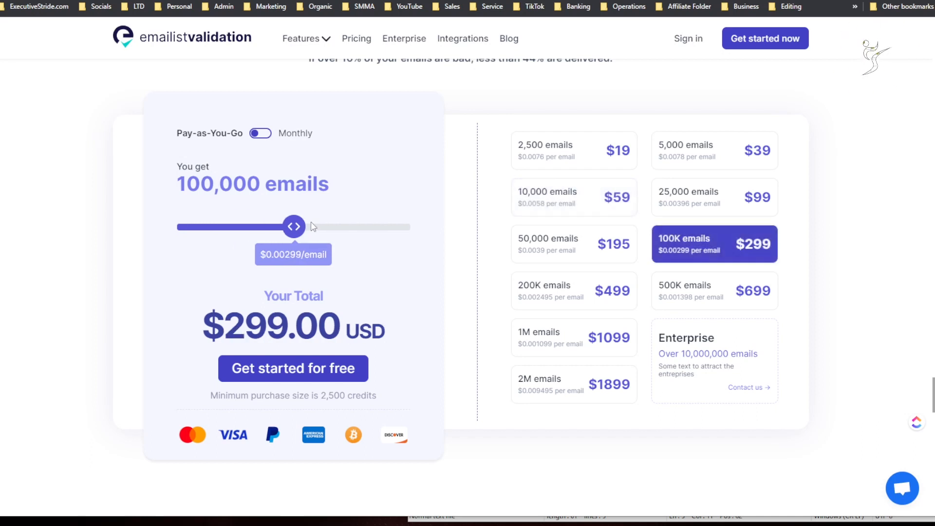
{"action": "left_click_drag", "start_coordinate": [294, 227], "coordinate": [272, 227]}
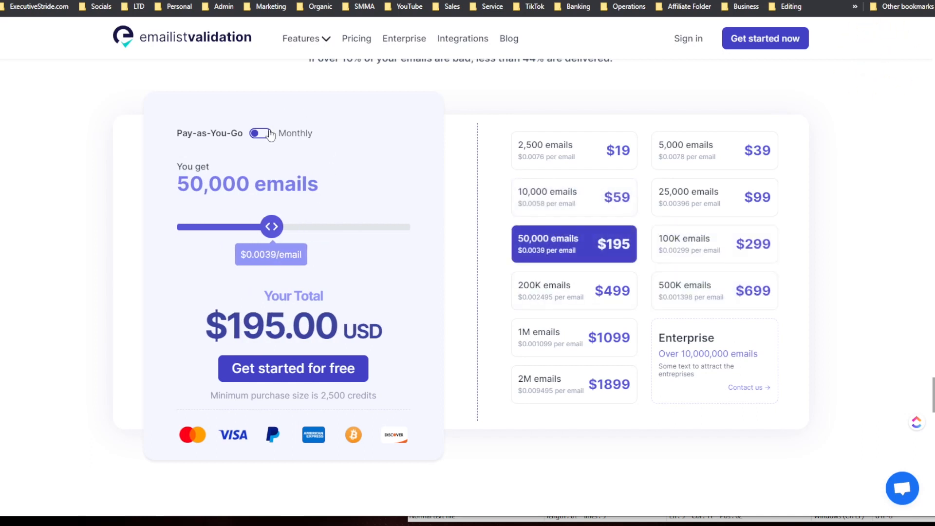
{"action": "left_click_drag", "start_coordinate": [272, 226], "coordinate": [182, 226]}
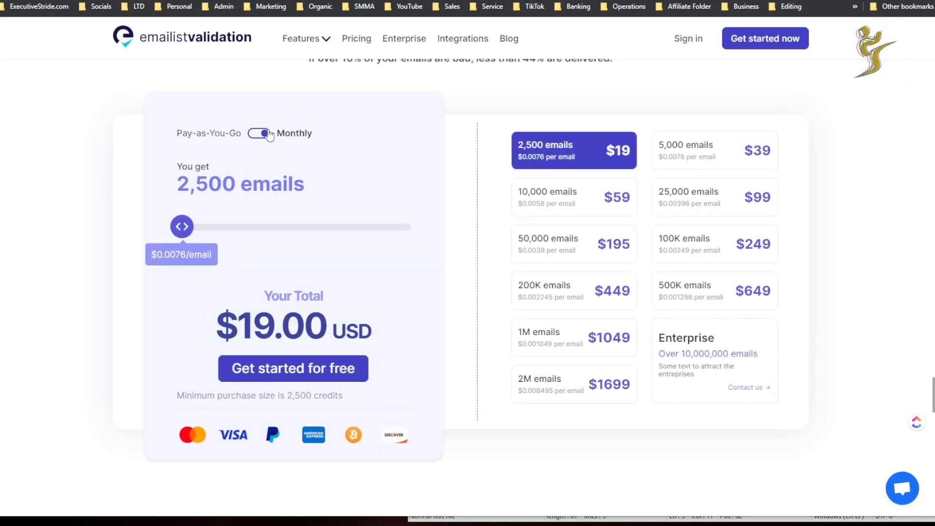
Scroll past the verification tool and customer testimonials to the footer's services and legal links.
{"action": "scroll", "scroll_direction": "down", "scroll_amount": 3}
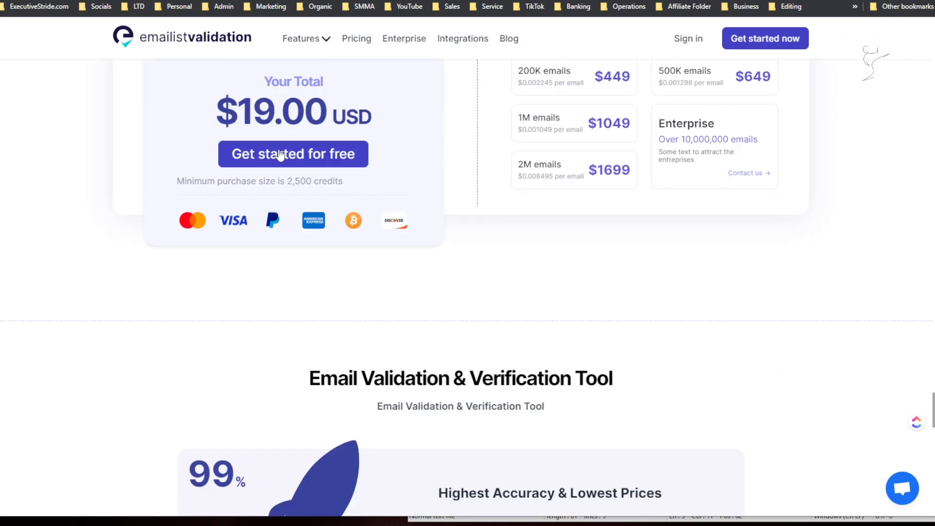
{"action": "scroll", "scroll_direction": "down", "scroll_amount": 3}
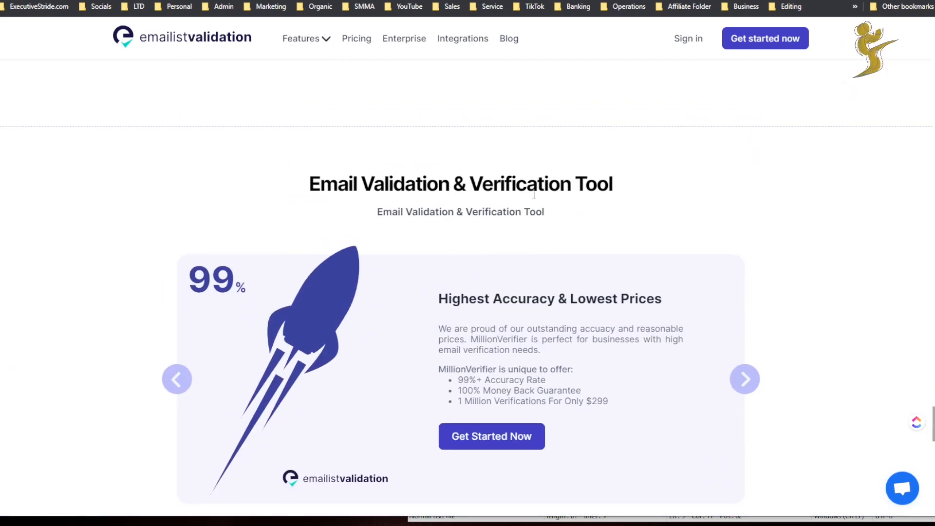
{"action": "mouse_move", "coordinate": [500, 315]}
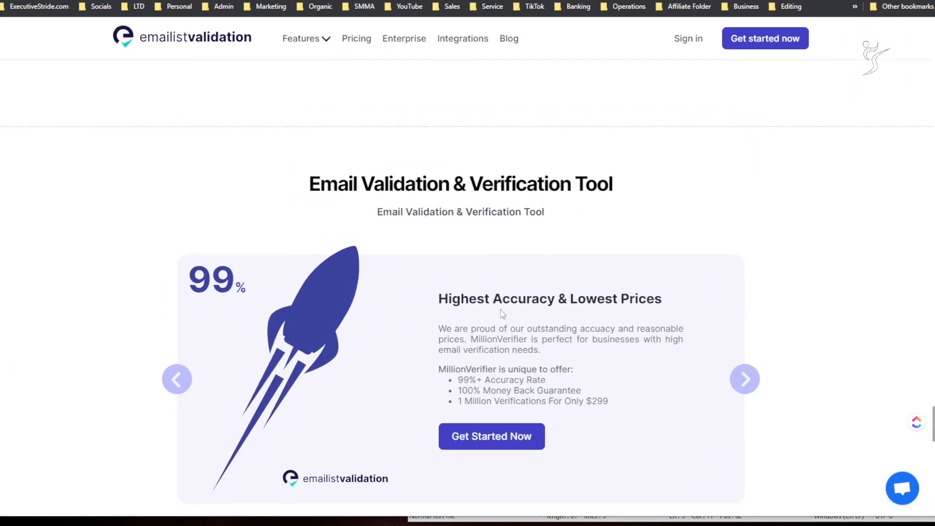
{"action": "scroll", "scroll_direction": "down", "scroll_amount": 3}
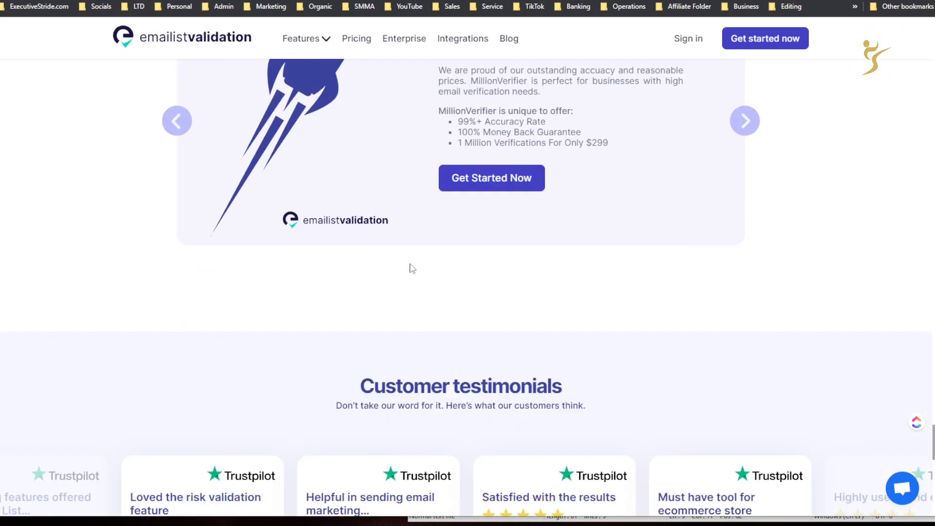
{"action": "scroll", "scroll_direction": "down", "scroll_amount": 3}
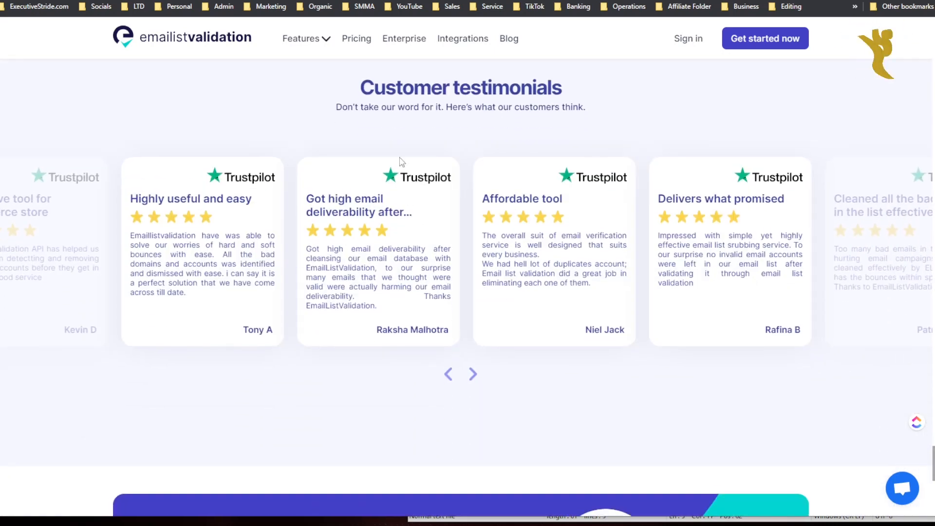
{"action": "scroll", "scroll_direction": "down", "scroll_amount": 3}
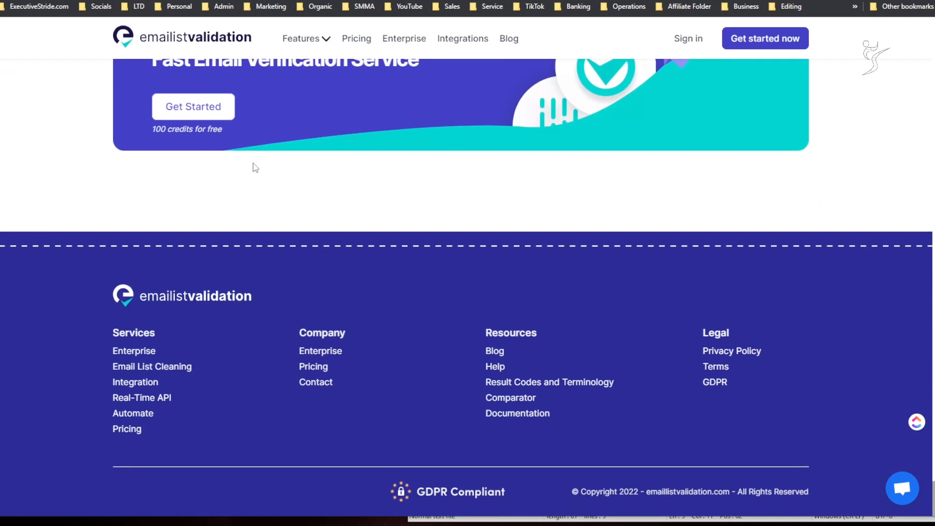
{"action": "scroll", "scroll_direction": "up", "scroll_amount": 3}
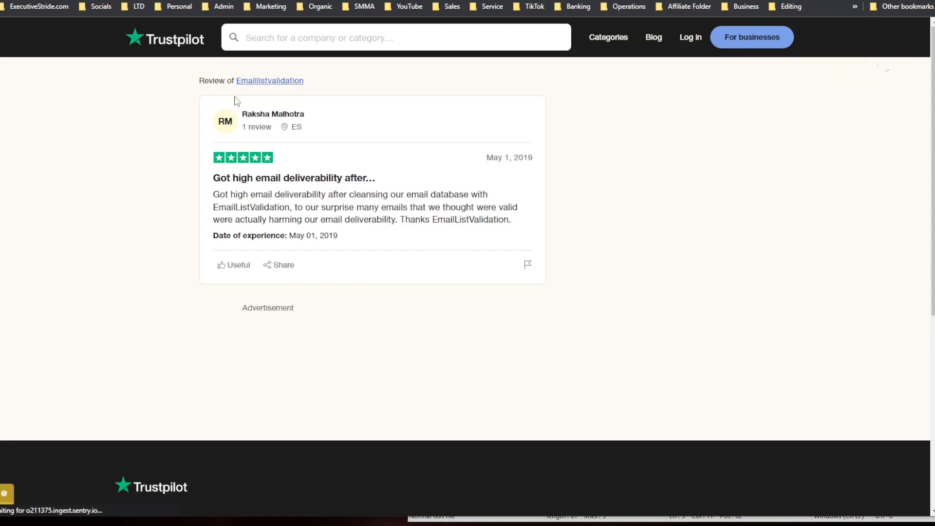
Go to the full Emaillistvalidation Trustpilot page with its 2.8 rating and read the first reviews.
{"action": "left_click", "coordinate": [270, 81]}
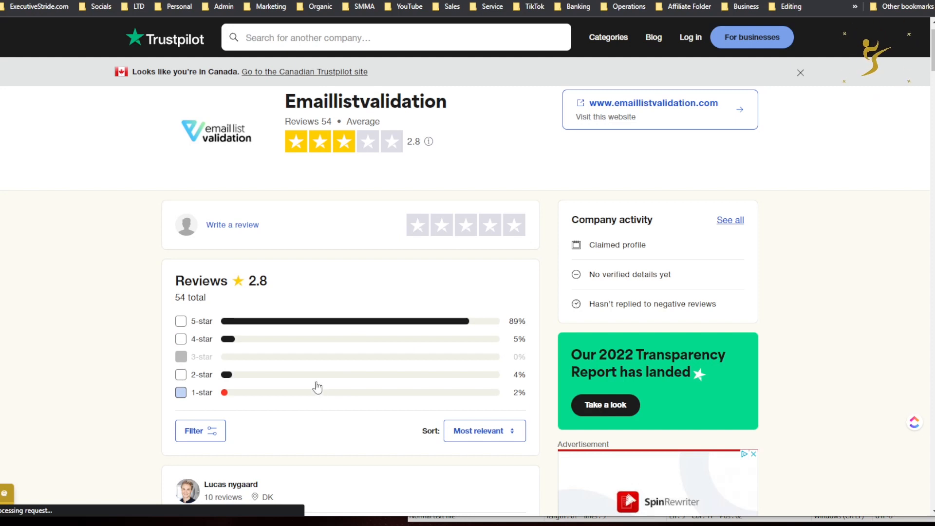
{"action": "scroll", "scroll_direction": "down", "scroll_amount": 3}
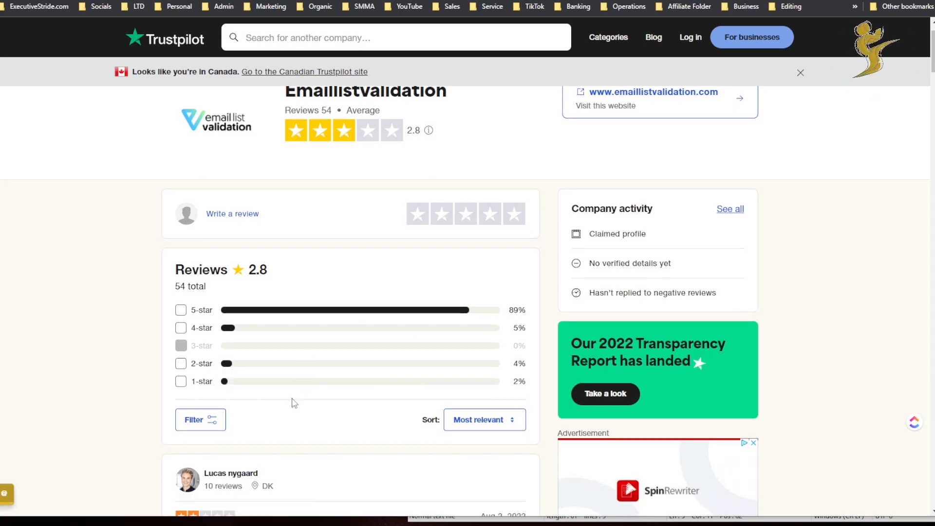
{"action": "scroll", "scroll_direction": "down", "scroll_amount": 3}
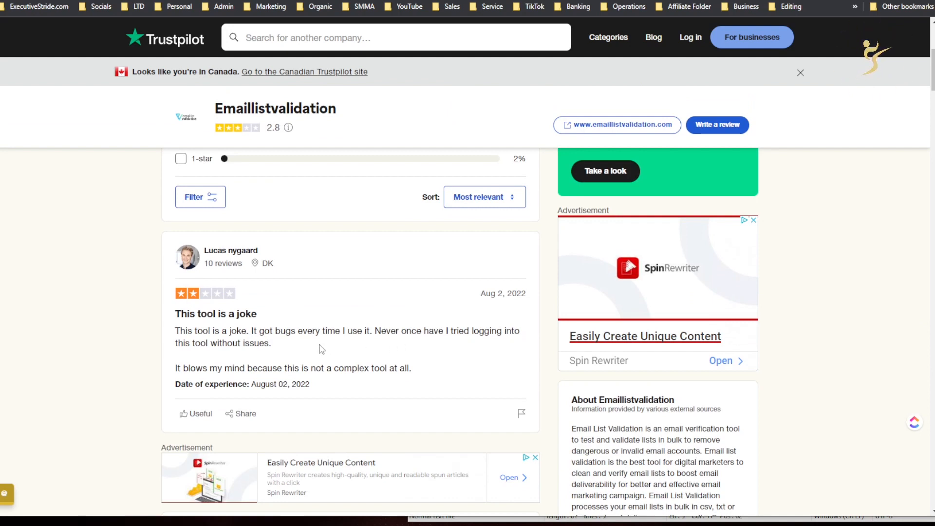
{"action": "scroll", "scroll_direction": "down", "scroll_amount": 3}
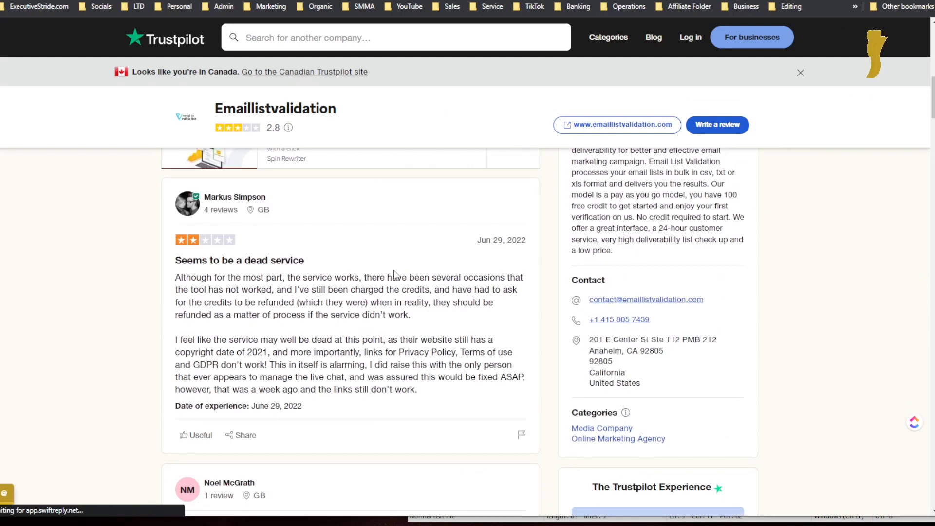
{"action": "scroll", "scroll_direction": "down", "scroll_amount": 3}
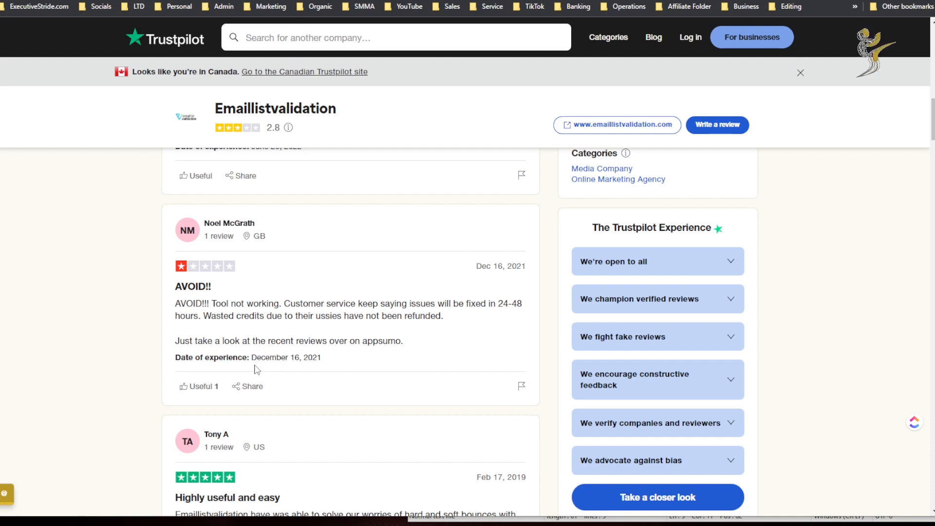
Read further reviews, then move to the AppSumo Email List Validation lifetime deal.
{"action": "scroll", "scroll_direction": "down", "scroll_amount": 3}
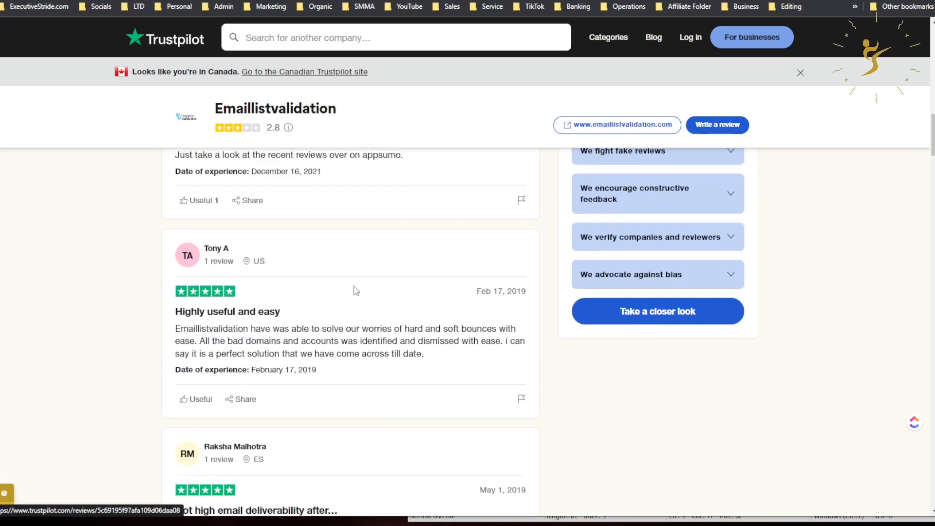
{"action": "scroll", "scroll_direction": "down", "scroll_amount": 3}
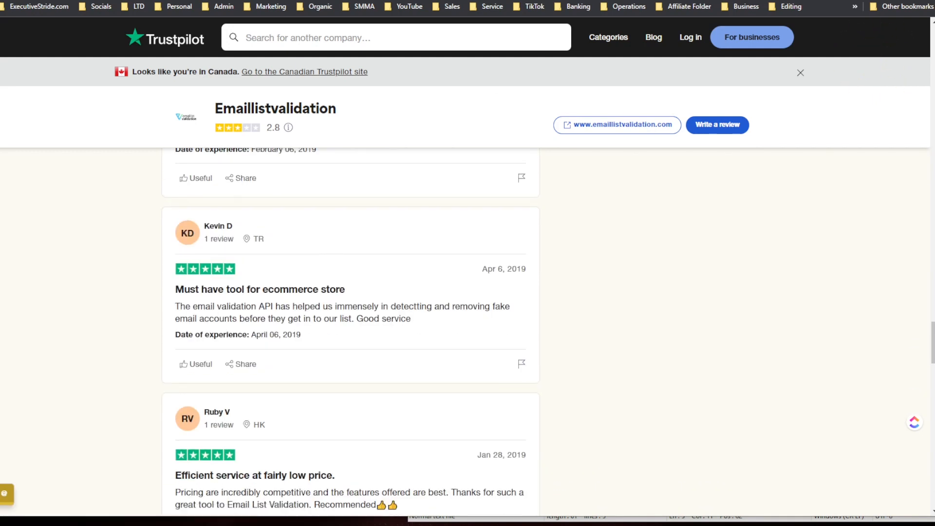
{"action": "left_click", "coordinate": [623, 124]}
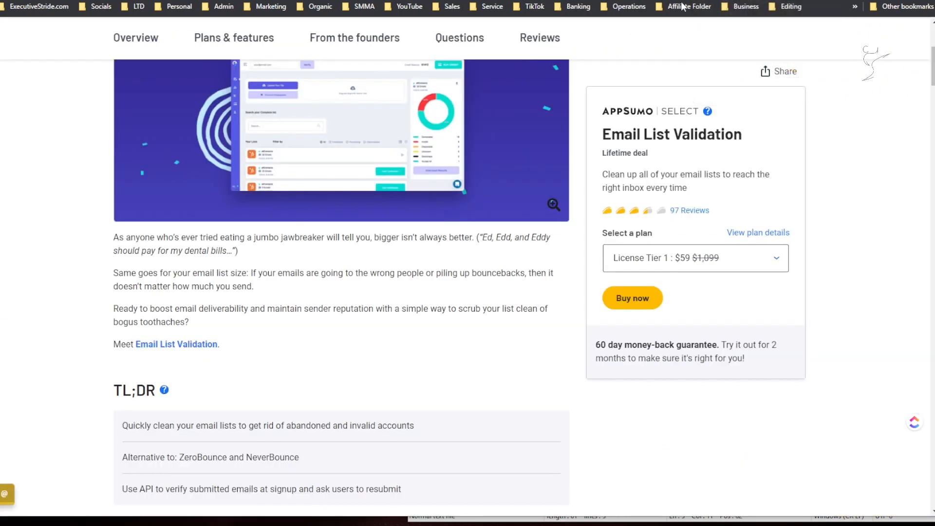
{"action": "scroll", "scroll_direction": "up", "scroll_amount": 3}
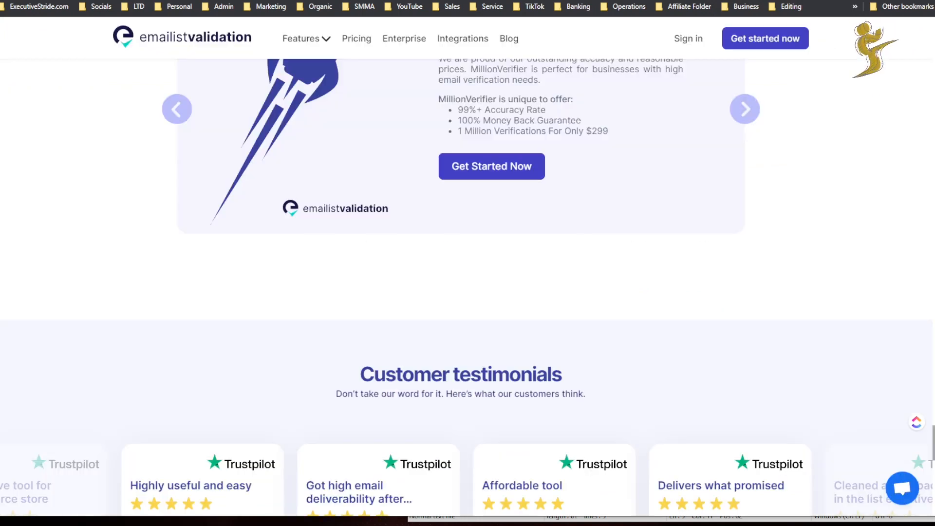
{"action": "scroll", "scroll_direction": "down", "scroll_amount": 3}
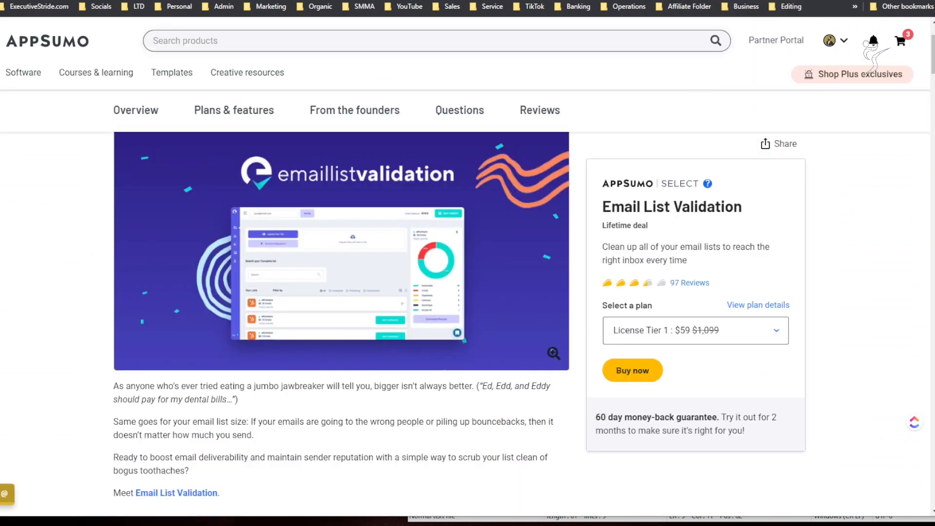
{"action": "scroll", "scroll_direction": "down", "scroll_amount": 3}
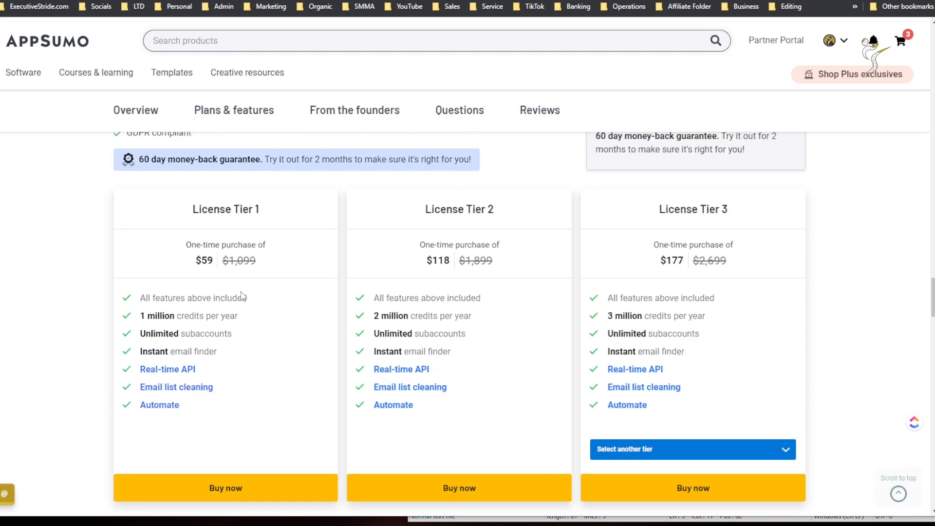
{"action": "scroll", "scroll_direction": "down", "scroll_amount": 3}
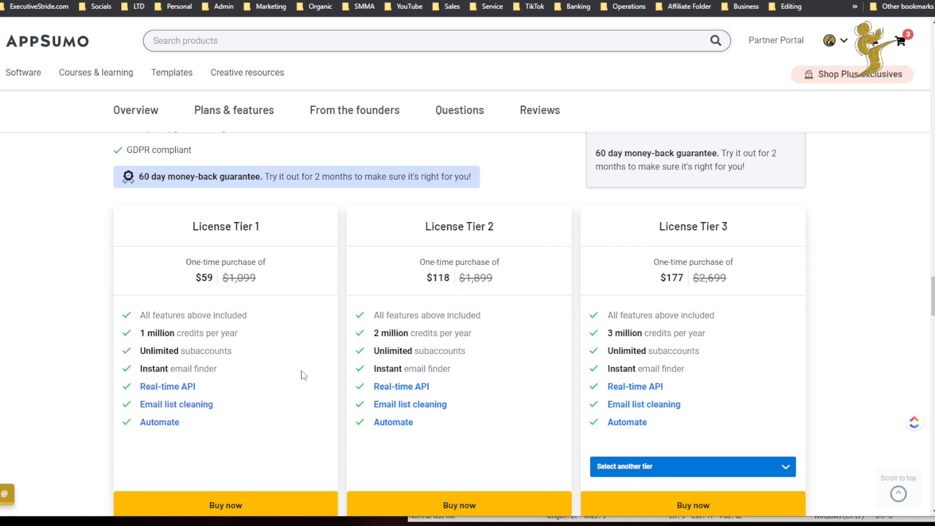
{"action": "scroll", "scroll_direction": "down", "scroll_amount": 3}
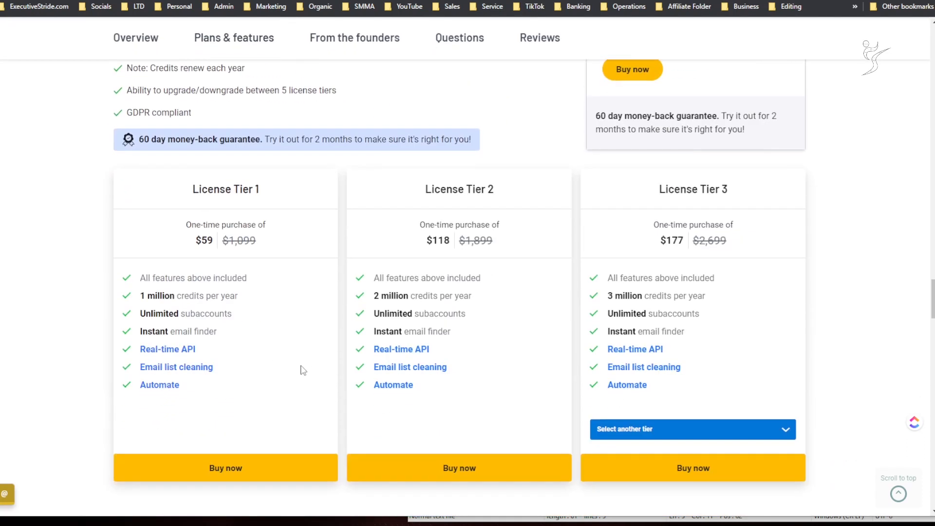
{"action": "scroll", "scroll_direction": "down", "scroll_amount": 3}
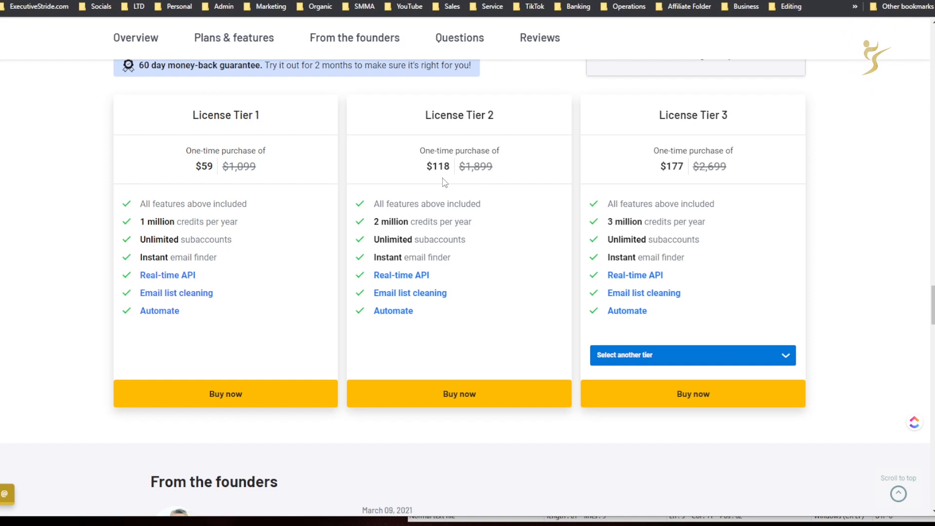
{"action": "mouse_move", "coordinate": [532, 275]}
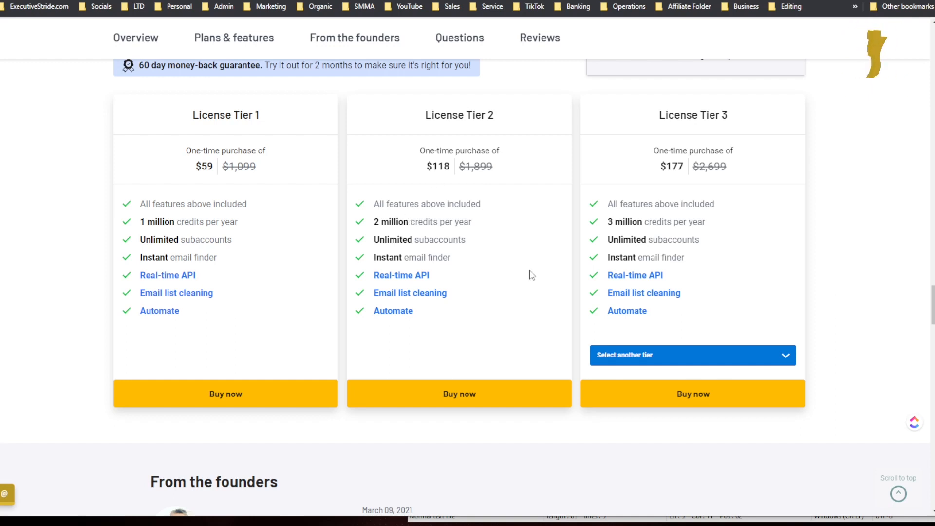
{"action": "mouse_move", "coordinate": [331, 243]}
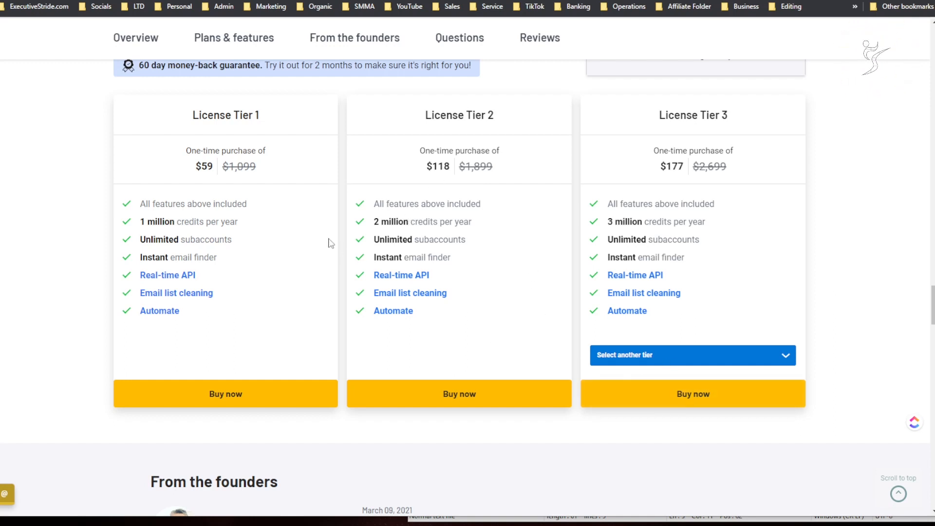
{"action": "mouse_move", "coordinate": [483, 234]}
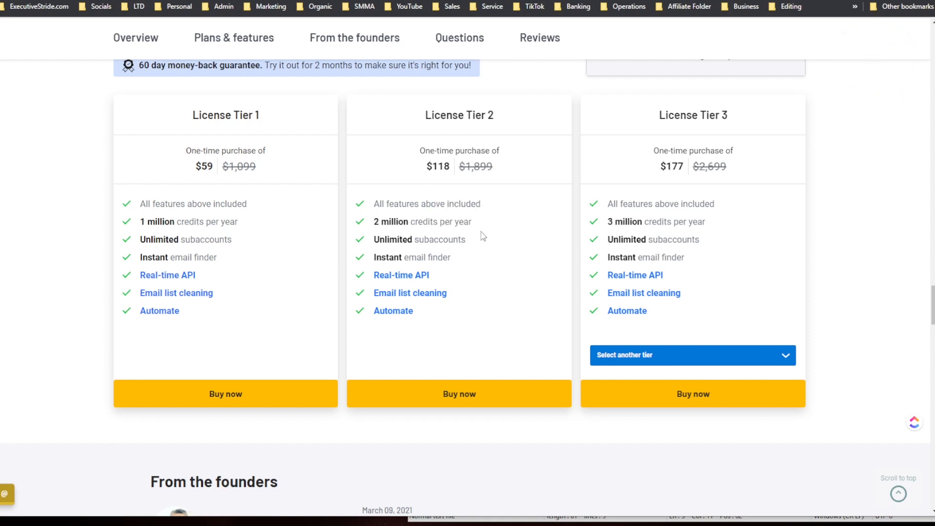
{"action": "mouse_move", "coordinate": [693, 393]}
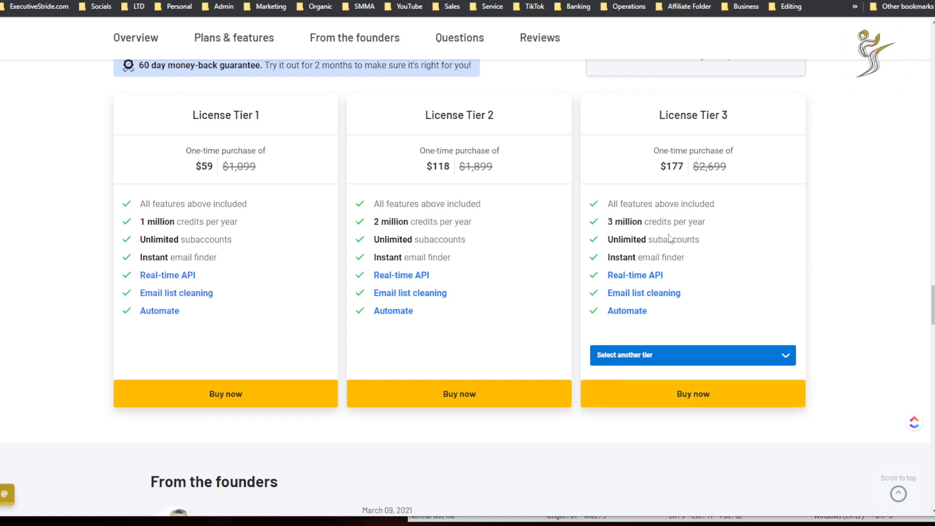
{"action": "mouse_move", "coordinate": [665, 188]}
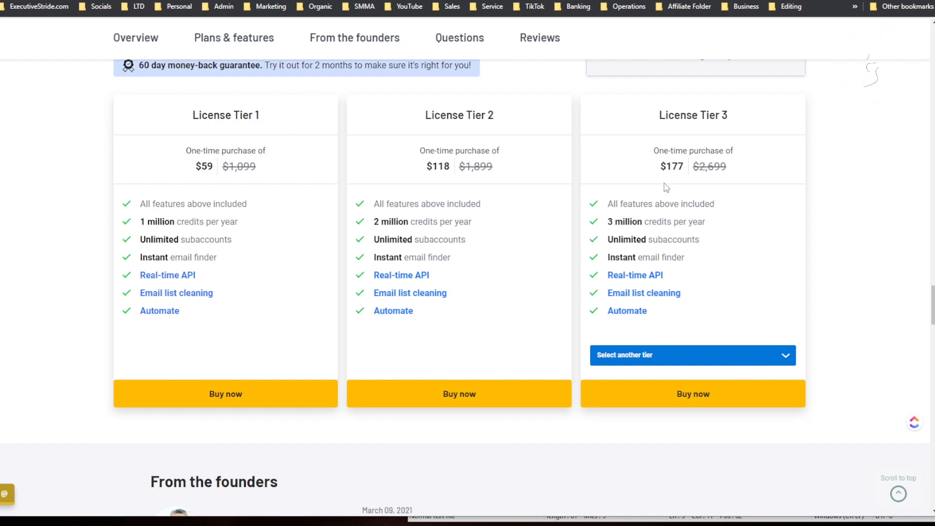
Set the third tier card to License Tier 4, then License Tier 5 at $295 with 5 million credits.
{"action": "left_click", "coordinate": [692, 354]}
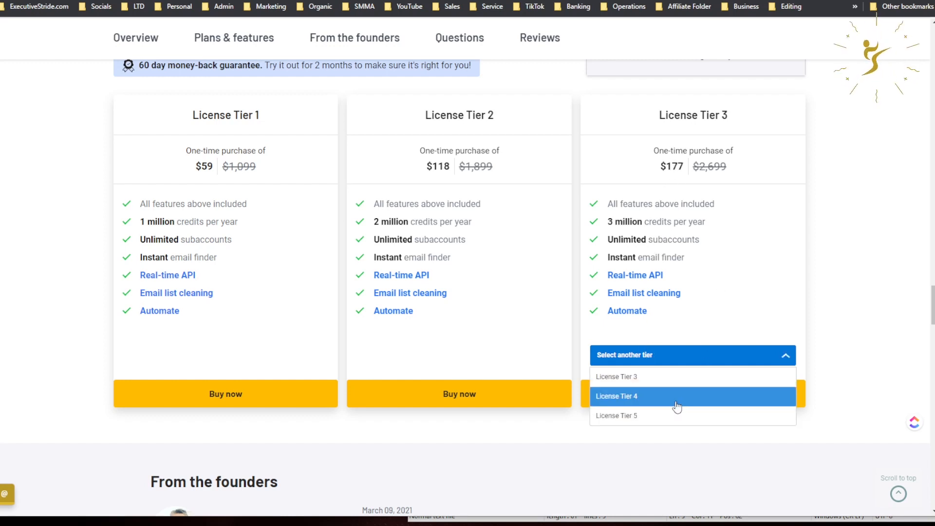
{"action": "left_click", "coordinate": [618, 396]}
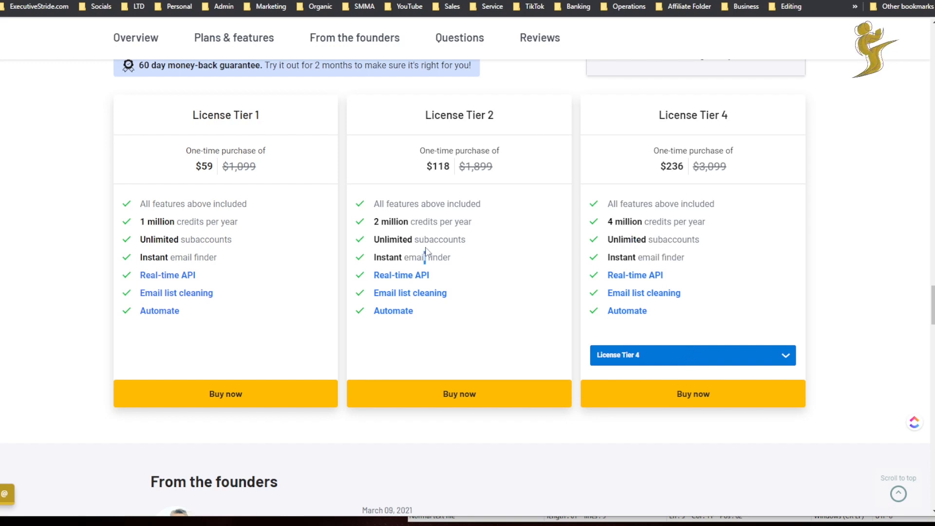
{"action": "left_click", "coordinate": [692, 354]}
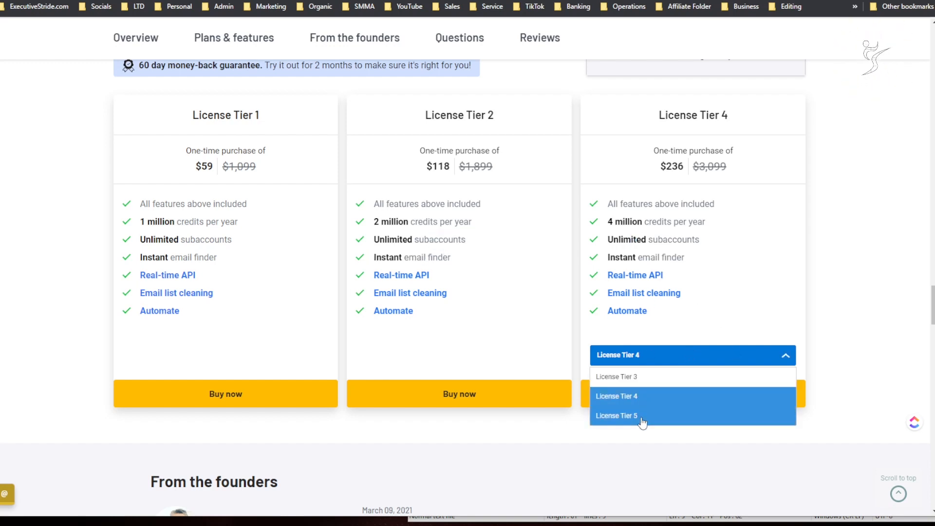
{"action": "left_click", "coordinate": [618, 416]}
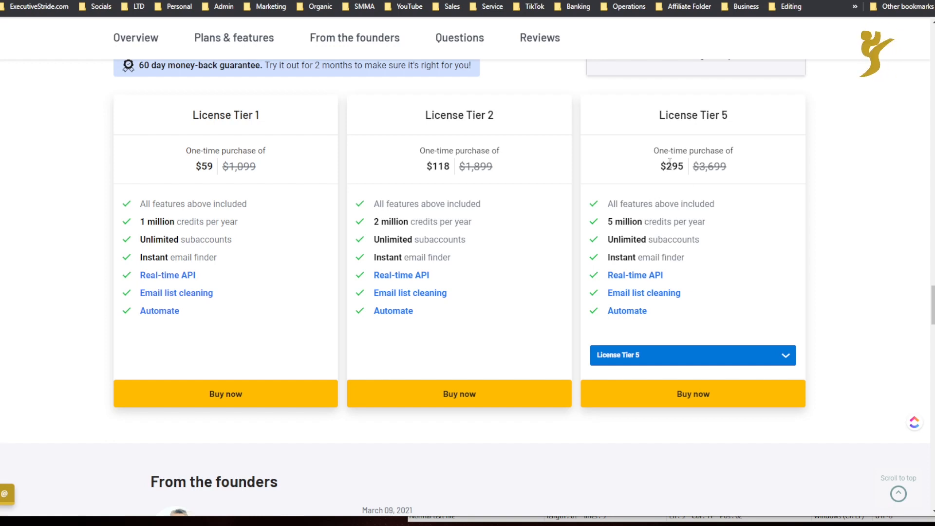
Highlight the License Tier 5 price and return to the deal Overview with Tier 1 at $59.
{"action": "scroll", "scroll_direction": "down", "scroll_amount": 3}
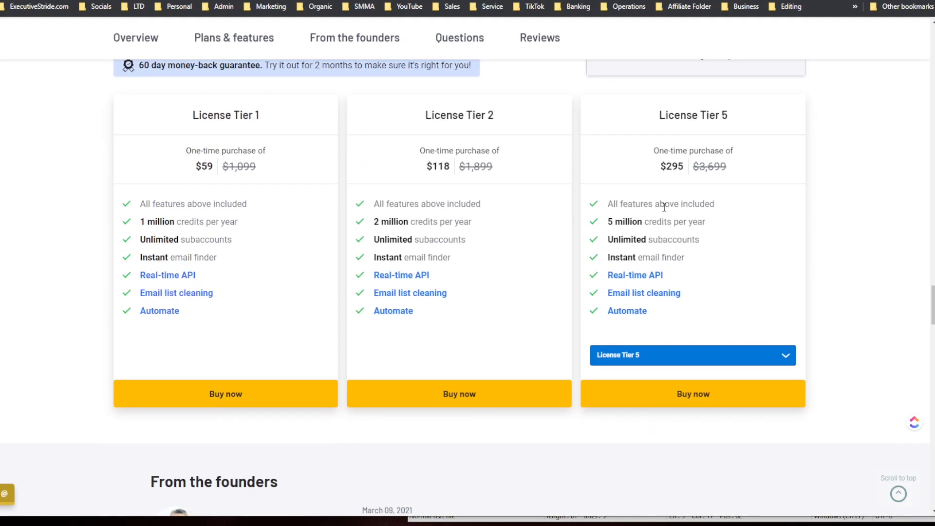
{"action": "left_click_drag", "start_coordinate": [664, 150], "coordinate": [686, 167]}
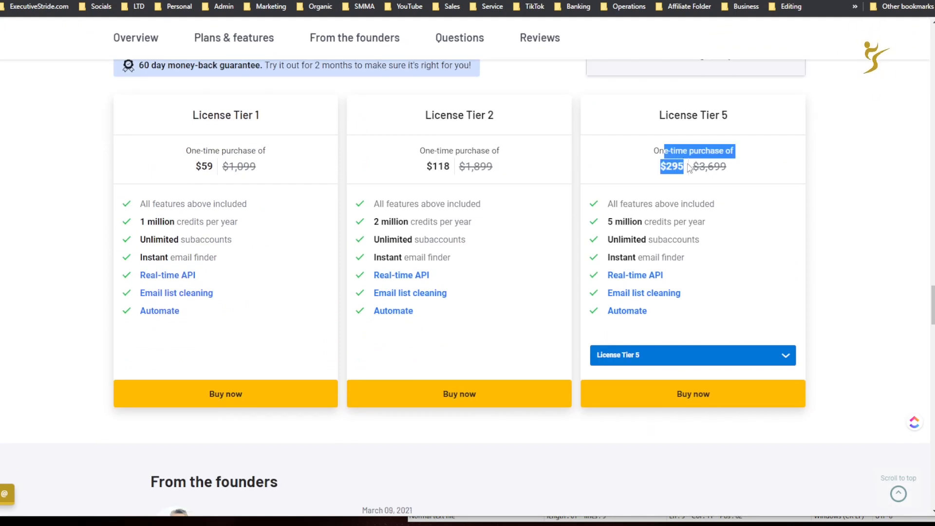
{"action": "scroll", "scroll_direction": "down", "scroll_amount": 3}
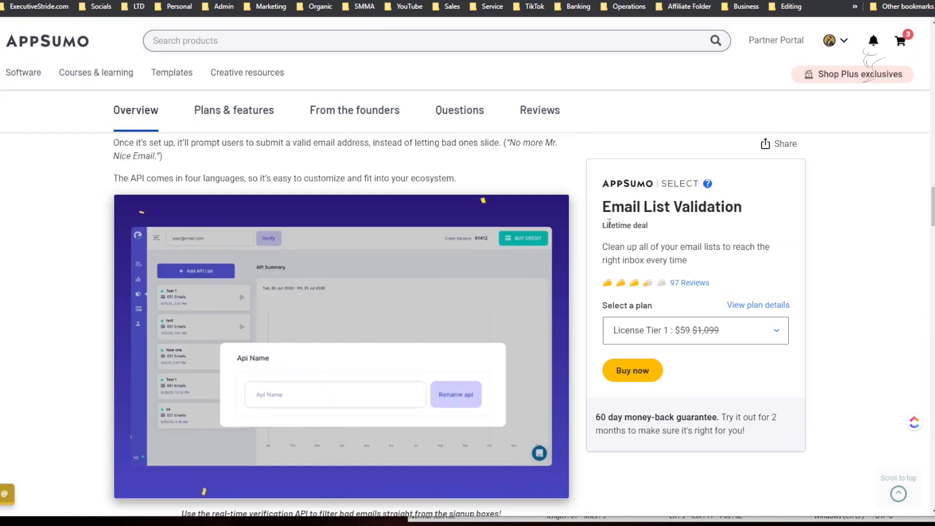
{"action": "scroll", "scroll_direction": "down", "scroll_amount": 3}
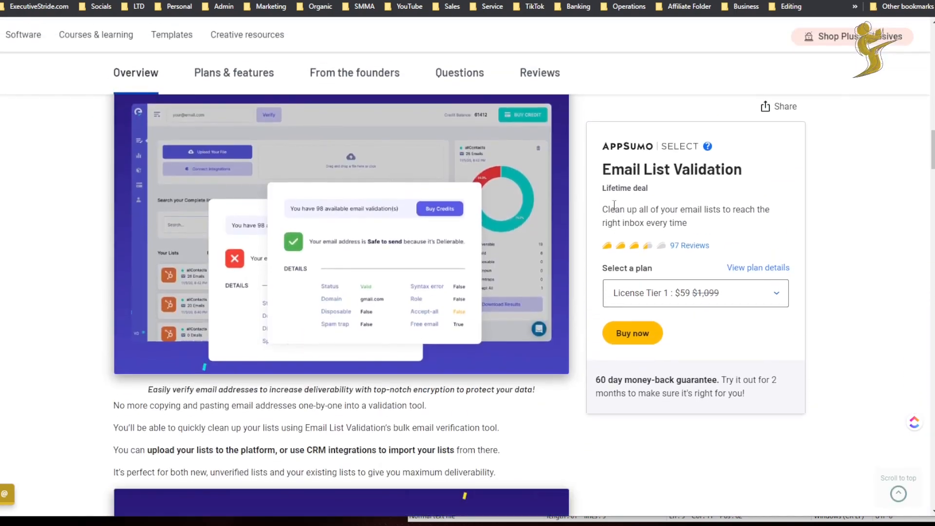
{"action": "left_click", "coordinate": [459, 73]}
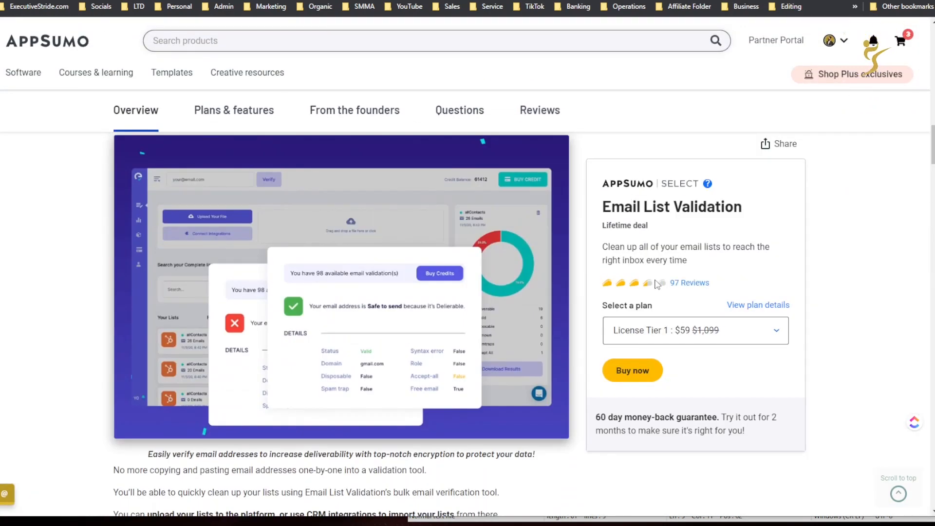
Sort the deal's reviews by Rating so the lowest-rated appear first.
{"action": "left_click", "coordinate": [539, 110]}
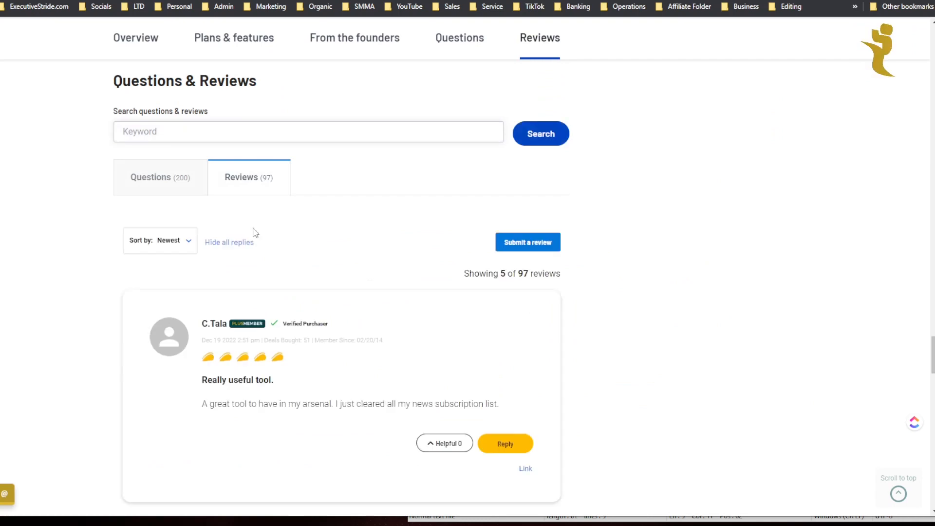
{"action": "left_click", "coordinate": [159, 239]}
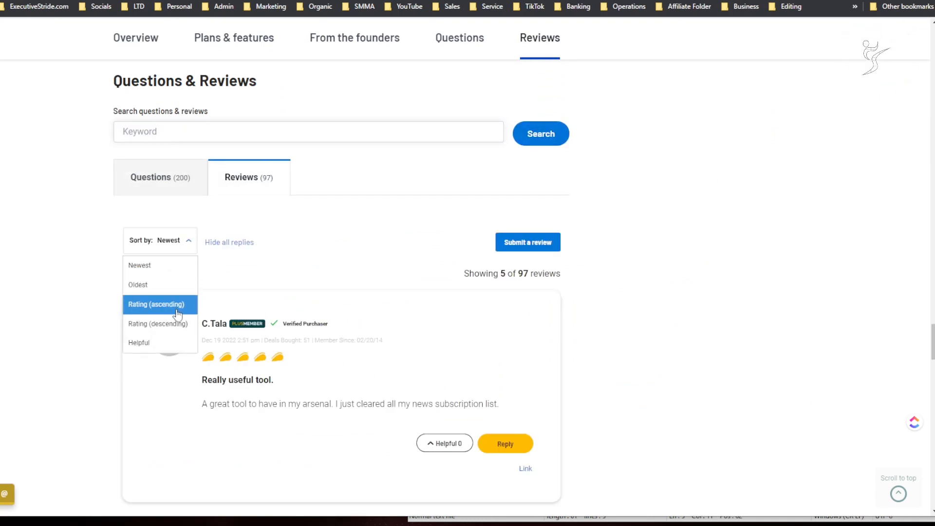
{"action": "scroll", "scroll_direction": "down", "scroll_amount": 3}
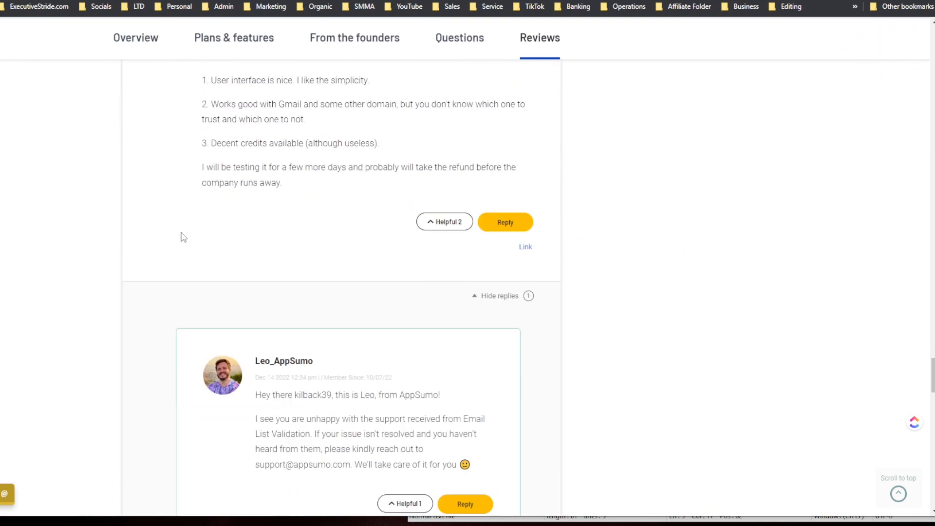
{"action": "scroll", "scroll_direction": "down", "scroll_amount": 3}
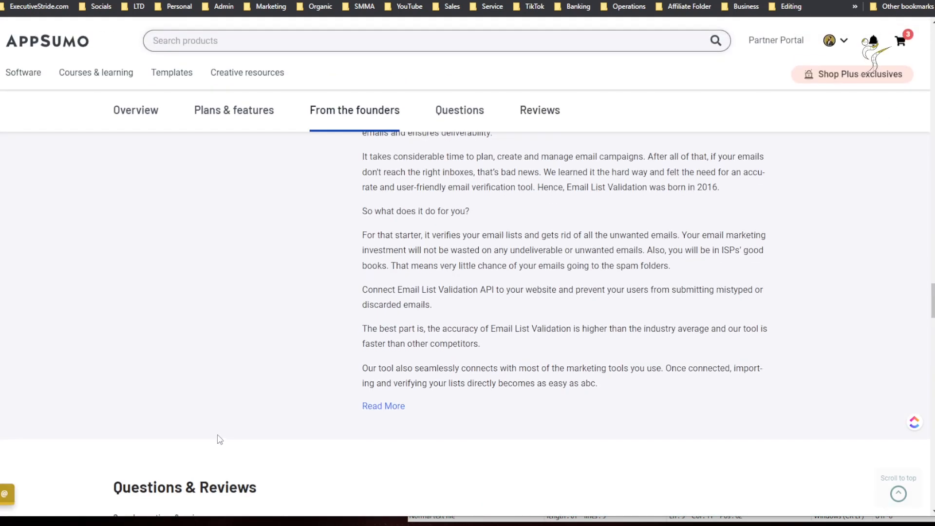
{"action": "left_click", "coordinate": [176, 427]}
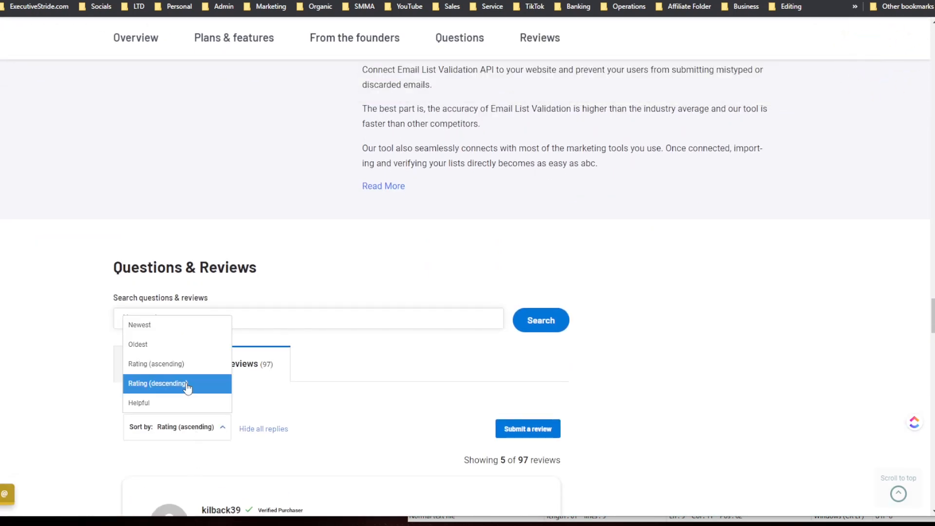
{"action": "left_click", "coordinate": [138, 344]}
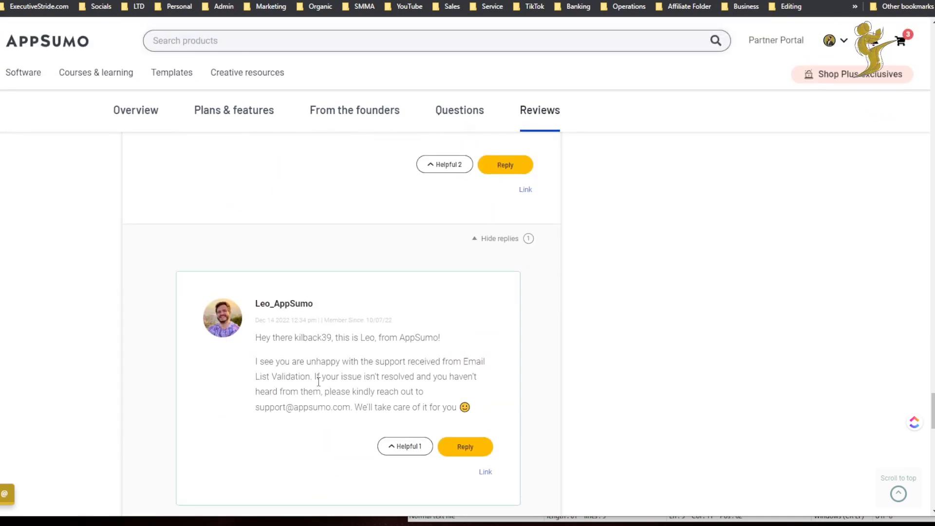
Read the critical review and highlight AppSumo's reply about unhappy support.
{"action": "left_click_drag", "start_coordinate": [293, 362], "coordinate": [364, 376]}
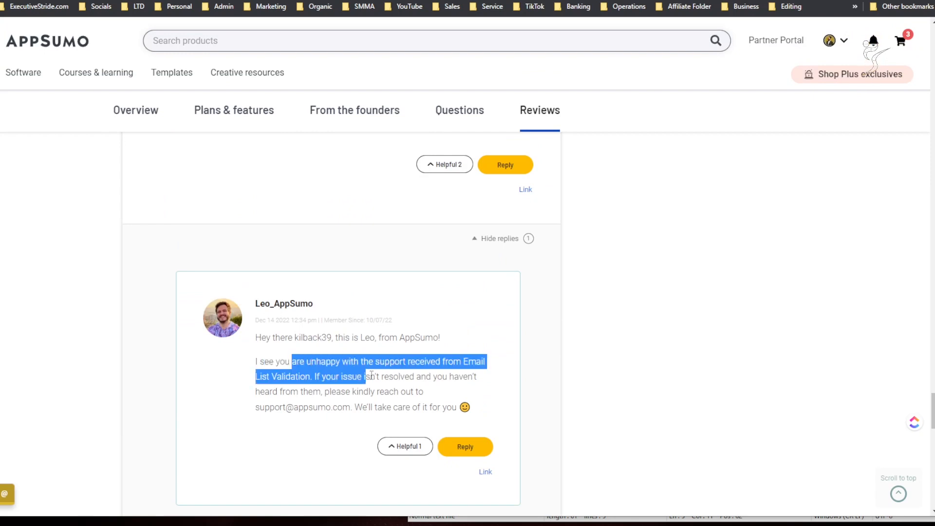
{"action": "scroll", "scroll_direction": "down", "scroll_amount": 3}
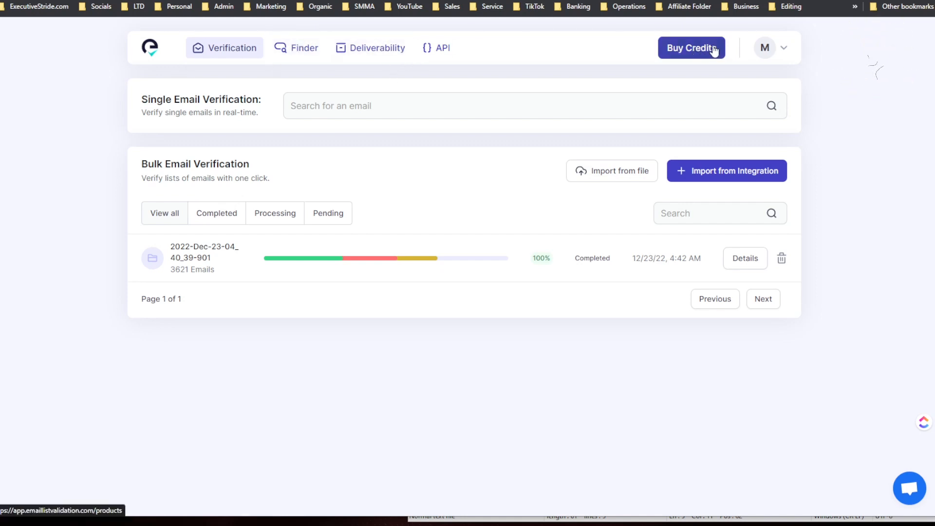
Show the account summary menu with a credit balance of 4,997,427.
{"action": "left_click", "coordinate": [770, 48]}
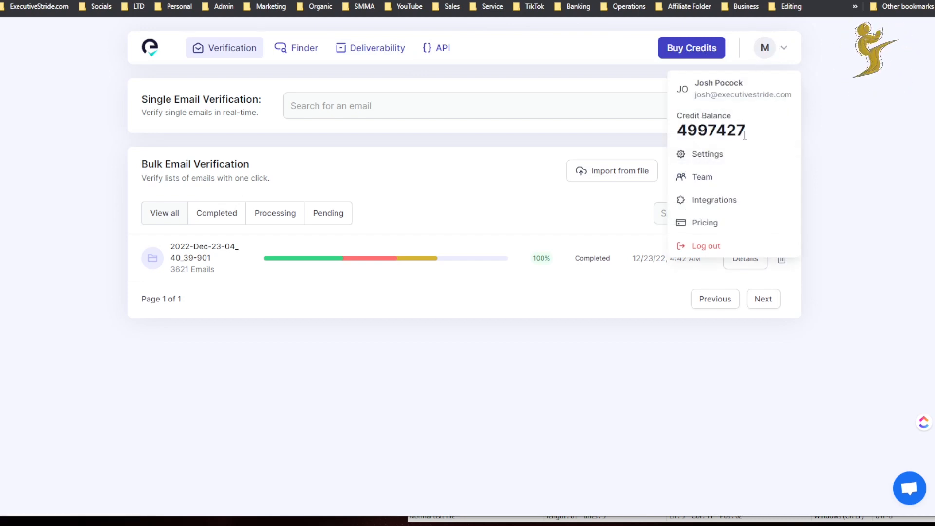
{"action": "mouse_move", "coordinate": [755, 148]}
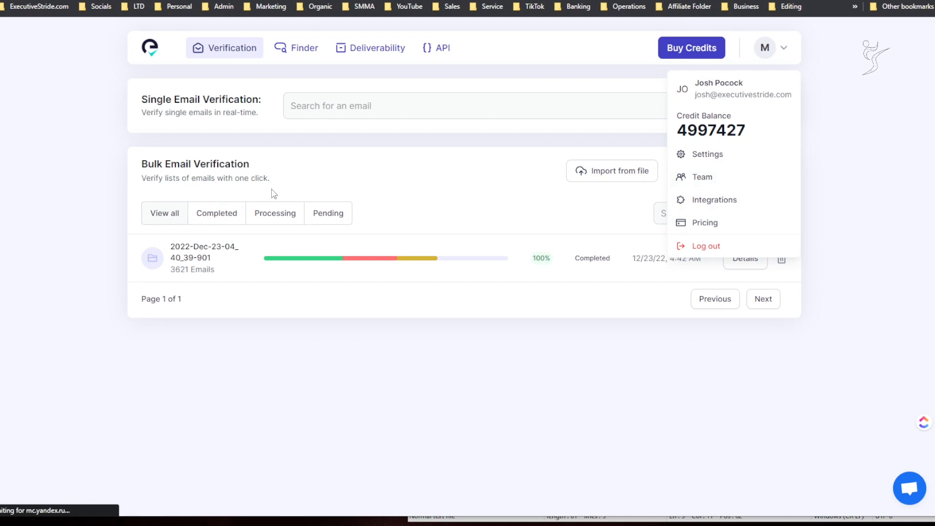
{"action": "mouse_move", "coordinate": [707, 154]}
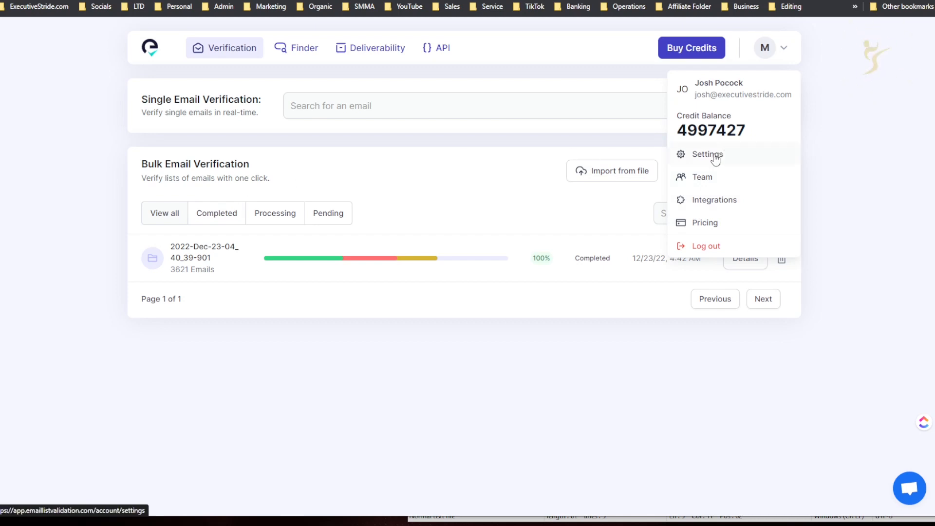
Browse account settings: profile, Manage Team, Invoice History and Integrations sections.
{"action": "left_click", "coordinate": [707, 154]}
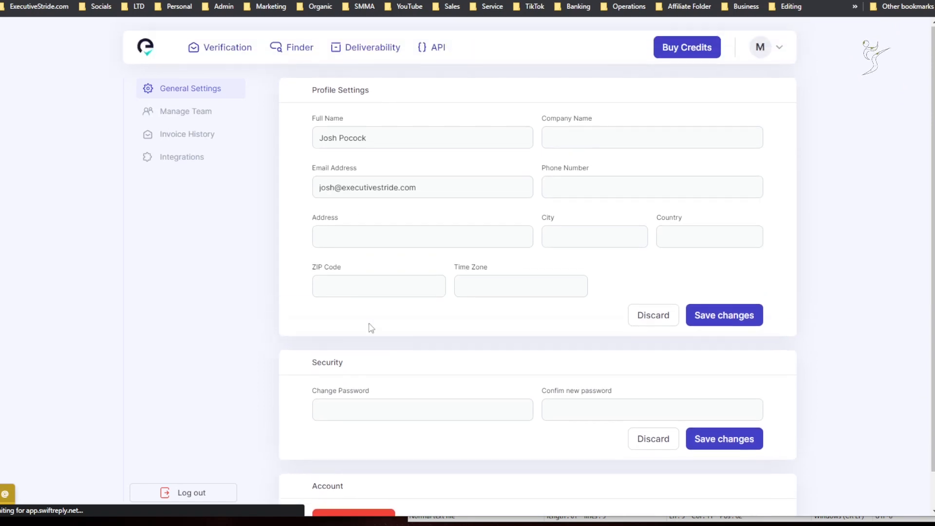
{"action": "left_click", "coordinate": [190, 112]}
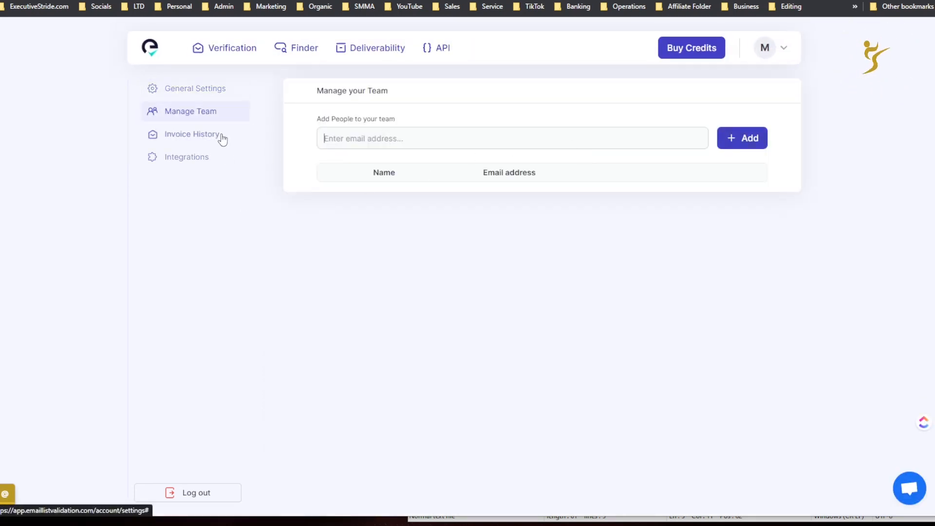
{"action": "left_click", "coordinate": [192, 134]}
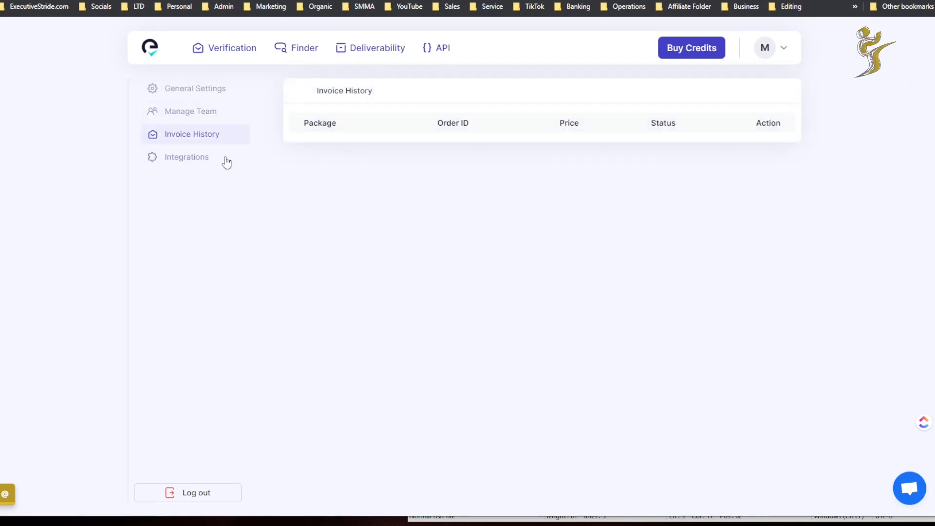
{"action": "left_click", "coordinate": [186, 156]}
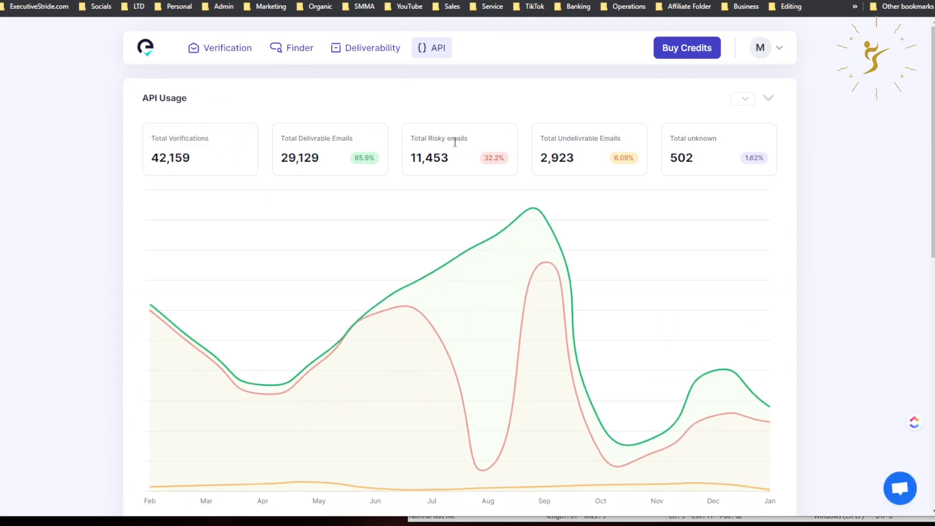
Review the API page's usage statistics, API keys and Python code samples for verification.
{"action": "double_click", "coordinate": [596, 137]}
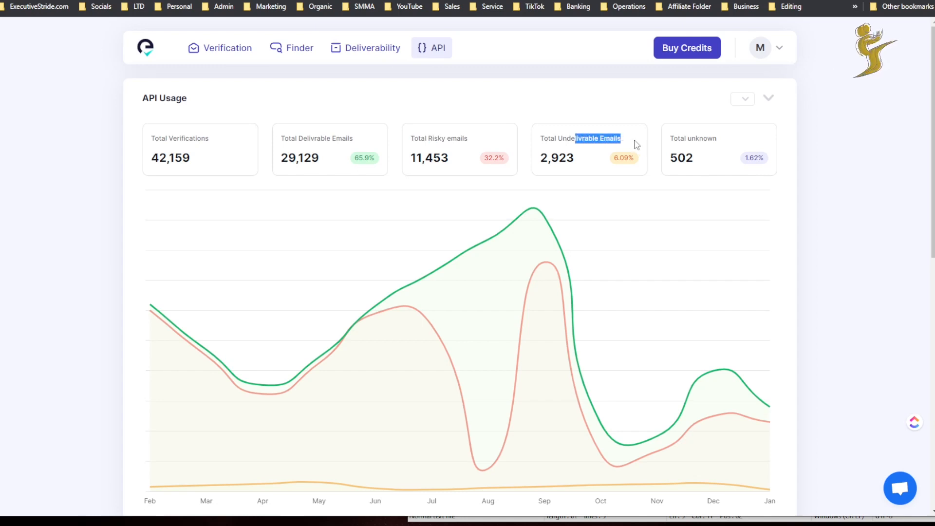
{"action": "scroll", "scroll_direction": "down", "scroll_amount": 3}
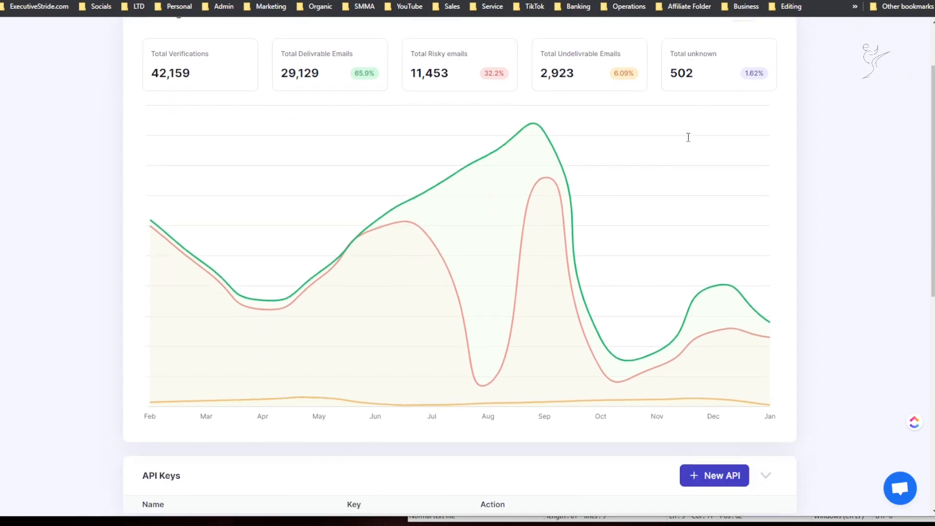
{"action": "scroll", "scroll_direction": "down", "scroll_amount": 3}
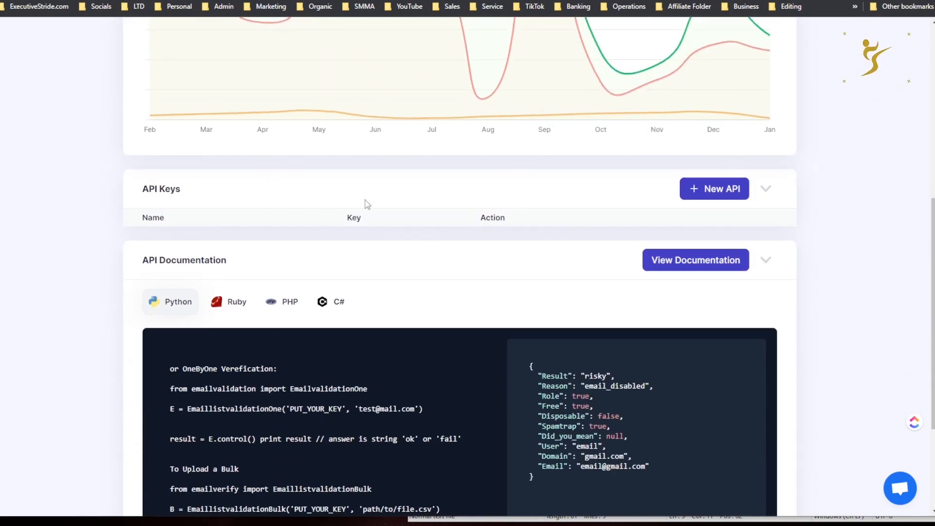
{"action": "scroll", "scroll_direction": "down", "scroll_amount": 3}
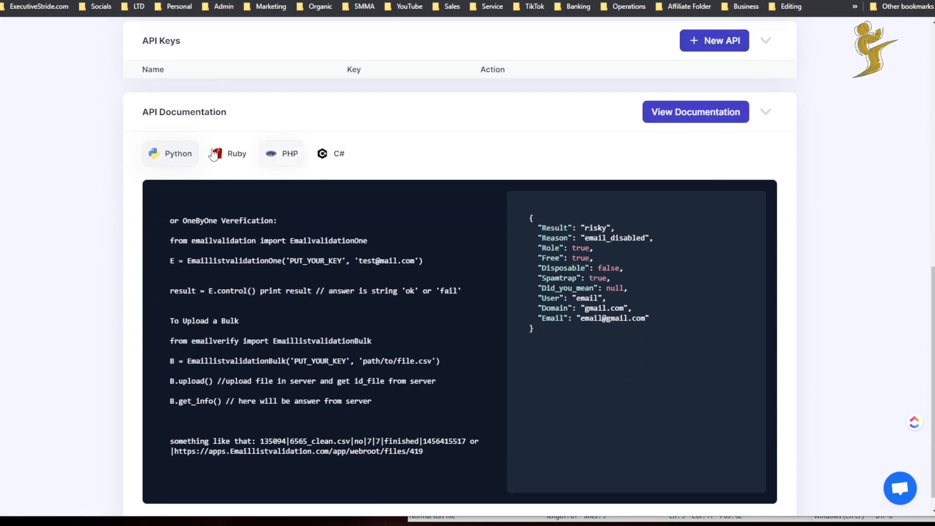
{"action": "double_click", "coordinate": [194, 110]}
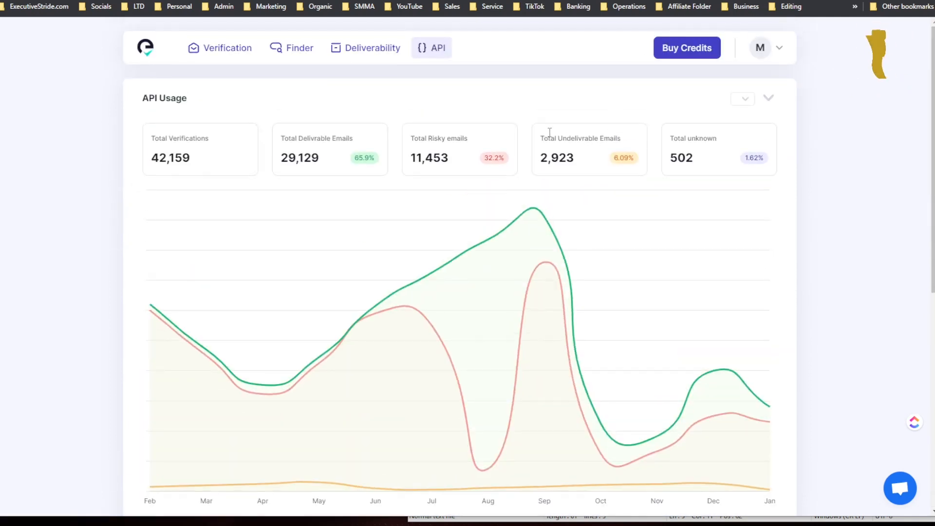
{"action": "scroll", "scroll_direction": "down", "scroll_amount": 3}
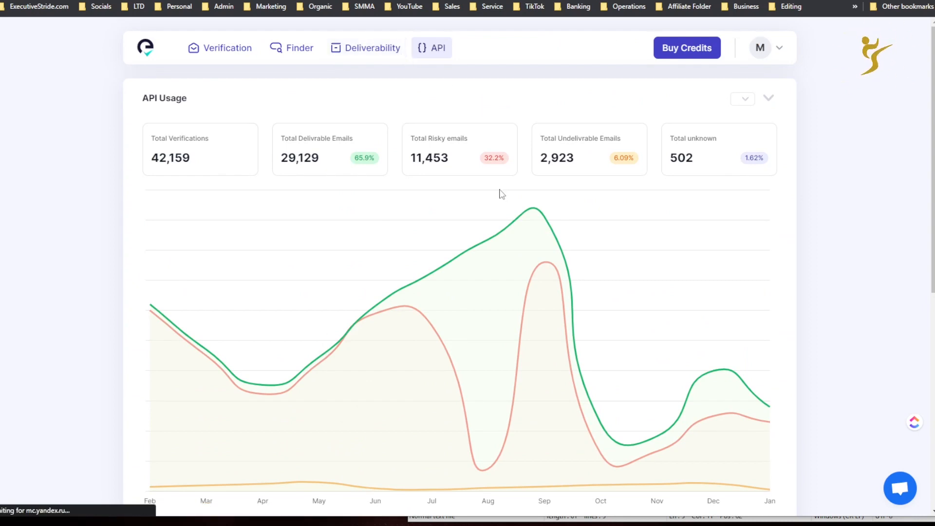
View the Deliverability pricing plans ($0–$690) and highlight the Starter plan's test and monitor counts.
{"action": "left_click", "coordinate": [364, 48]}
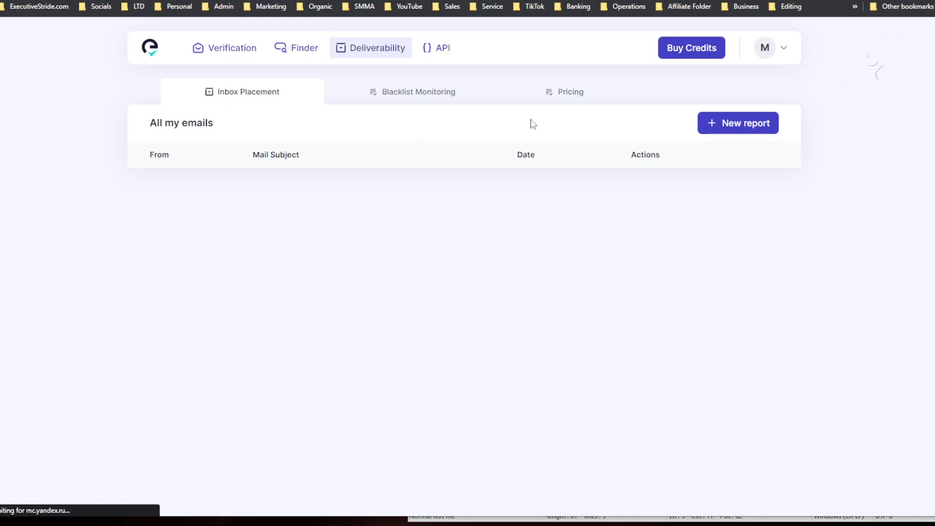
{"action": "left_click", "coordinate": [419, 92]}
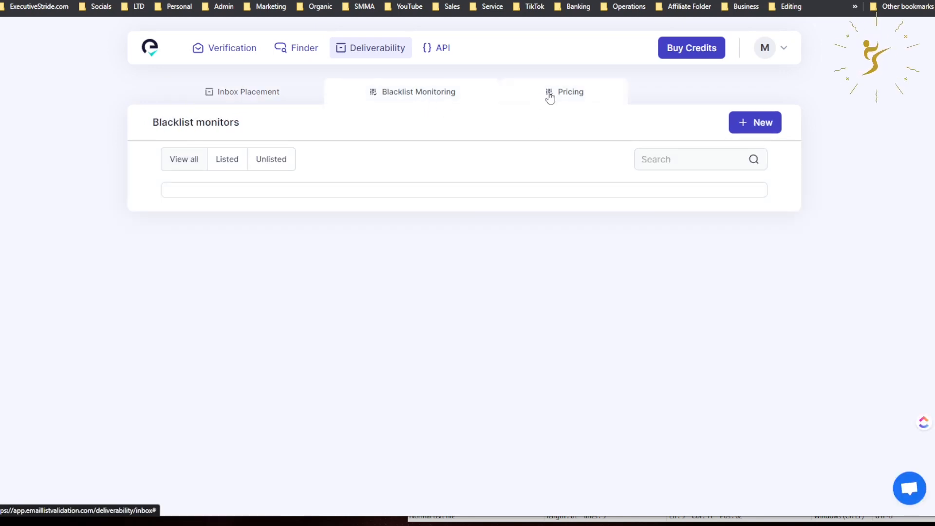
{"action": "left_click", "coordinate": [570, 91]}
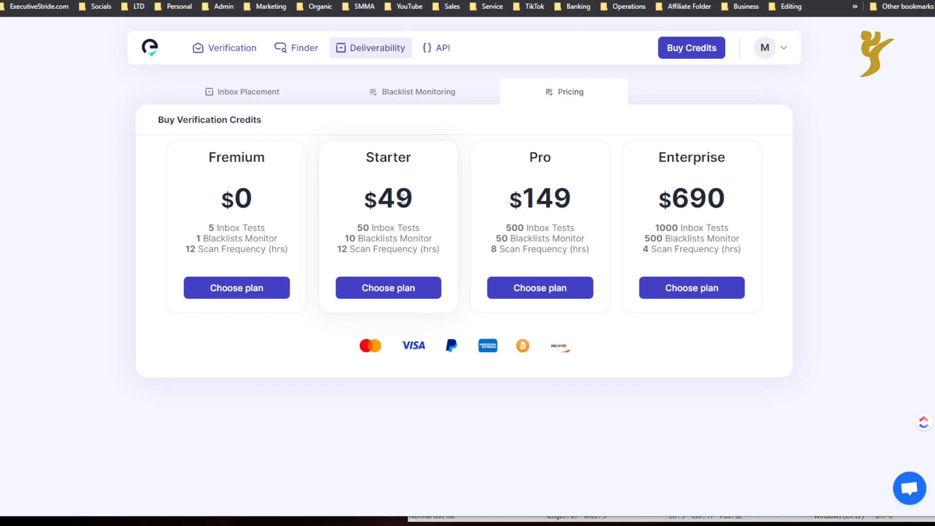
{"action": "left_click_drag", "start_coordinate": [421, 227], "coordinate": [343, 238]}
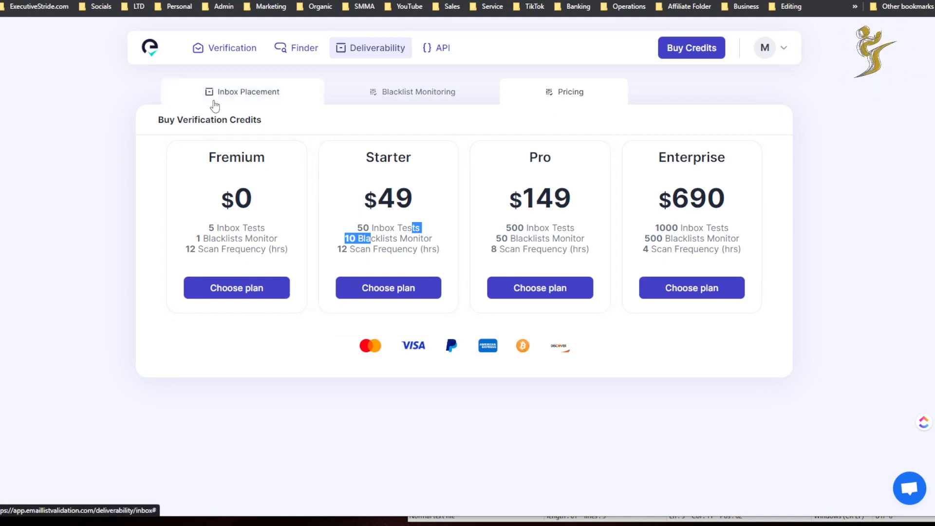
Compare the Inbox Placement reports and Pricing tabs back and forth.
{"action": "left_click", "coordinate": [247, 91]}
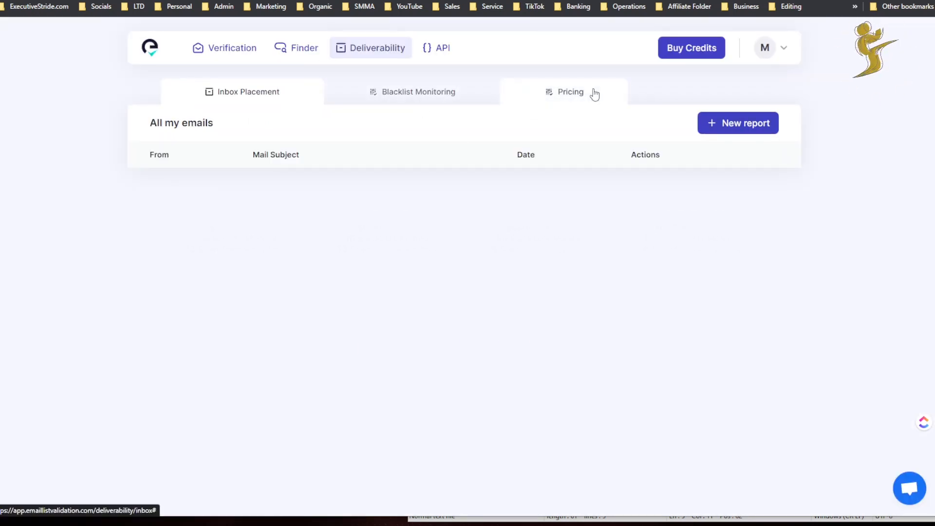
{"action": "left_click", "coordinate": [570, 91]}
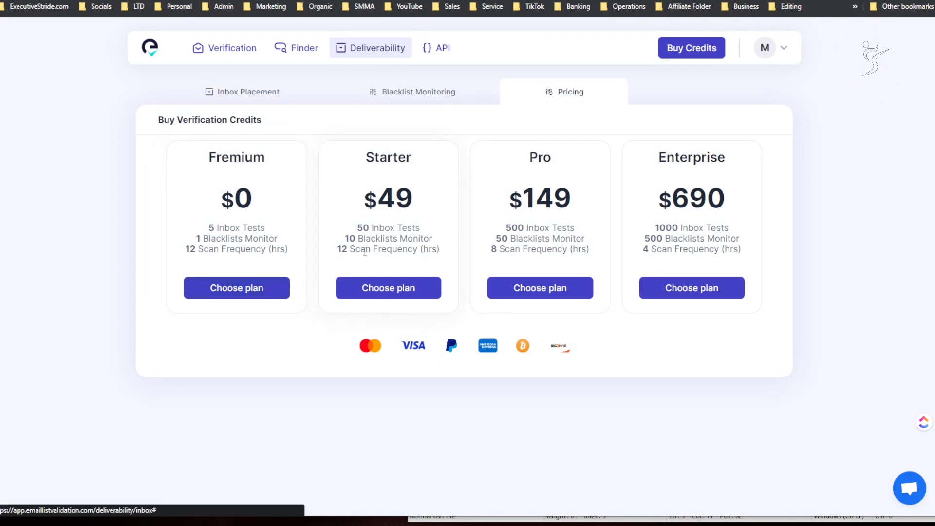
{"action": "left_click", "coordinate": [247, 92]}
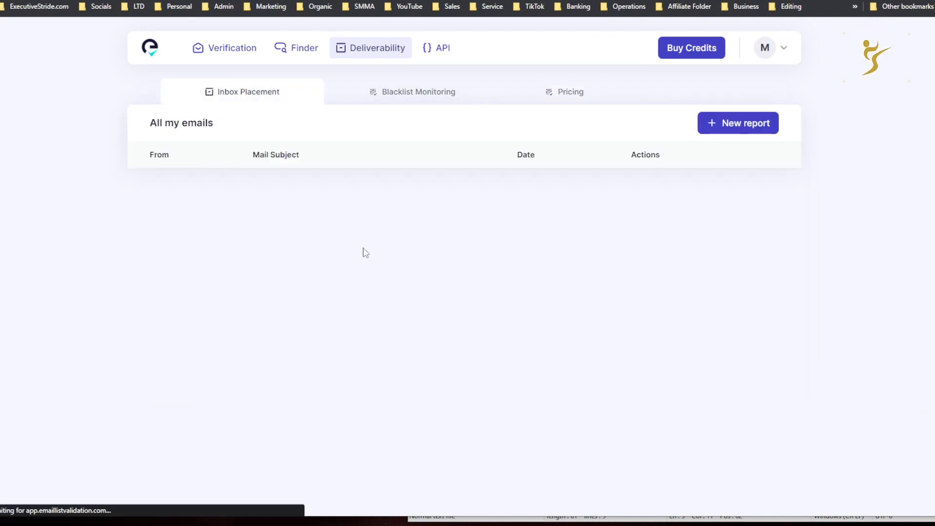
{"action": "left_click", "coordinate": [565, 91]}
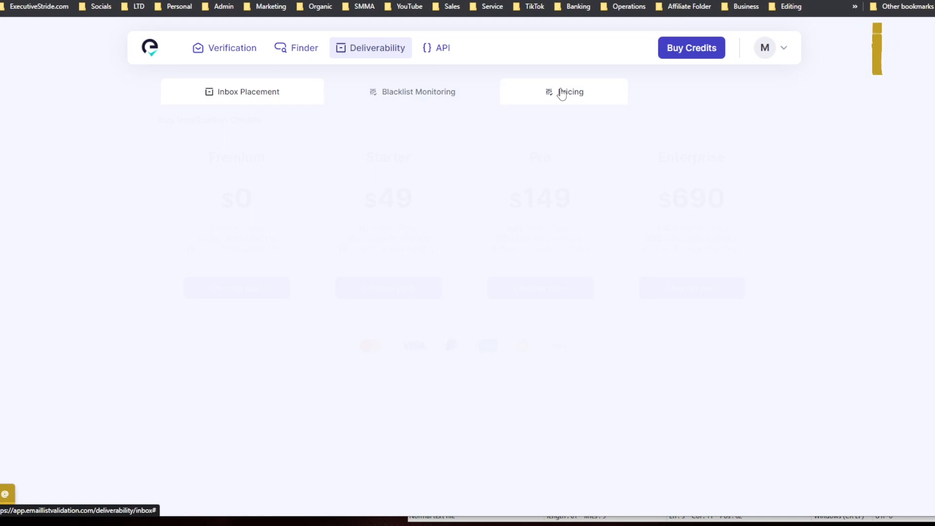
{"action": "left_click", "coordinate": [241, 92]}
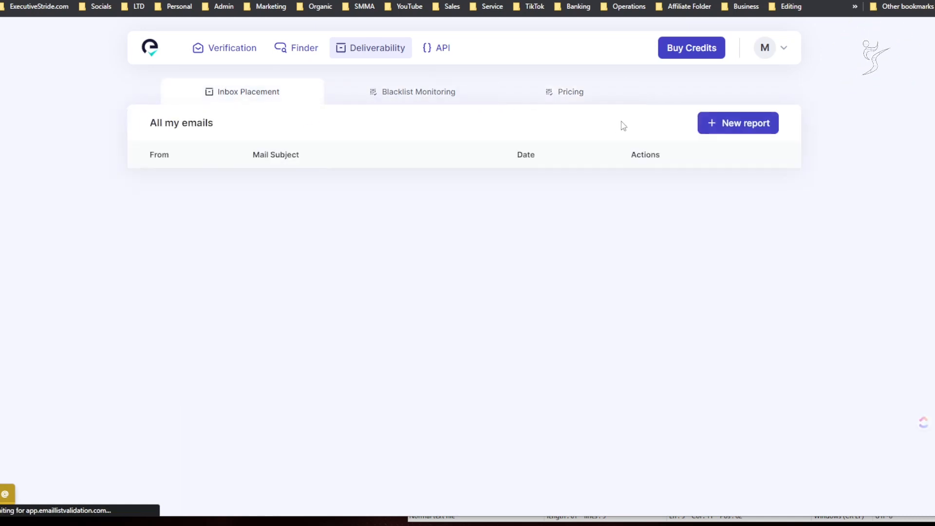
Start a new inbox placement report, select seed addresses, then go to Blacklist Monitoring.
{"action": "left_click", "coordinate": [737, 123]}
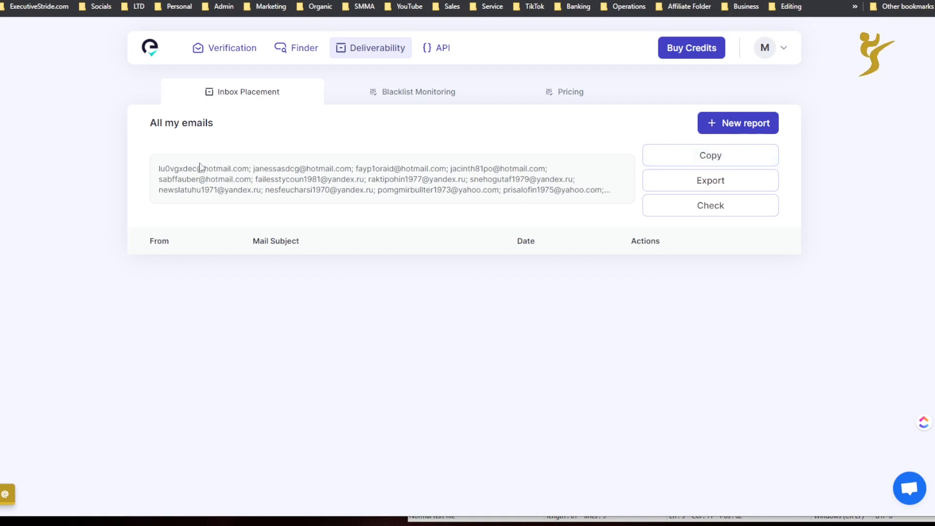
{"action": "left_click_drag", "start_coordinate": [225, 180], "coordinate": [540, 190]}
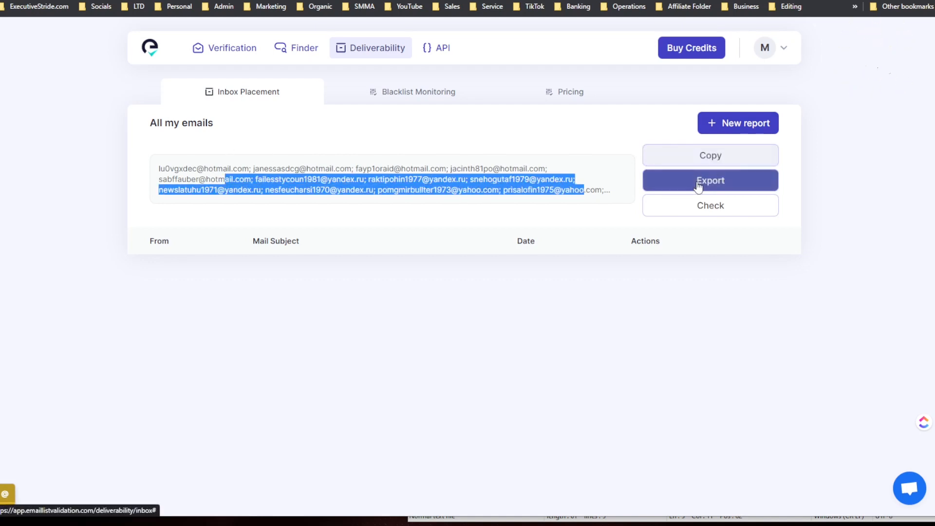
{"action": "left_click", "coordinate": [419, 91]}
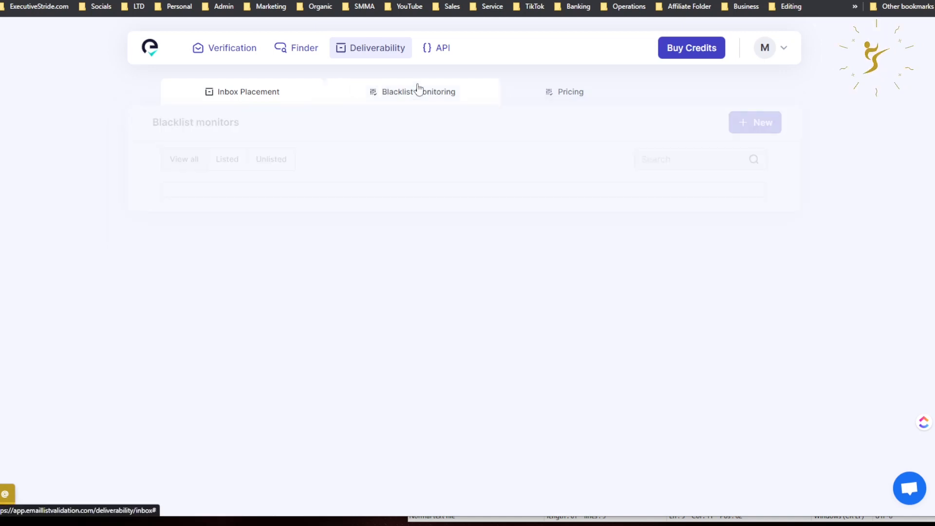
{"action": "left_click", "coordinate": [754, 123]}
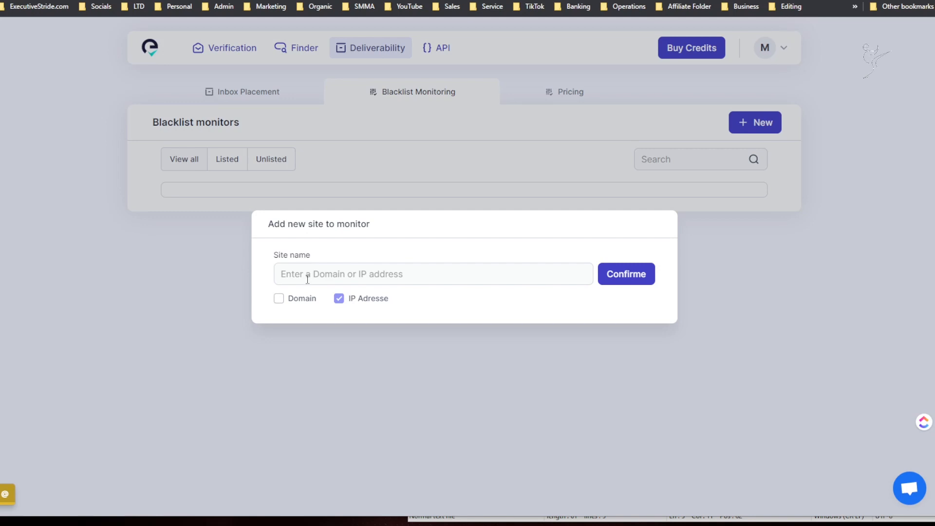
{"action": "mouse_move", "coordinate": [359, 291]}
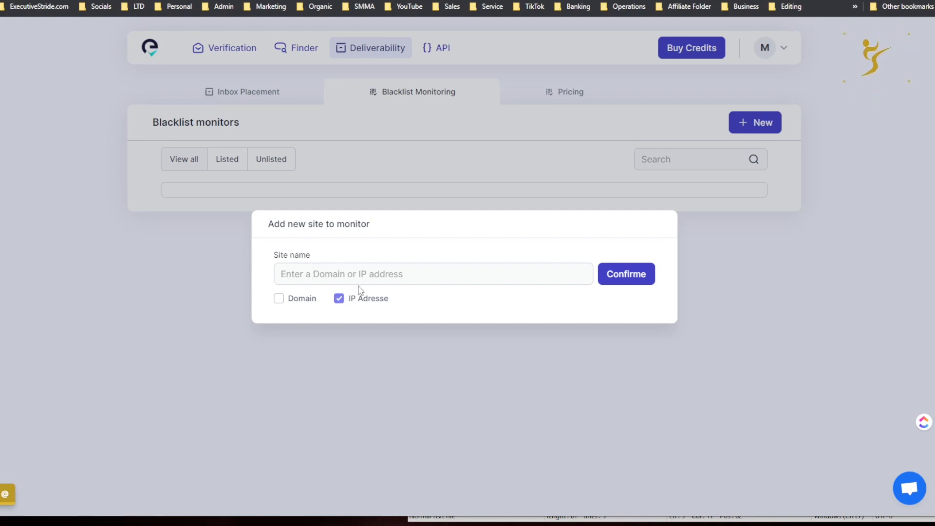
{"action": "left_click", "coordinate": [279, 298]}
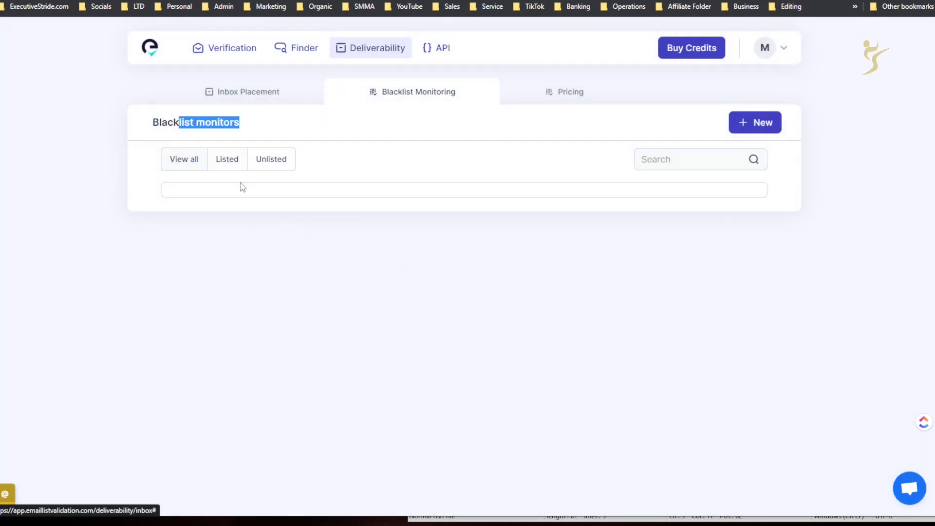
{"action": "mouse_move", "coordinate": [381, 91]}
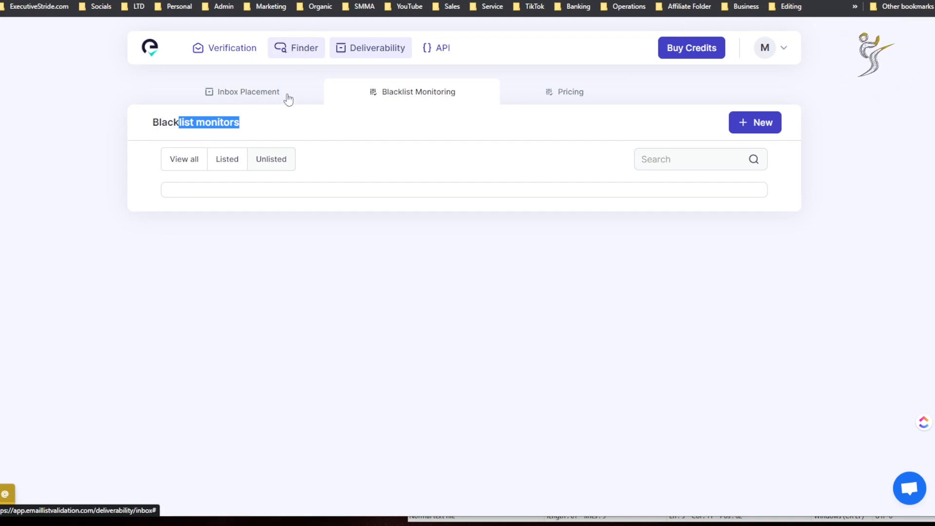
Search the Finder for a contact's email by first name, last name and domain executivestride.com.
{"action": "left_click", "coordinate": [296, 48]}
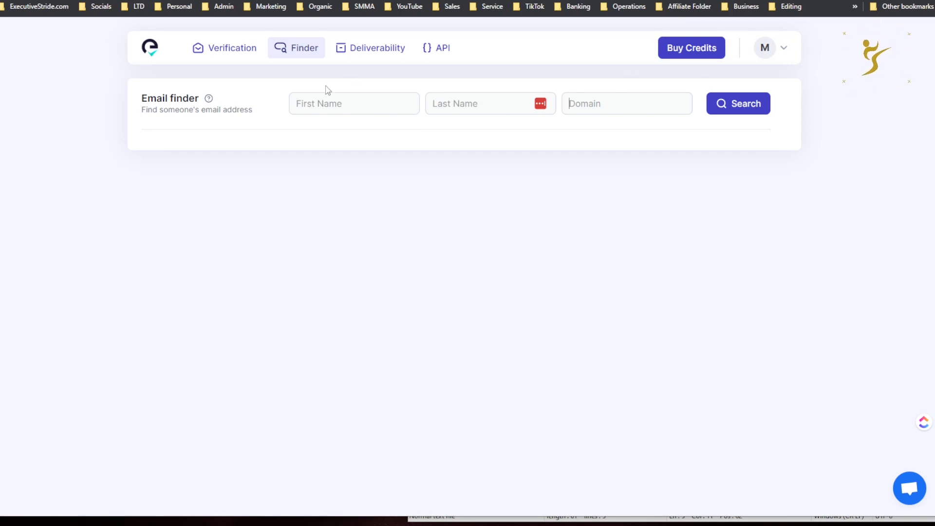
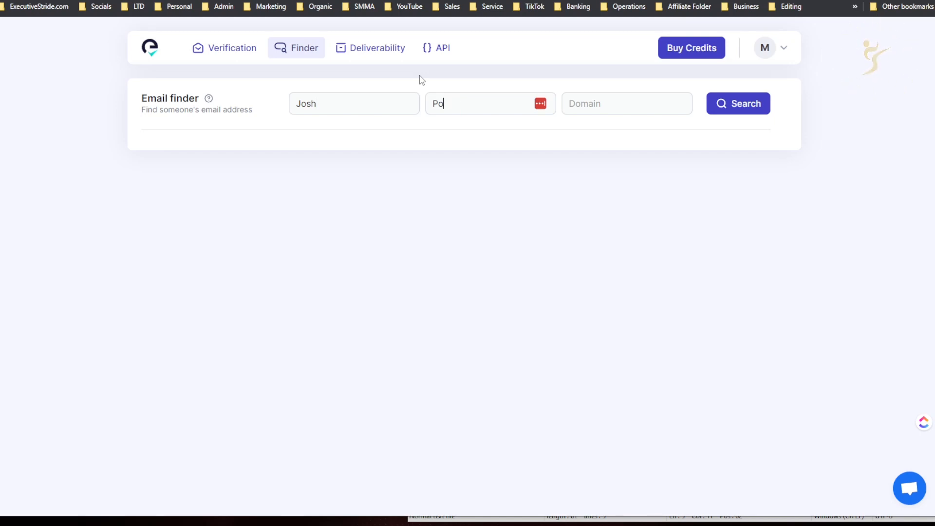
{"action": "type", "text": "jos"}
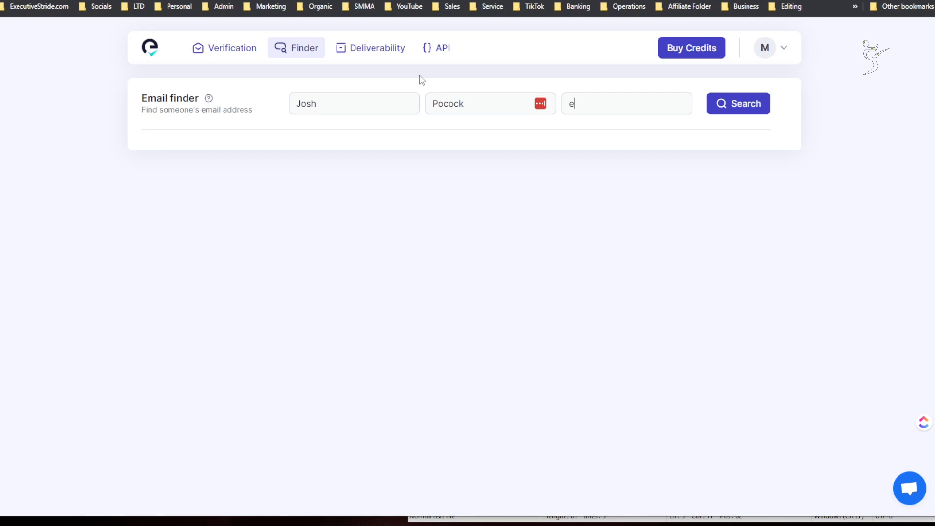
{"action": "type", "text": "xecutivestride.com"}
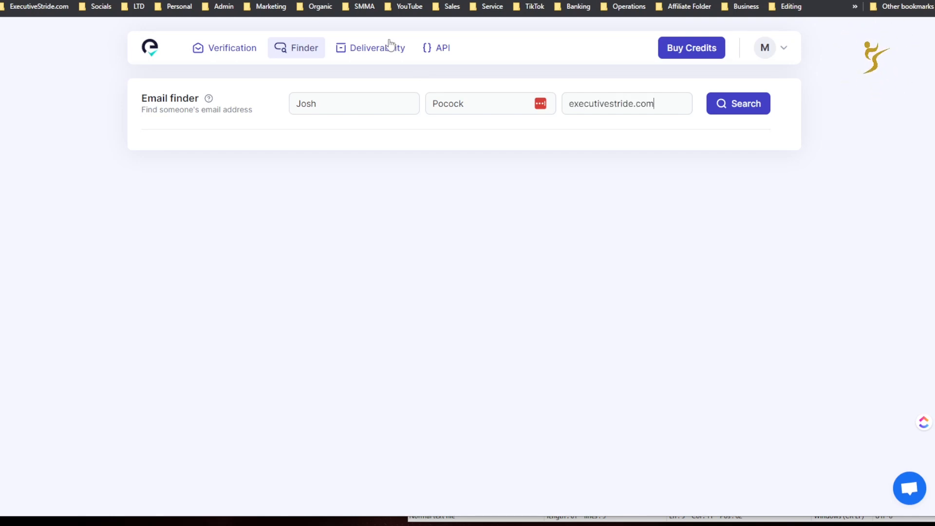
{"action": "left_click", "coordinate": [737, 103]}
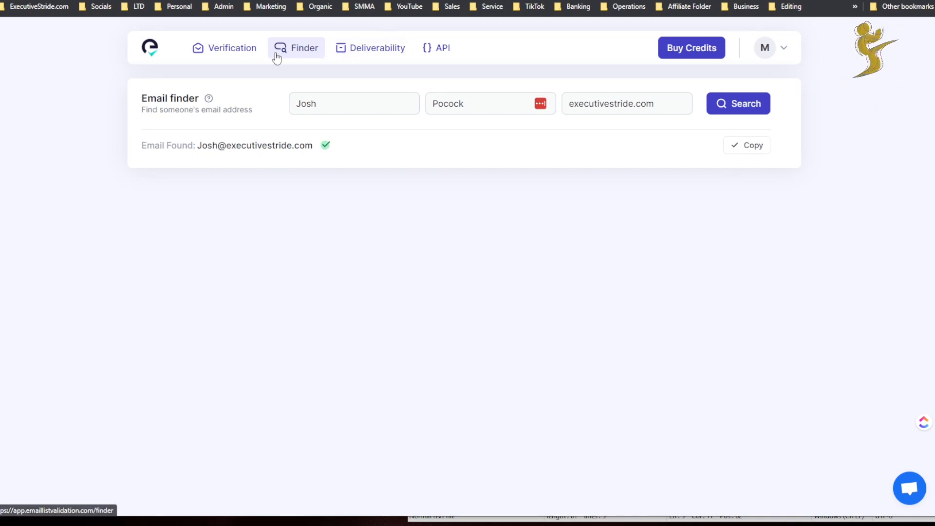
{"action": "mouse_move", "coordinate": [337, 100]}
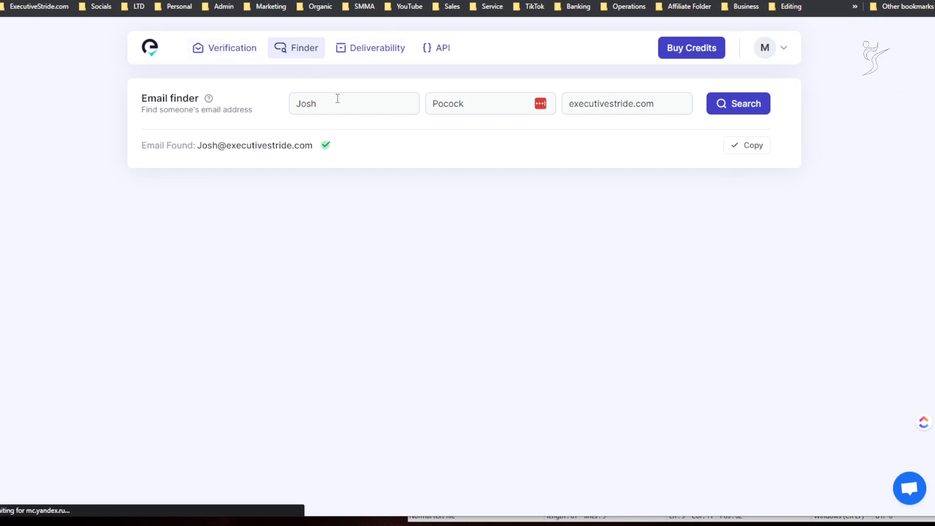
Verify the found executivestride.com address with Single Email Verification as valid and safe to send.
{"action": "left_click", "coordinate": [232, 48]}
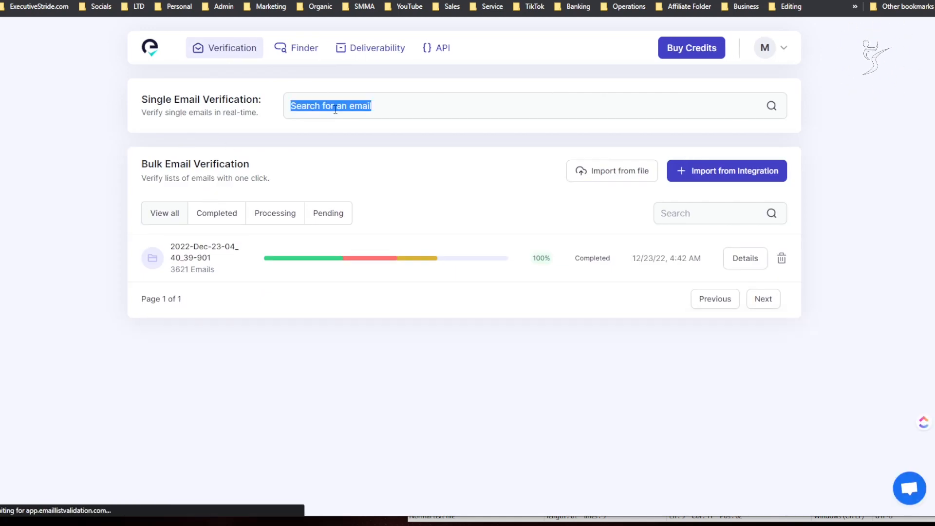
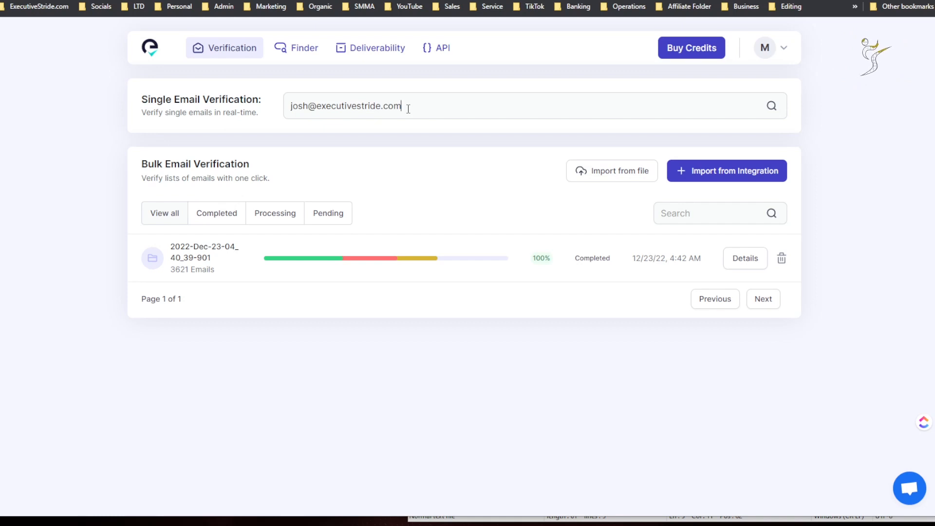
{"action": "left_click", "coordinate": [772, 105]}
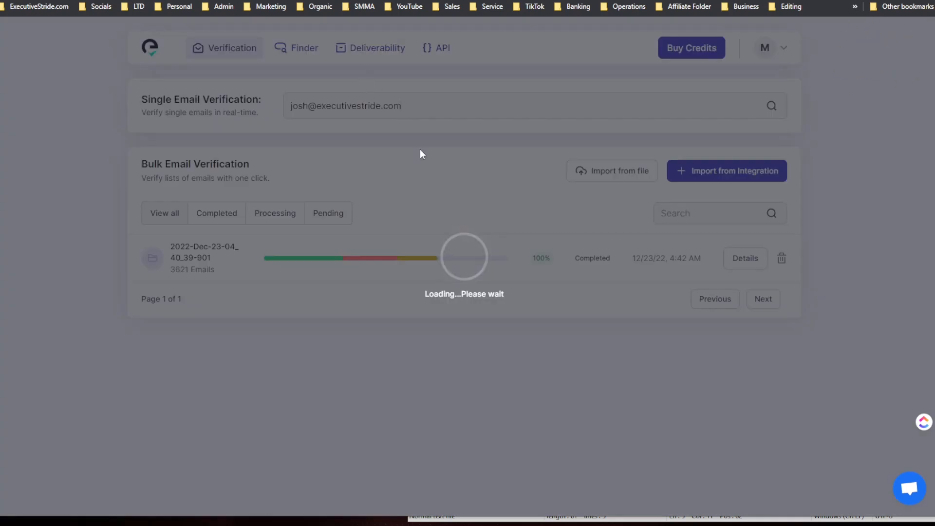
{"action": "left_click", "coordinate": [772, 106]}
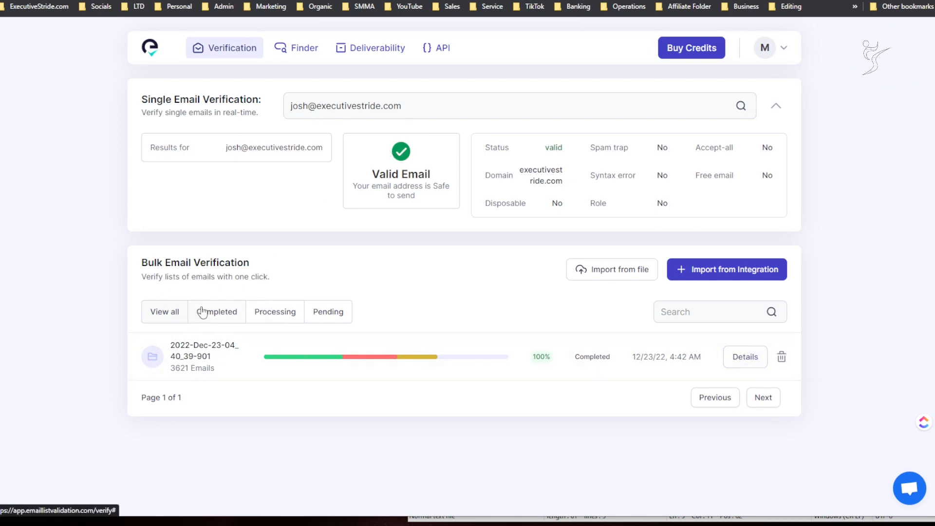
{"action": "mouse_move", "coordinate": [729, 290]}
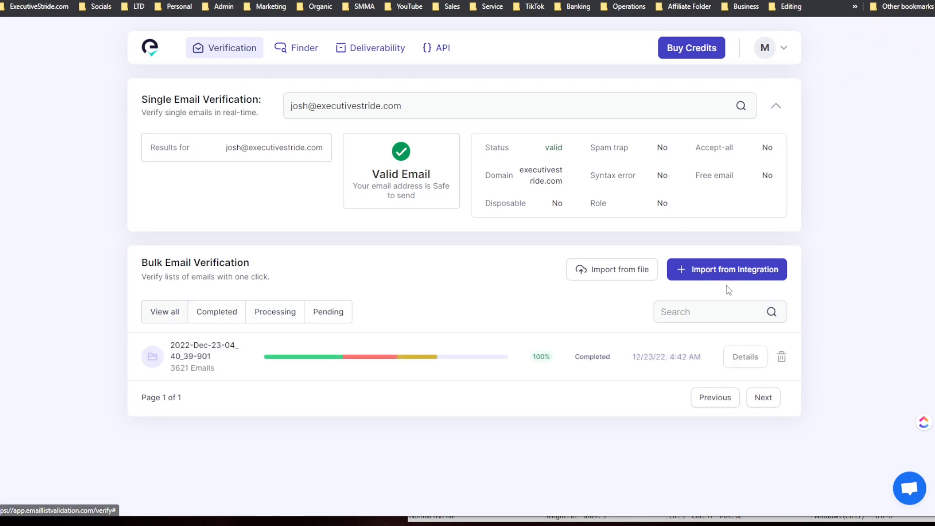
{"action": "left_click", "coordinate": [727, 269]}
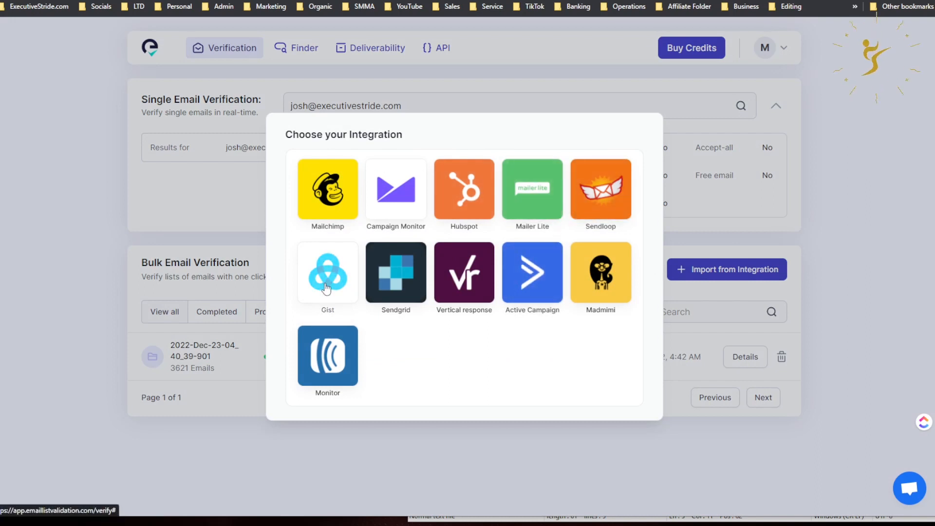
{"action": "mouse_move", "coordinate": [395, 321]}
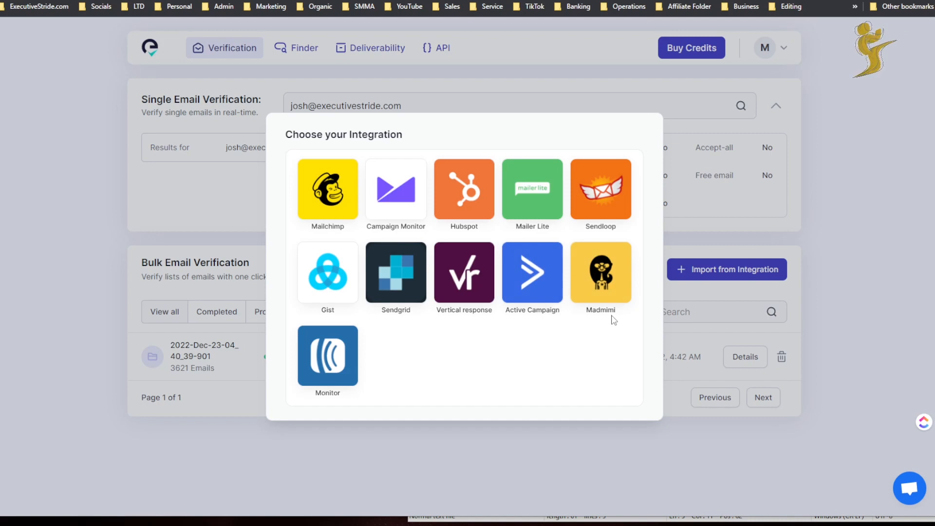
{"action": "mouse_move", "coordinate": [663, 301]}
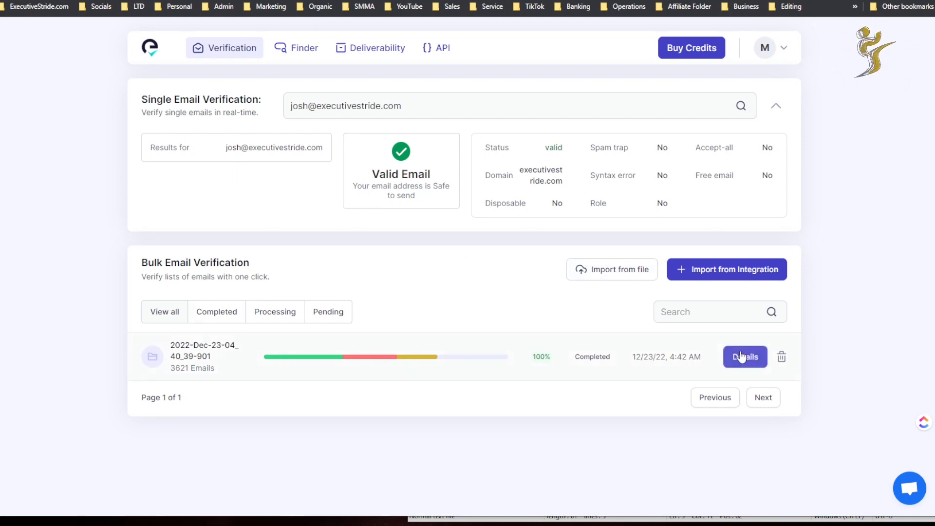
{"action": "left_click", "coordinate": [745, 356]}
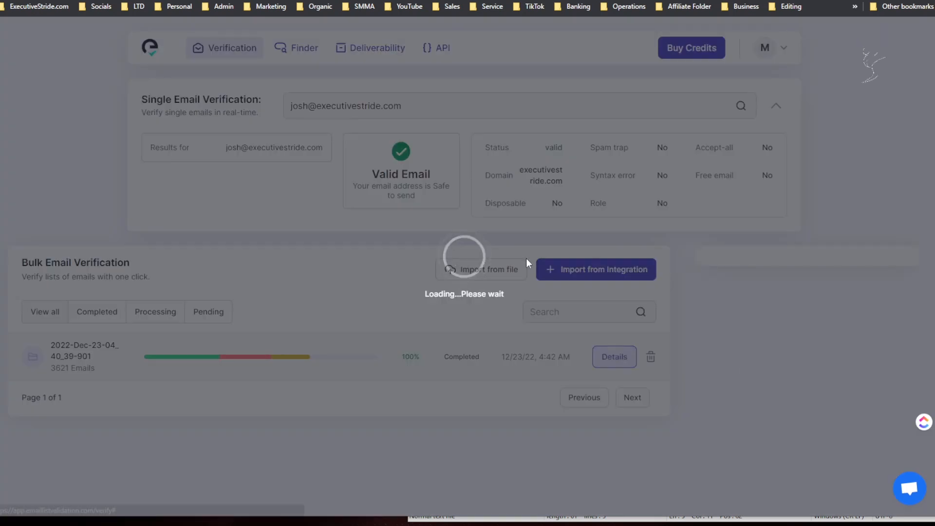
{"action": "left_click", "coordinate": [615, 357]}
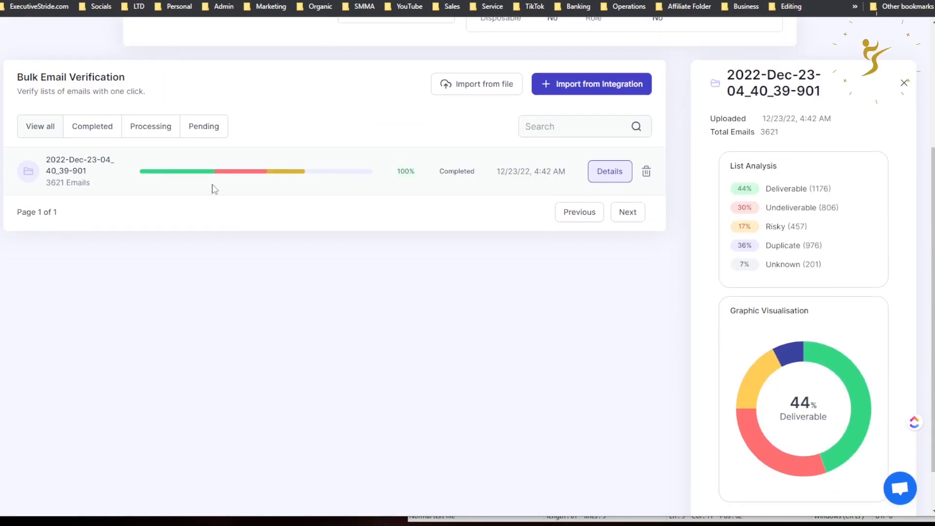
{"action": "mouse_move", "coordinate": [286, 174]}
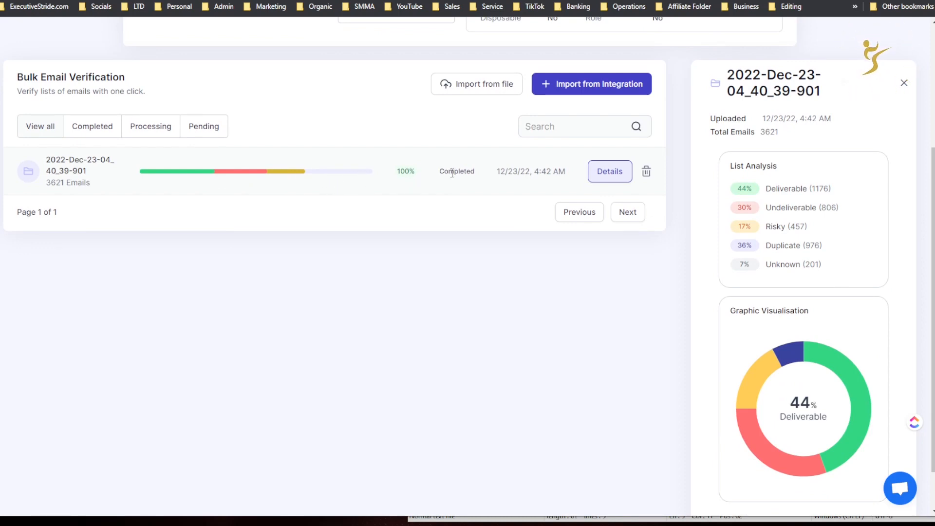
{"action": "left_click_drag", "start_coordinate": [498, 171], "coordinate": [543, 171]}
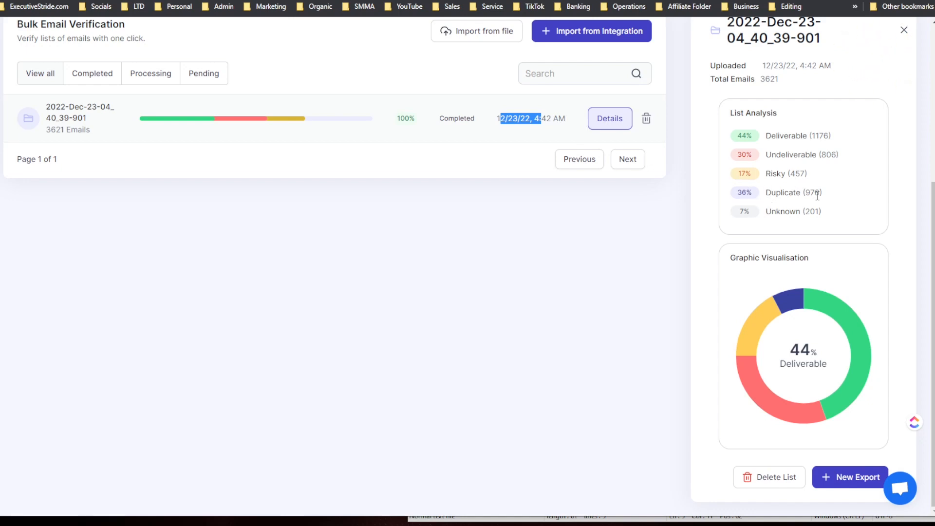
{"action": "mouse_move", "coordinate": [791, 204]}
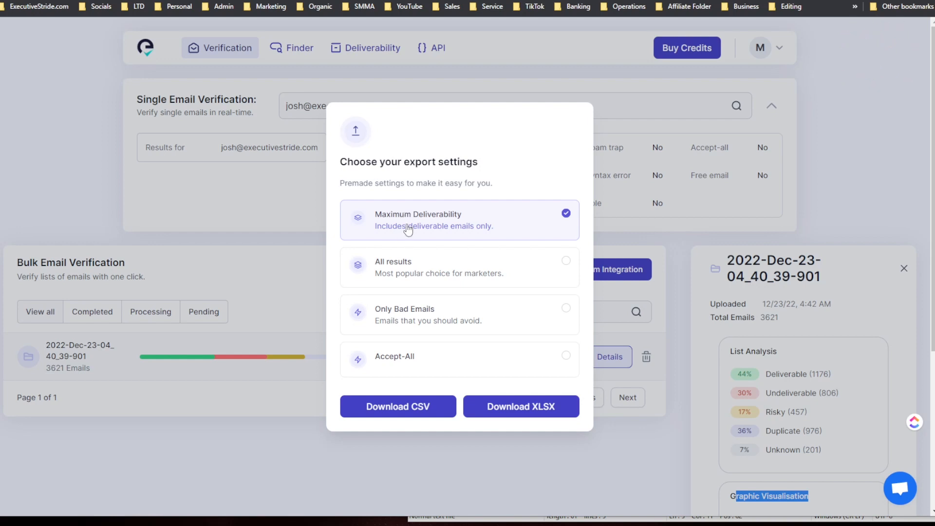
{"action": "mouse_move", "coordinate": [479, 223]}
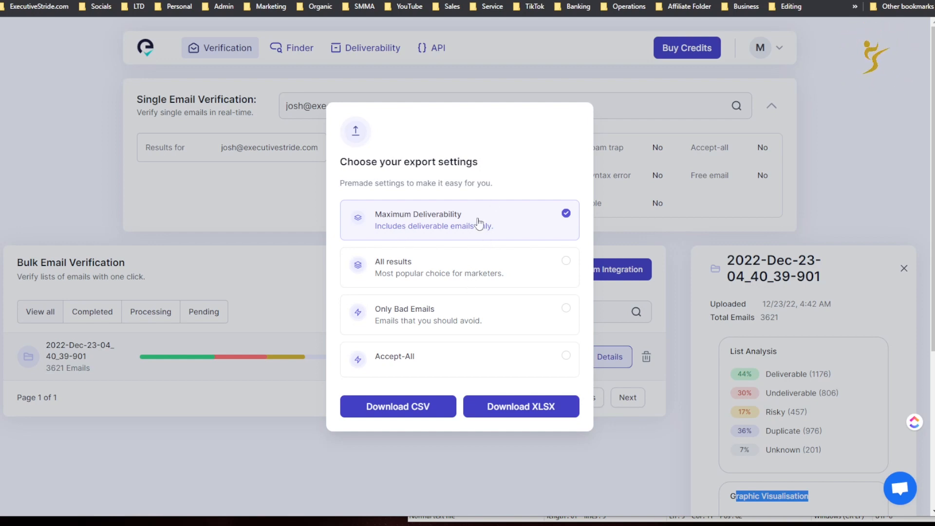
Export all results of the verified bulk list and download them as a CSV file.
{"action": "left_click", "coordinate": [459, 267]}
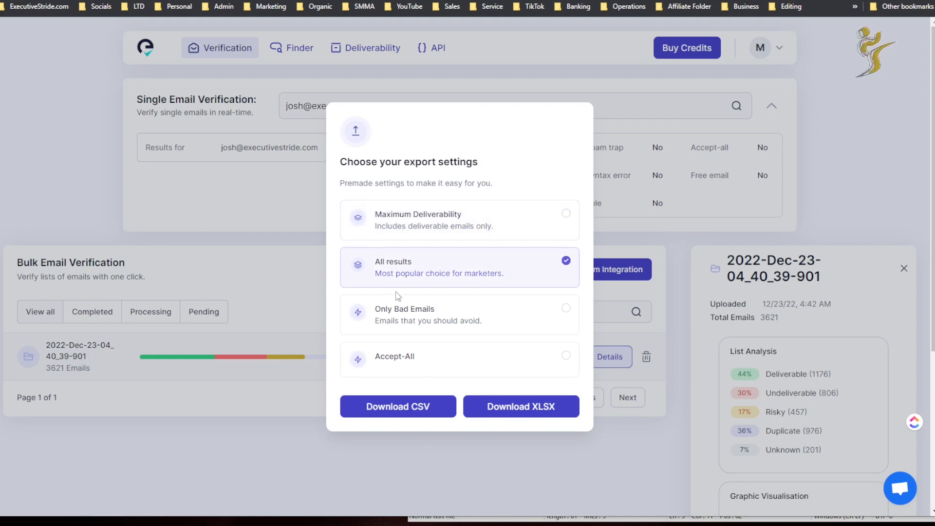
{"action": "mouse_move", "coordinate": [481, 292]}
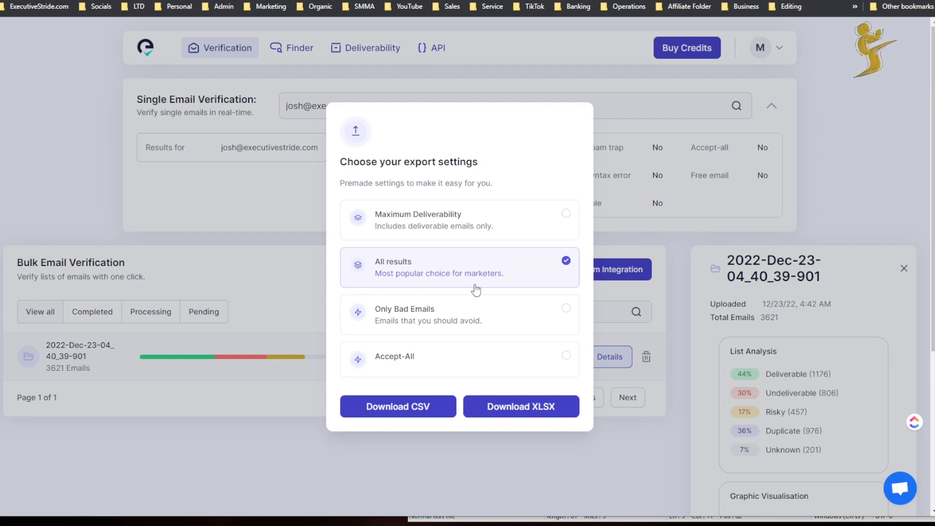
{"action": "mouse_move", "coordinate": [490, 338]}
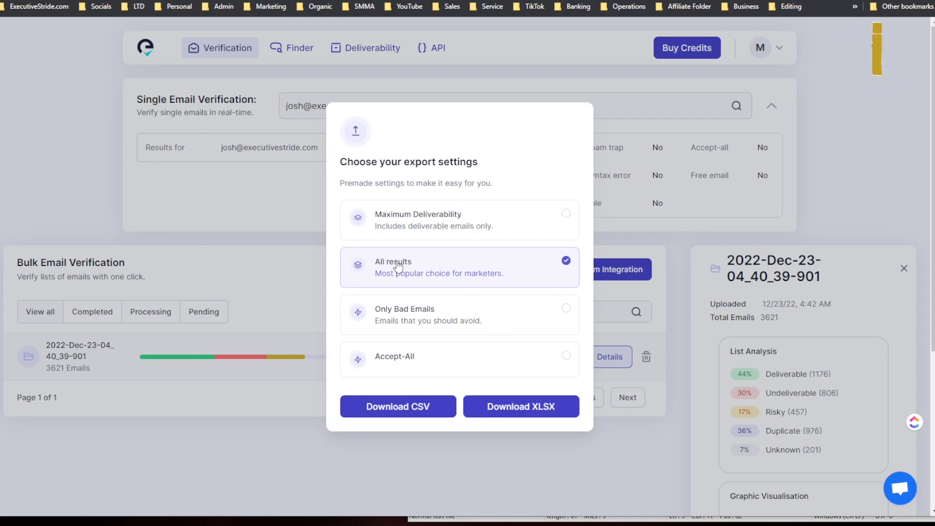
{"action": "mouse_move", "coordinate": [476, 218]}
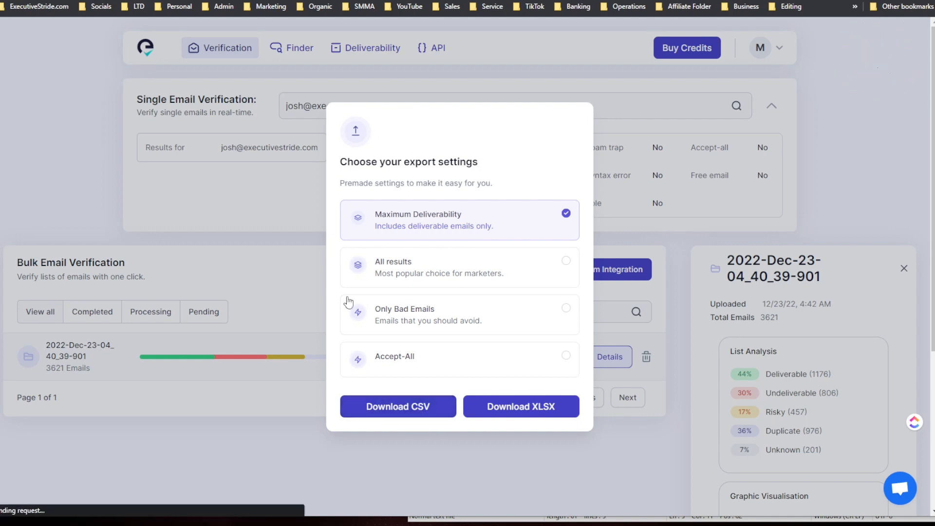
{"action": "left_click", "coordinate": [398, 406]}
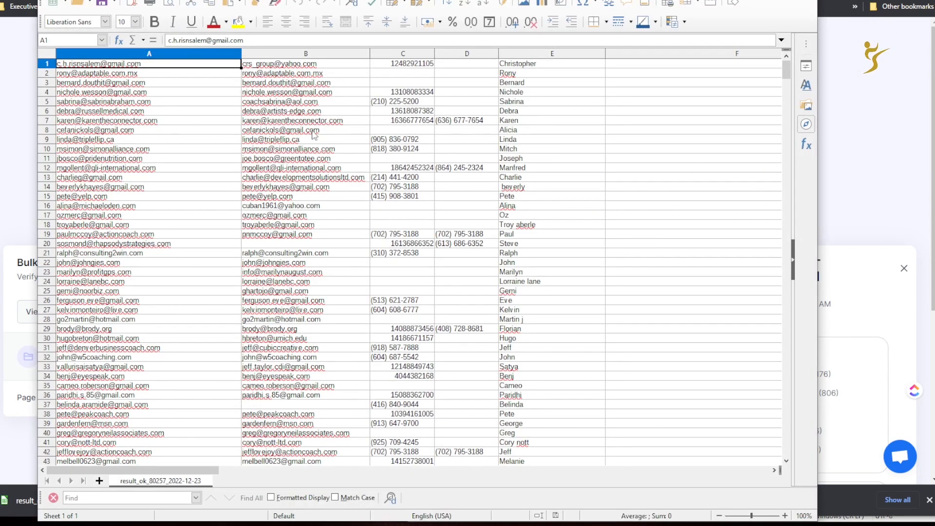
Scroll through hundreds of exported rows of emails, phone numbers and first names.
{"action": "scroll", "scroll_direction": "down", "scroll_amount": 3}
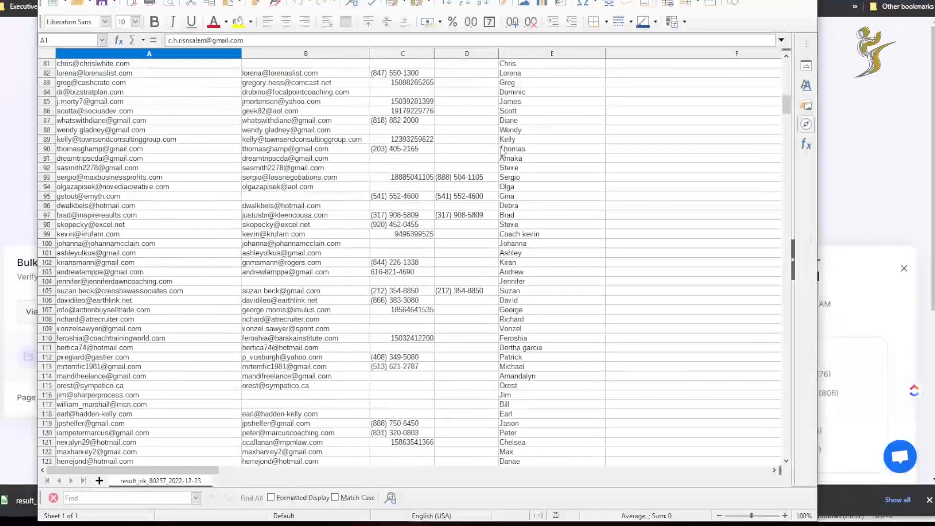
{"action": "scroll", "scroll_direction": "down", "scroll_amount": 3}
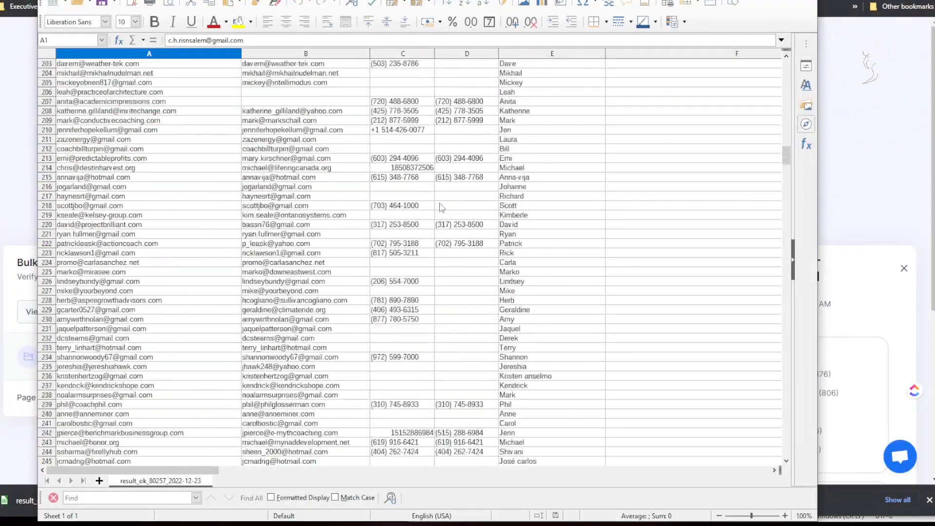
{"action": "scroll", "scroll_direction": "down", "scroll_amount": 3}
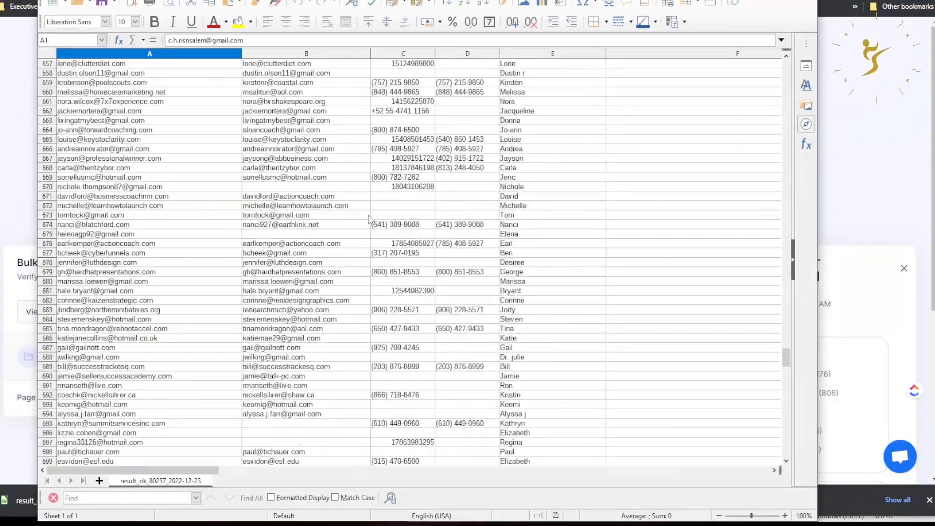
{"action": "scroll", "scroll_direction": "down", "scroll_amount": 3}
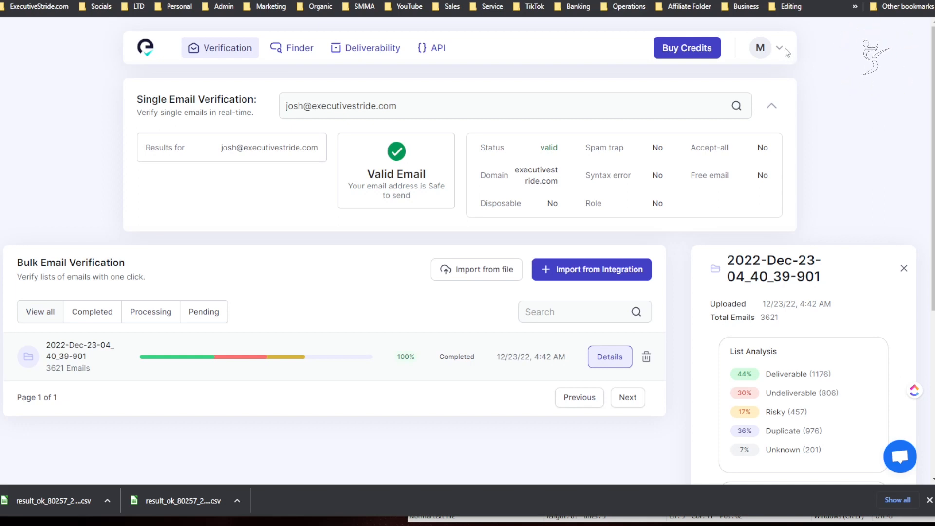
{"action": "mouse_move", "coordinate": [769, 71]}
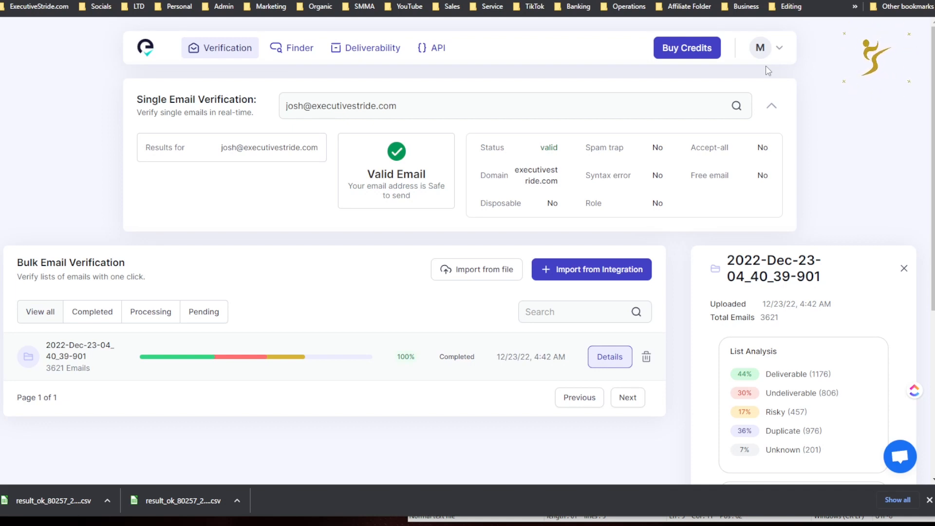
{"action": "left_click_drag", "start_coordinate": [764, 393], "coordinate": [785, 430]}
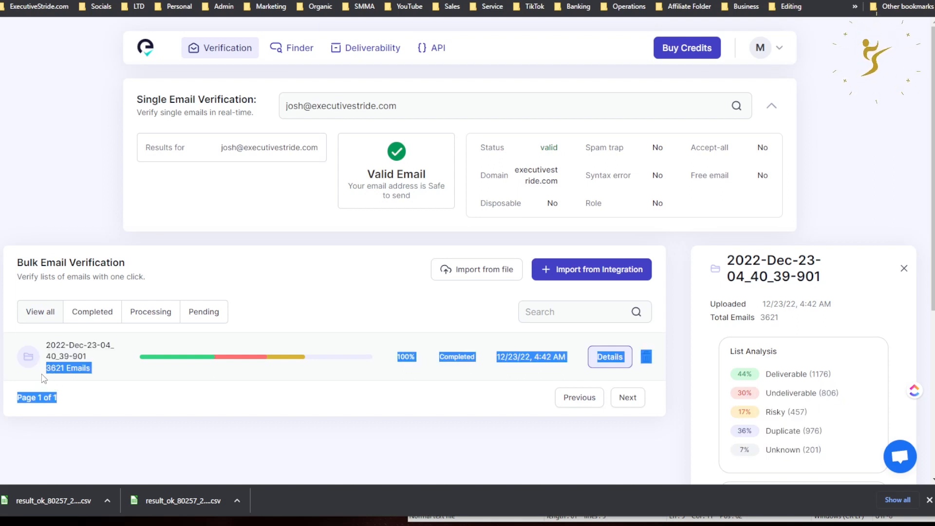
{"action": "scroll", "scroll_direction": "down", "scroll_amount": 3}
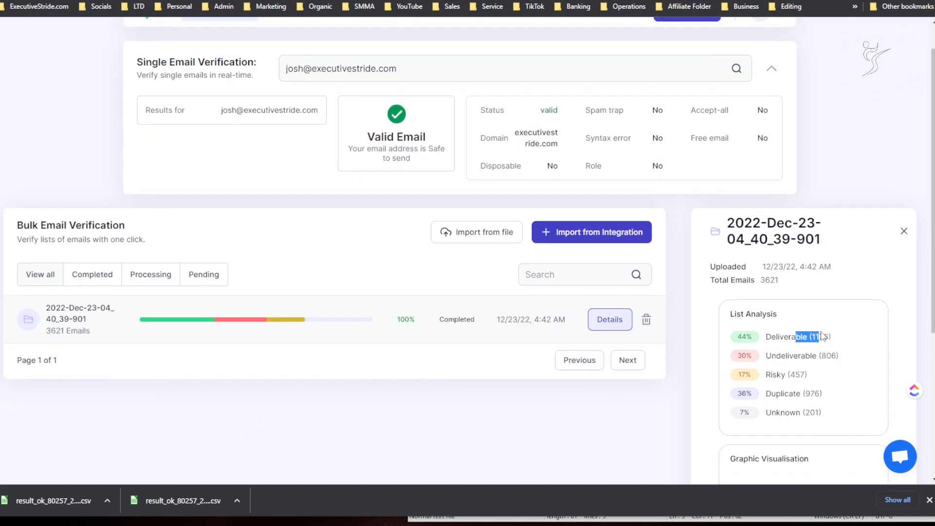
{"action": "mouse_move", "coordinate": [842, 167]}
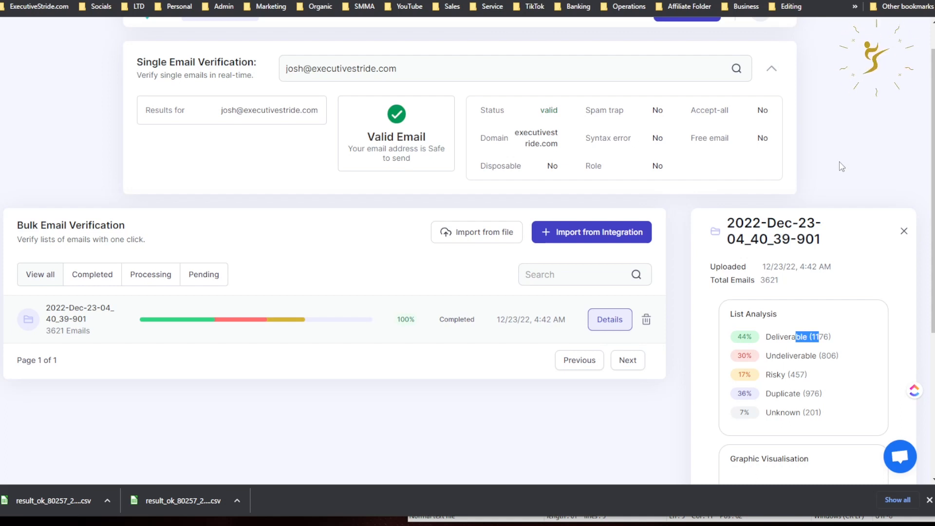
{"action": "scroll", "scroll_direction": "up", "scroll_amount": 3}
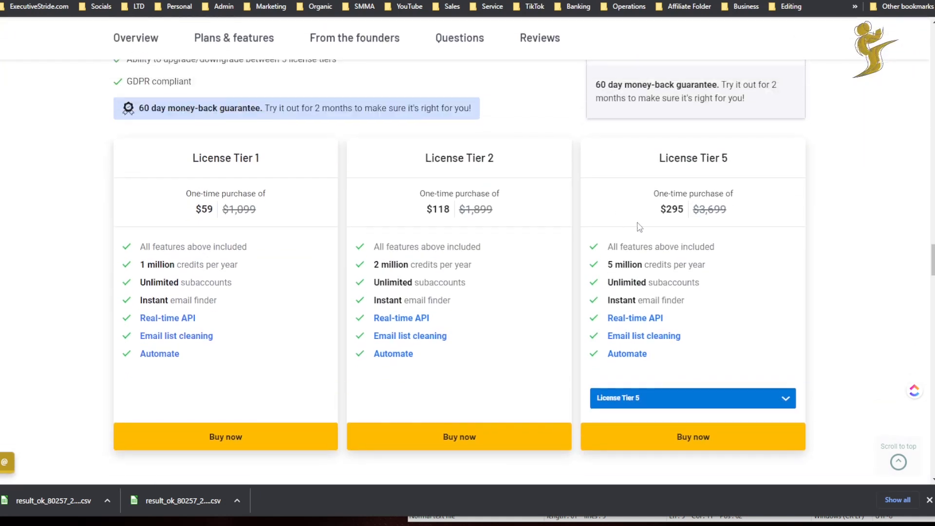
Highlight License Tier 5's 5 million yearly credits in AppSumo's Plans & features.
{"action": "double_click", "coordinate": [638, 265]}
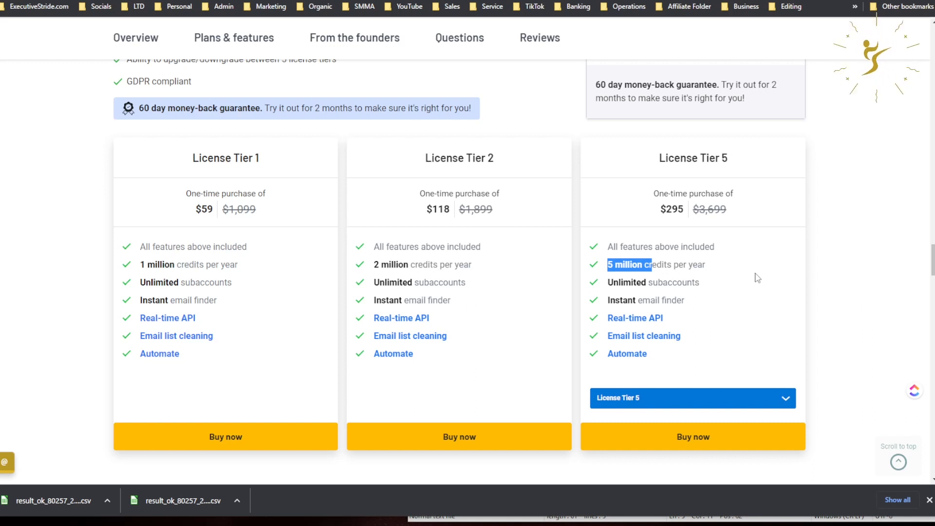
{"action": "mouse_move", "coordinate": [647, 245]}
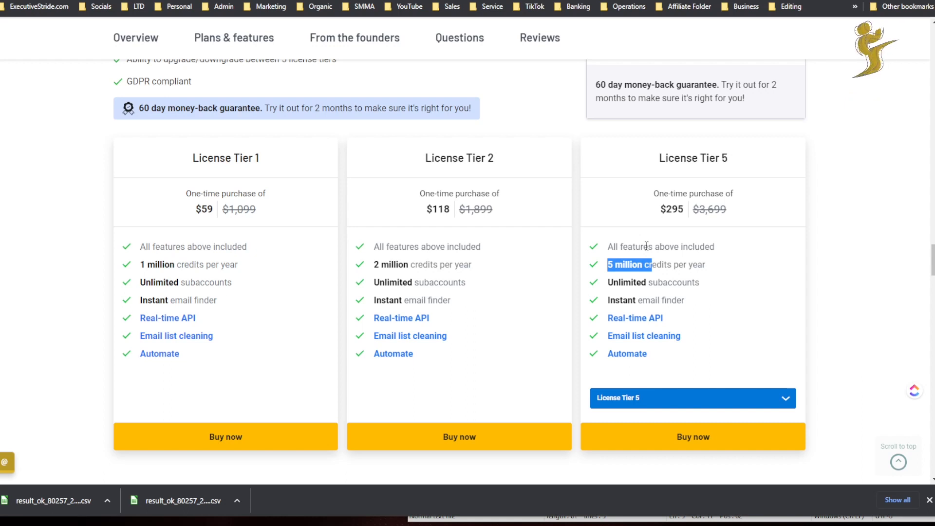
{"action": "mouse_move", "coordinate": [929, 315]}
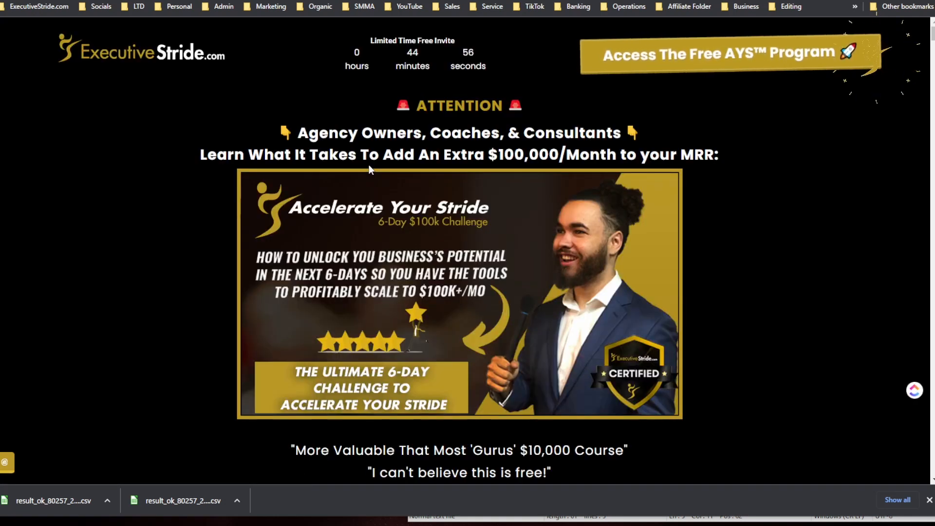
{"action": "mouse_move", "coordinate": [219, 111]}
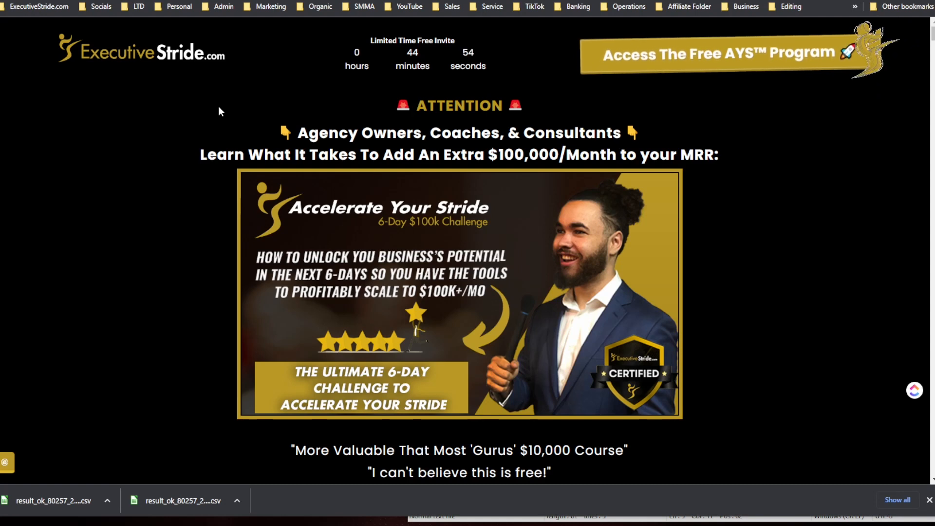